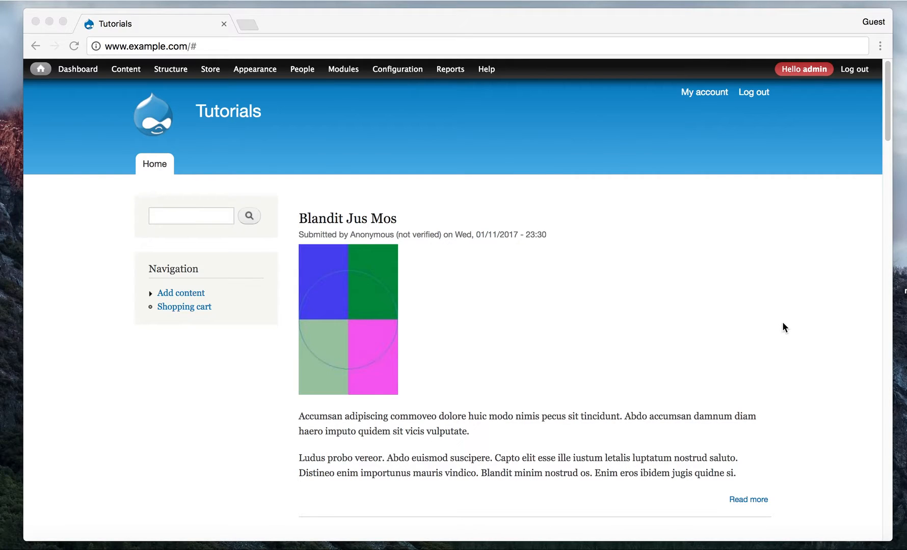
mouse_move(728, 307)
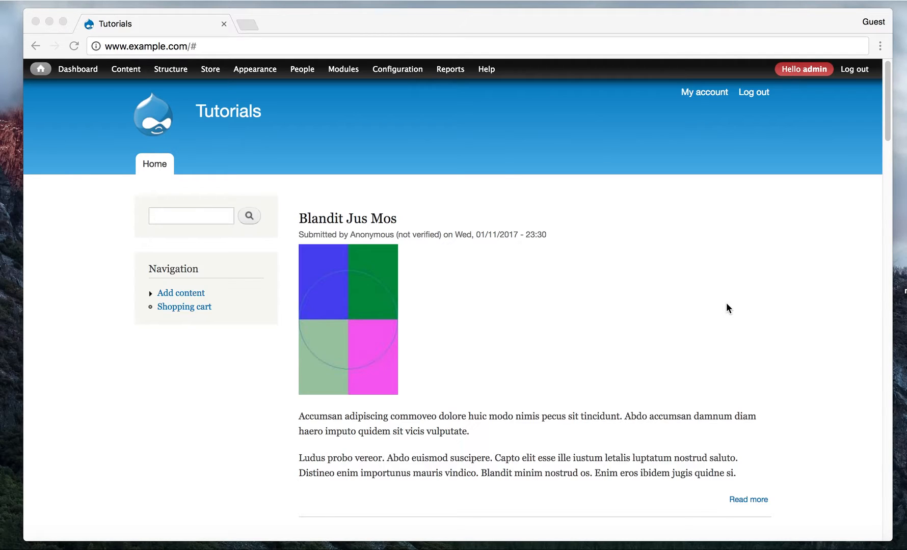
mouse_move(688, 273)
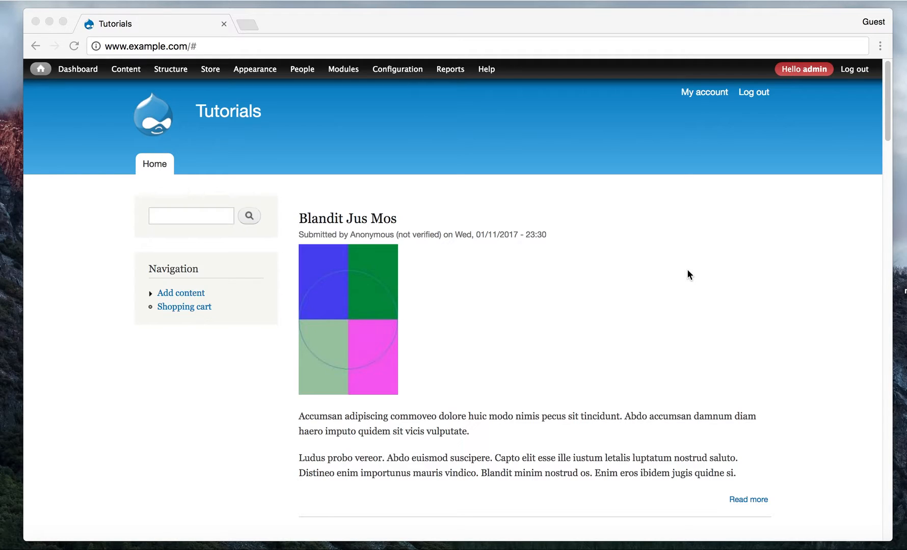
mouse_move(405, 84)
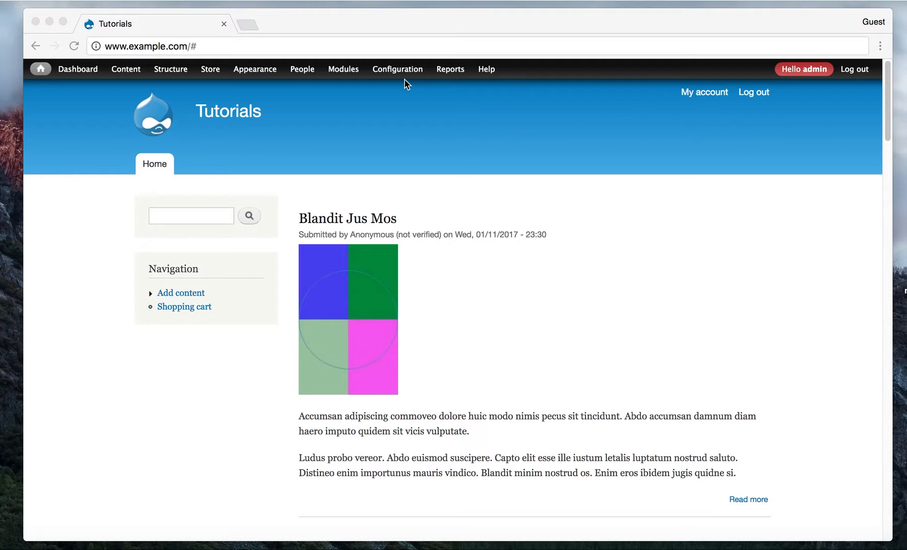
mouse_move(414, 78)
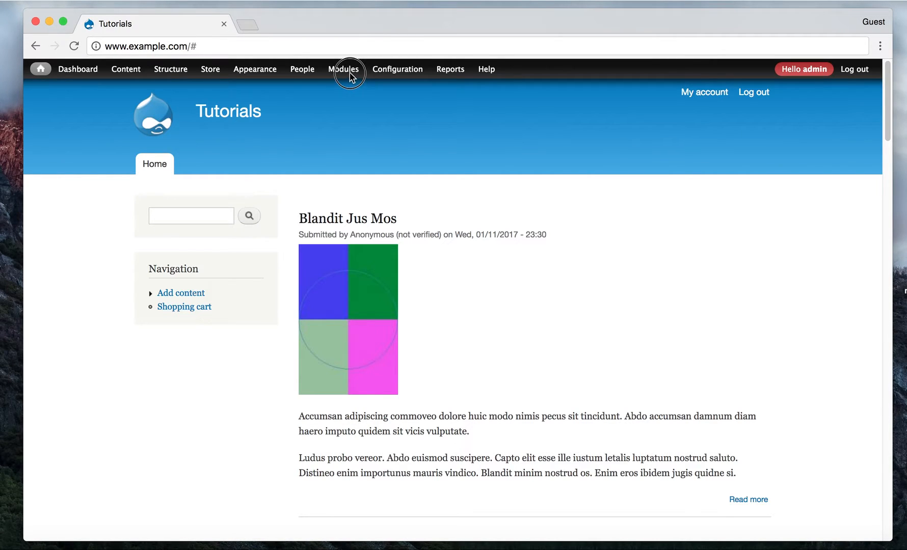
Step: Filter the Modules list by the name 'webform'
click(343, 69)
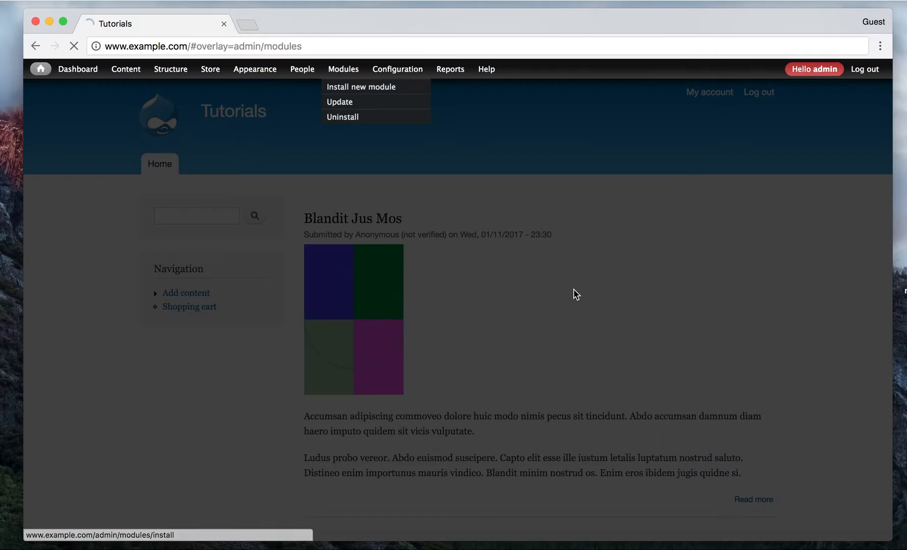
click(342, 68)
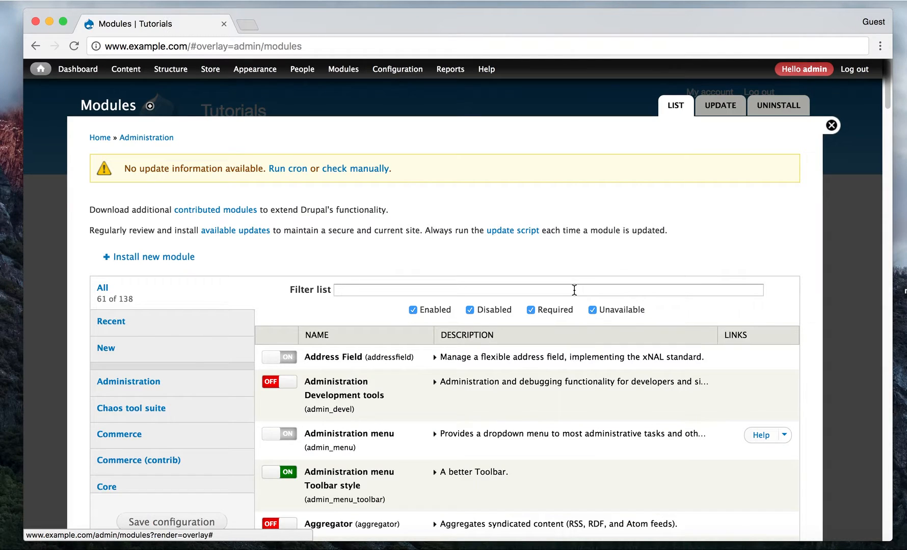
text(webfo)
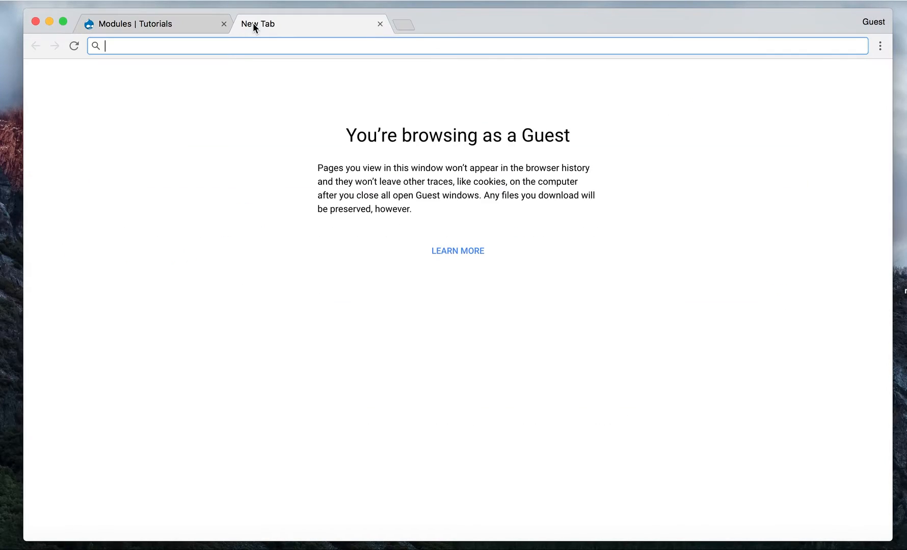
mouse_move(257, 24)
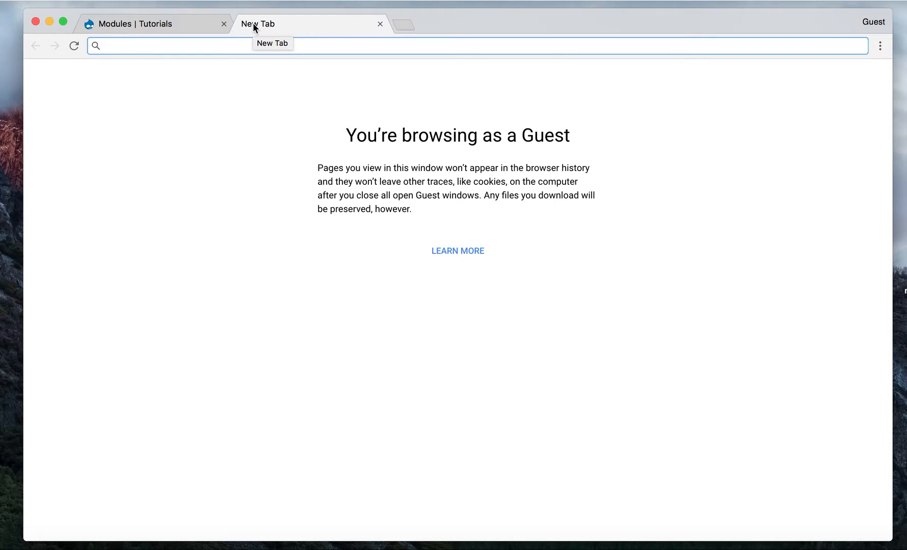
Step: Search Google for drupal commerce webform and view the Commerce Webform project page on drupal.org
text(drupal)
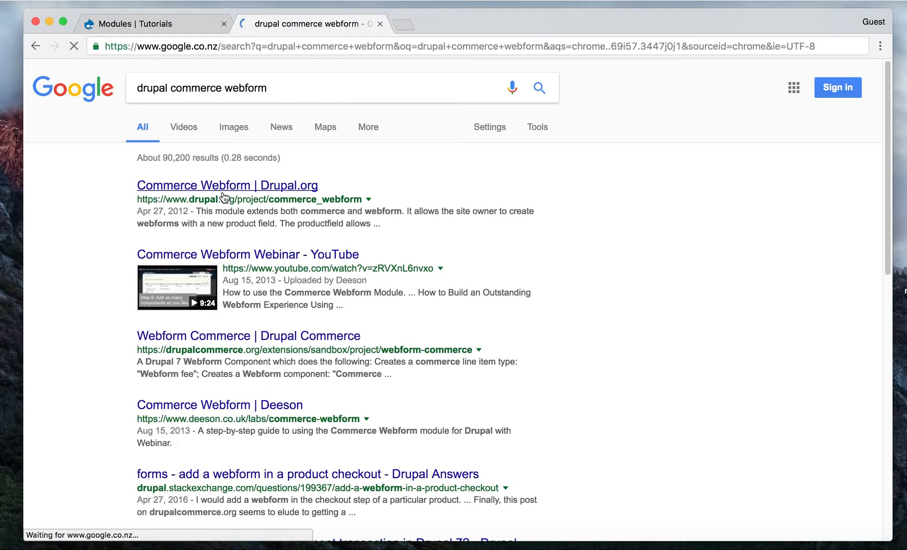
click(226, 185)
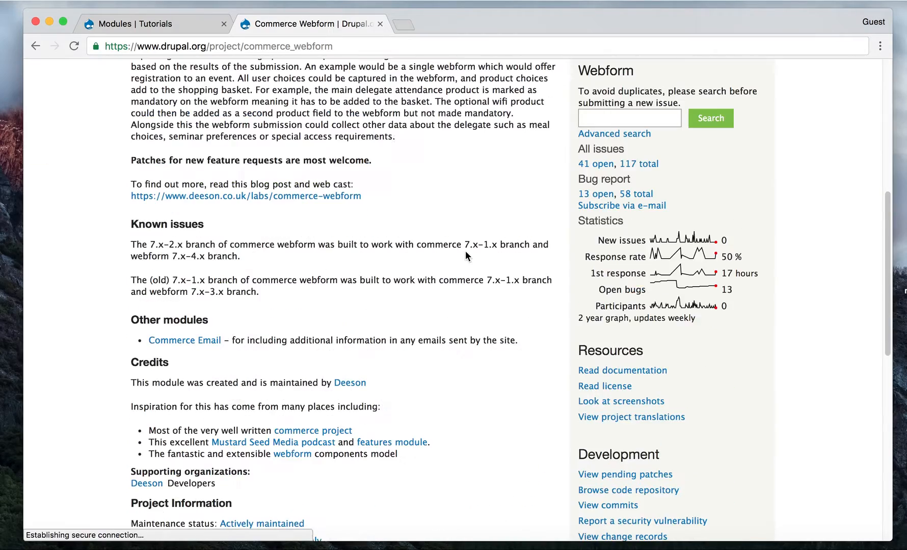
scroll(up, 3)
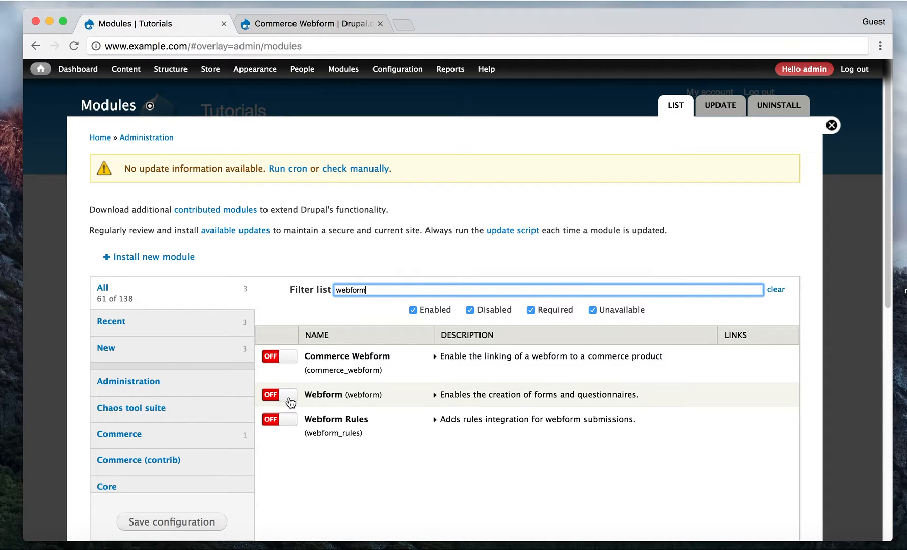
mouse_move(352, 404)
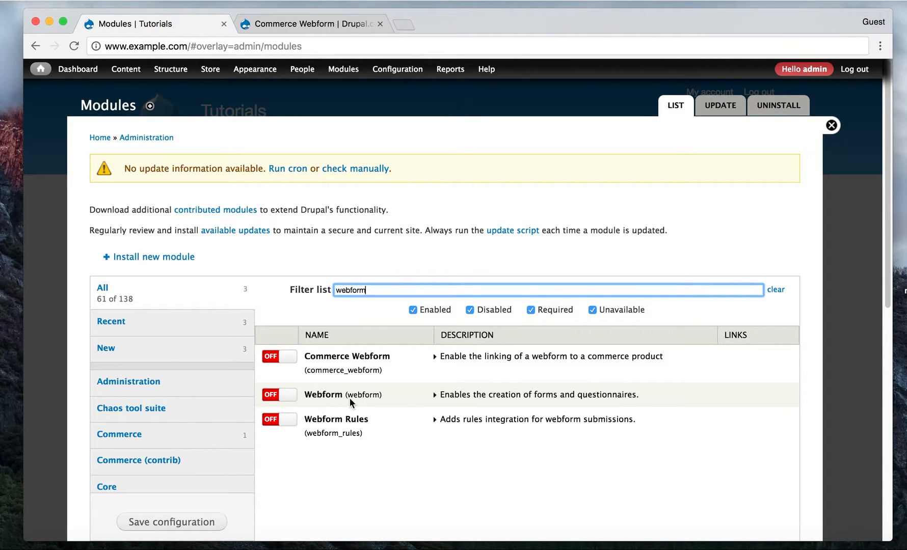
mouse_move(361, 425)
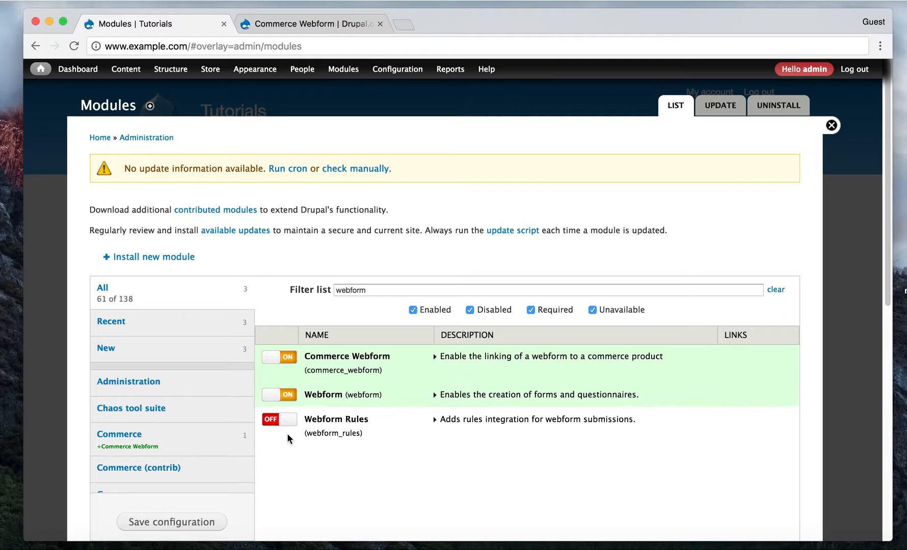
Step: Enable Webform Rules, save the module configuration and return to the home page
click(279, 420)
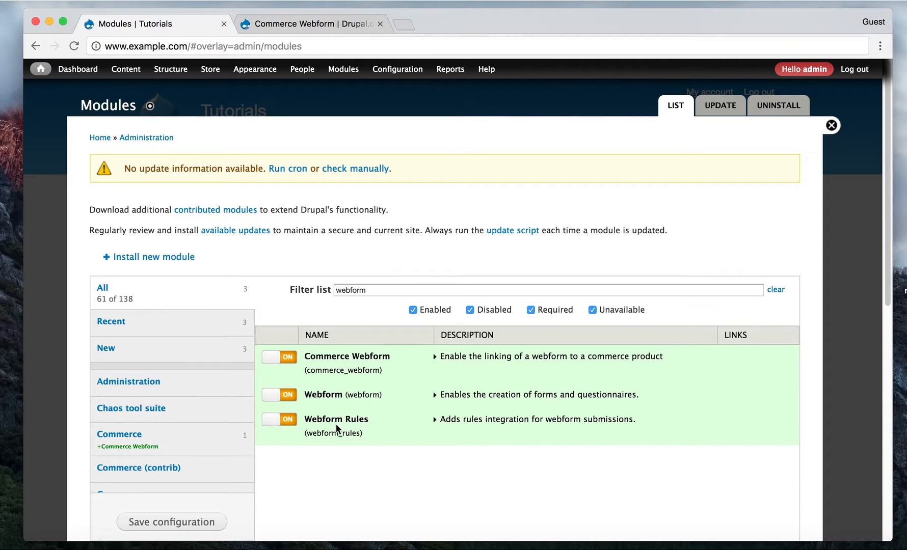
mouse_move(218, 521)
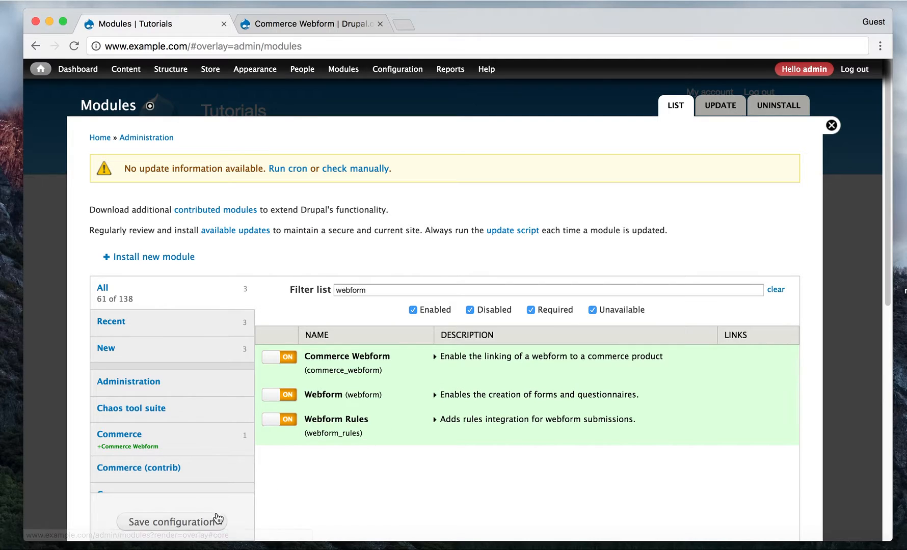
click(172, 522)
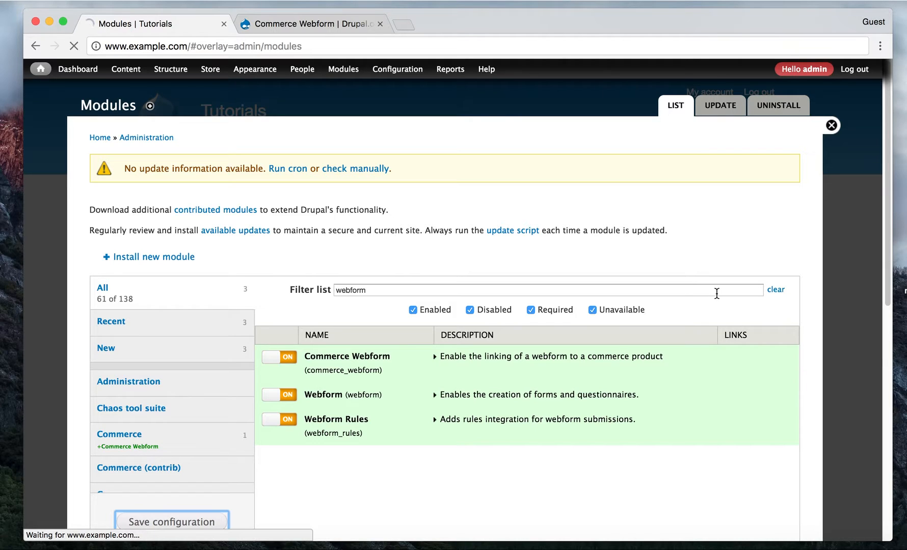
click(172, 522)
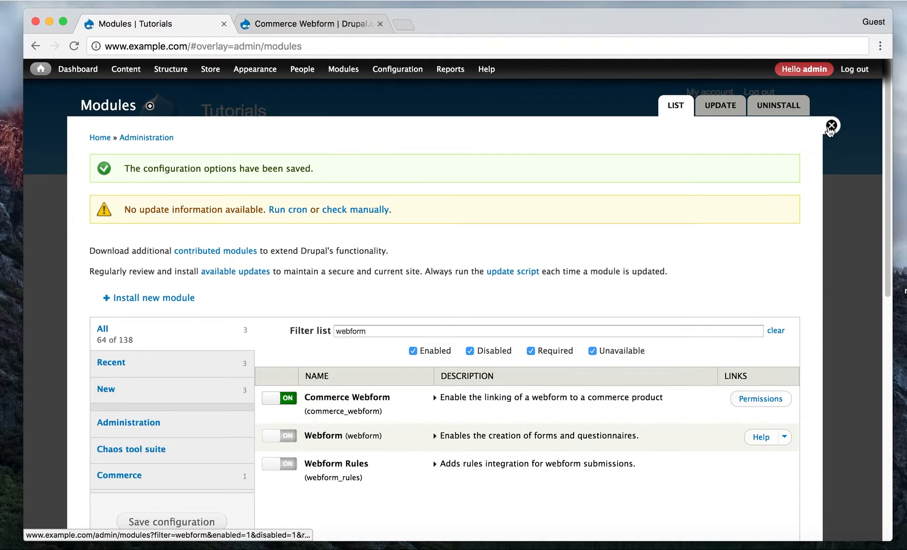
click(831, 127)
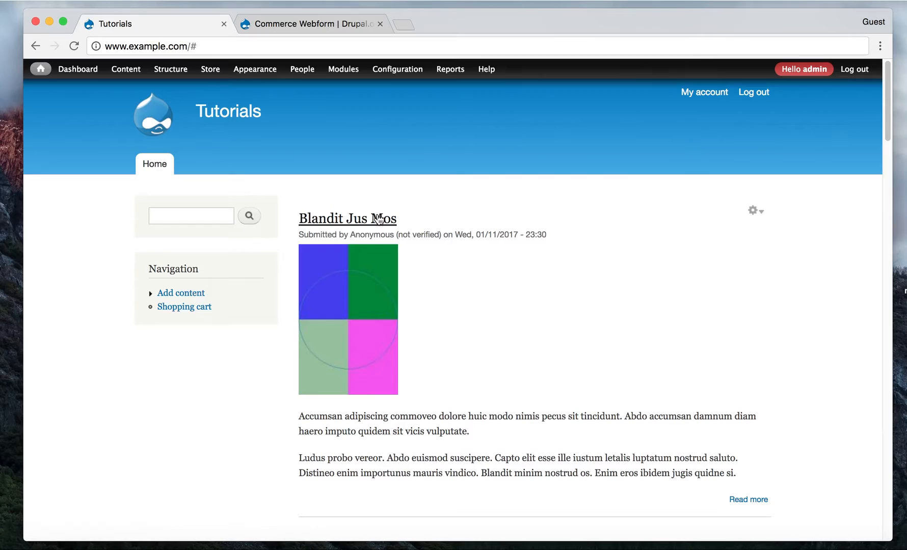
mouse_move(388, 144)
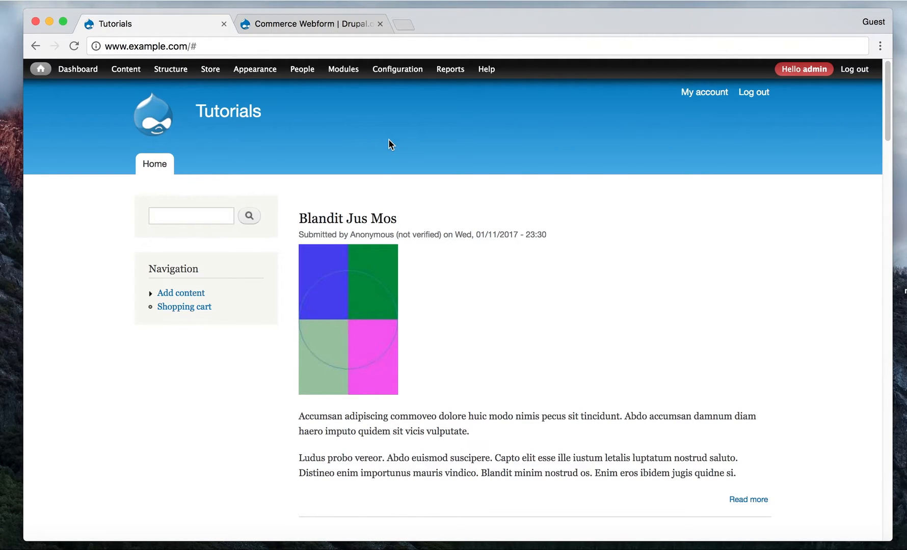
Step: Add a new Webform content item titled 'Drupal Conference 2017' and save it
click(125, 68)
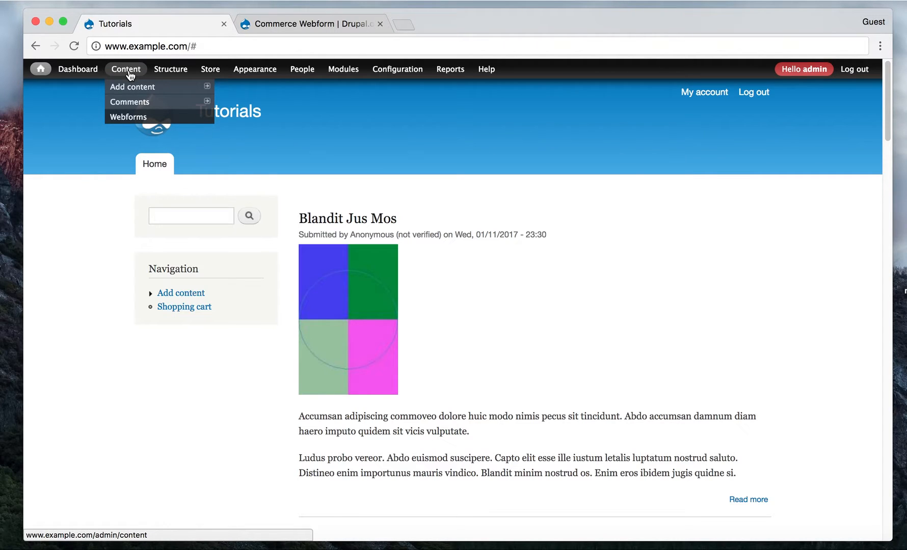
mouse_move(129, 117)
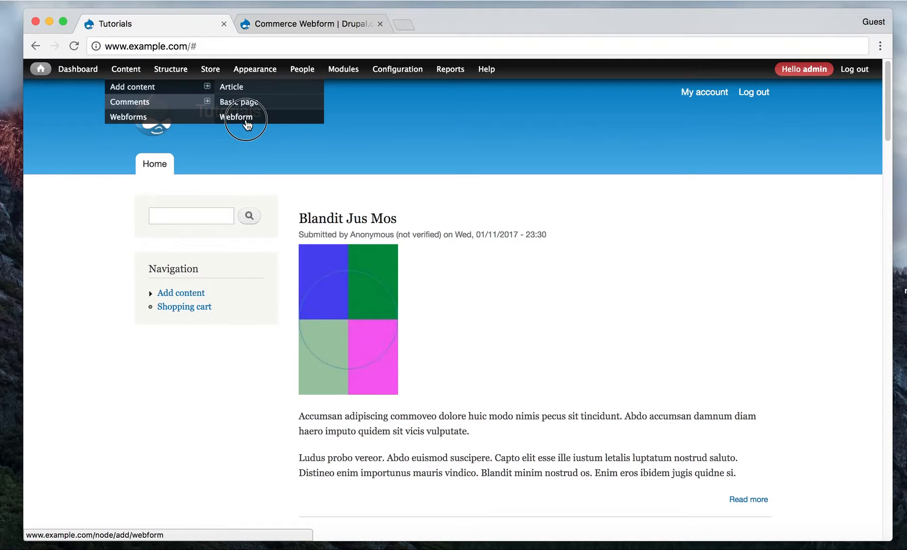
click(237, 116)
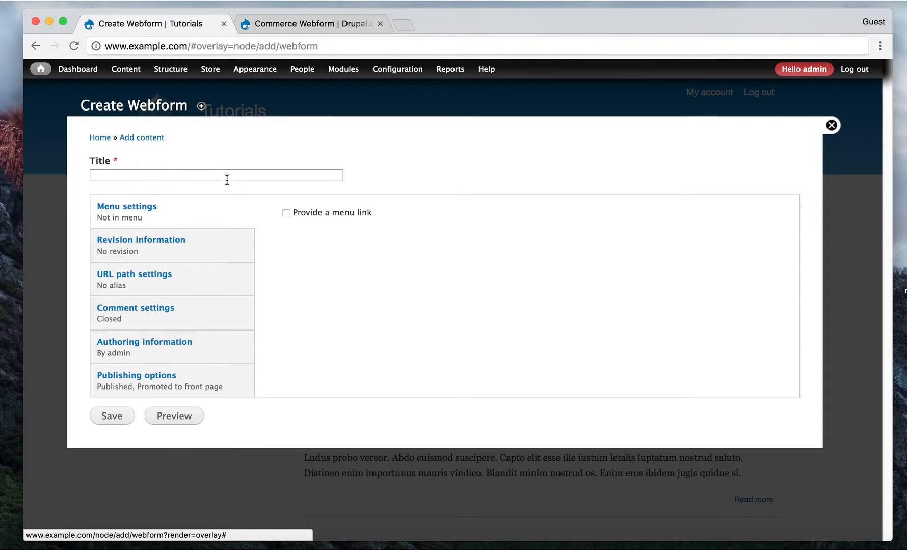
text(Drupal)
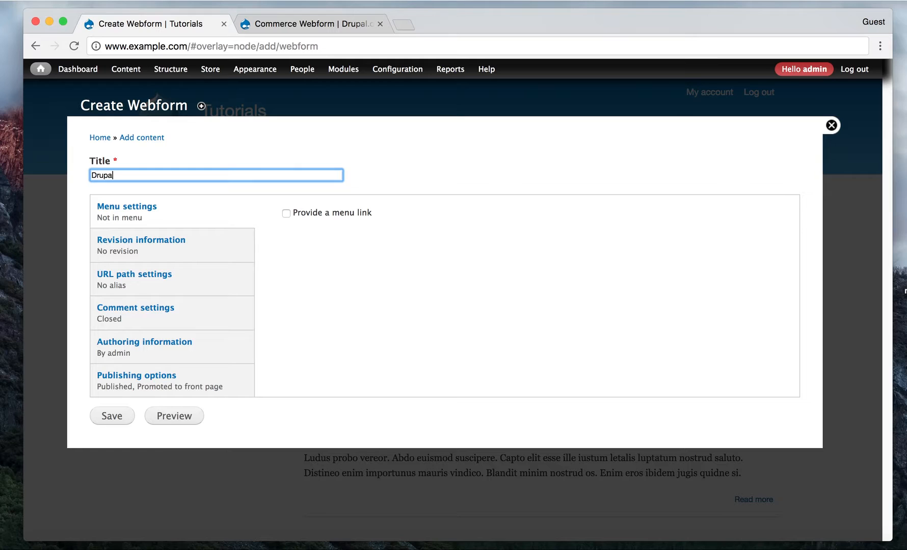
text(Conferen)
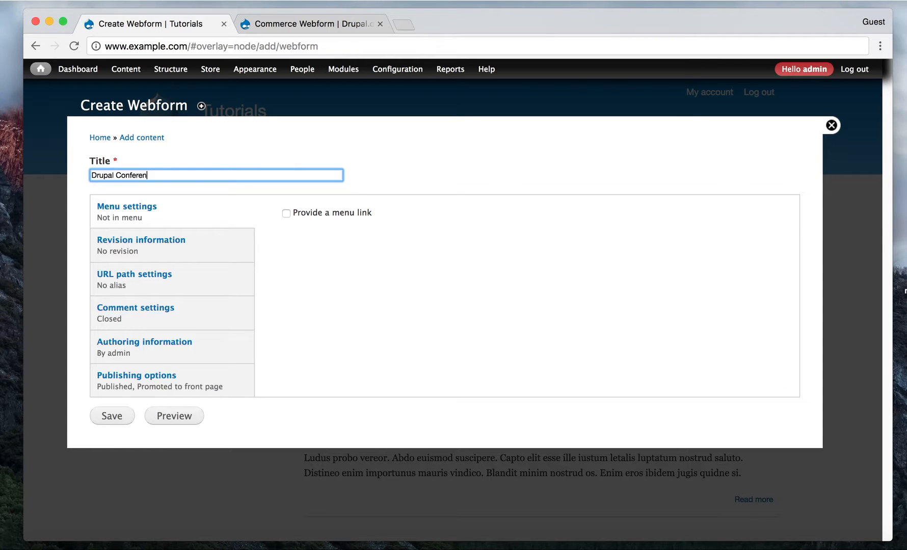
text(ce 2017)
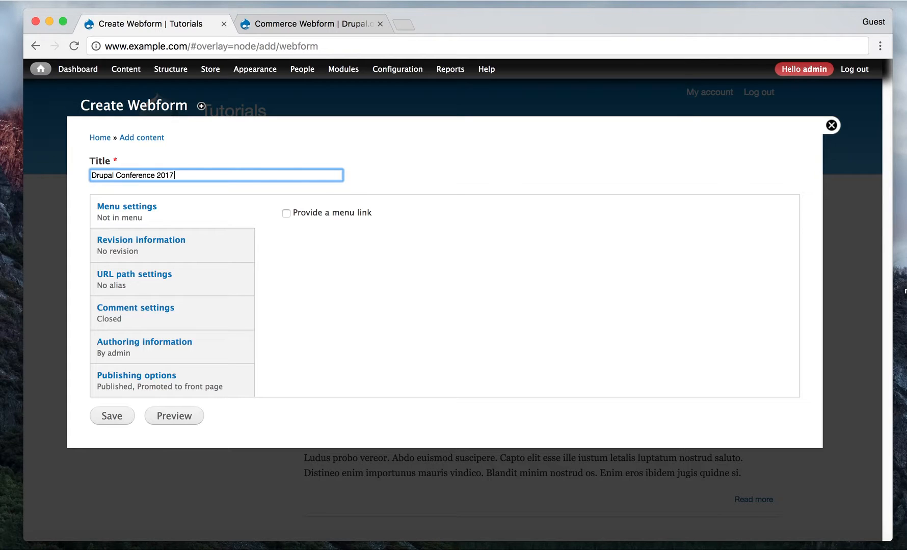
click(111, 416)
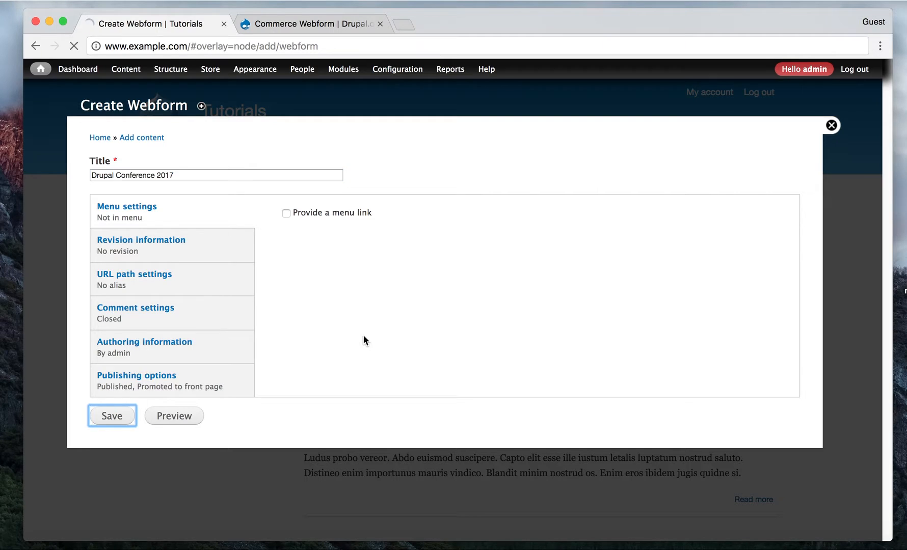
click(112, 415)
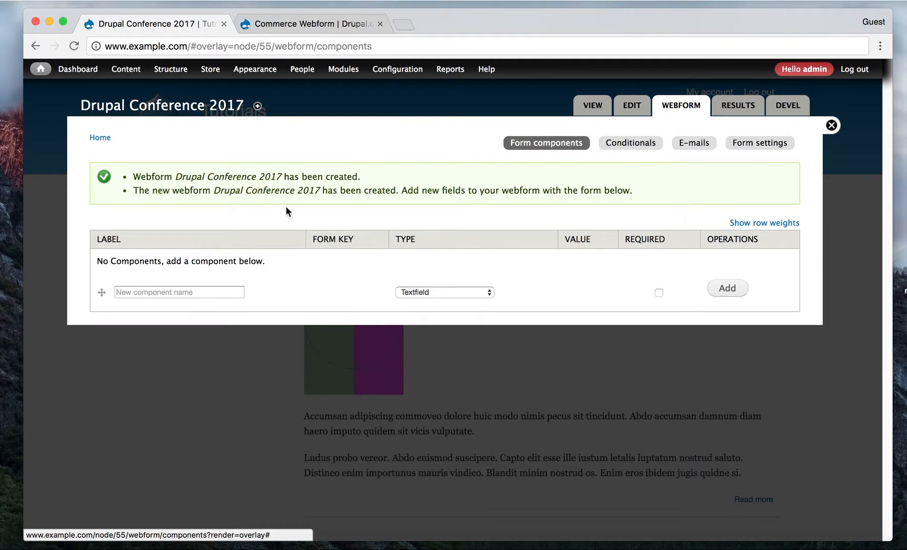
Step: Add a required 'First Name' textfield component and save it
click(179, 291)
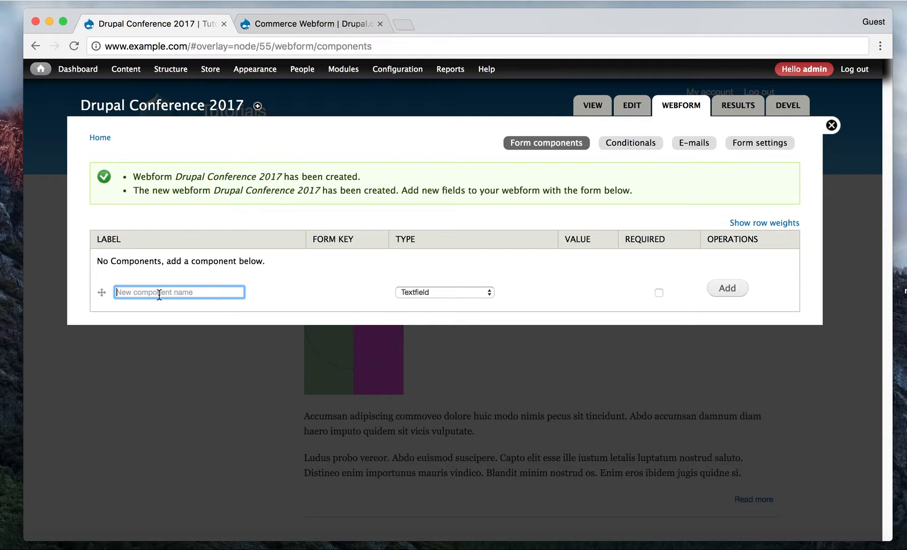
text(F)
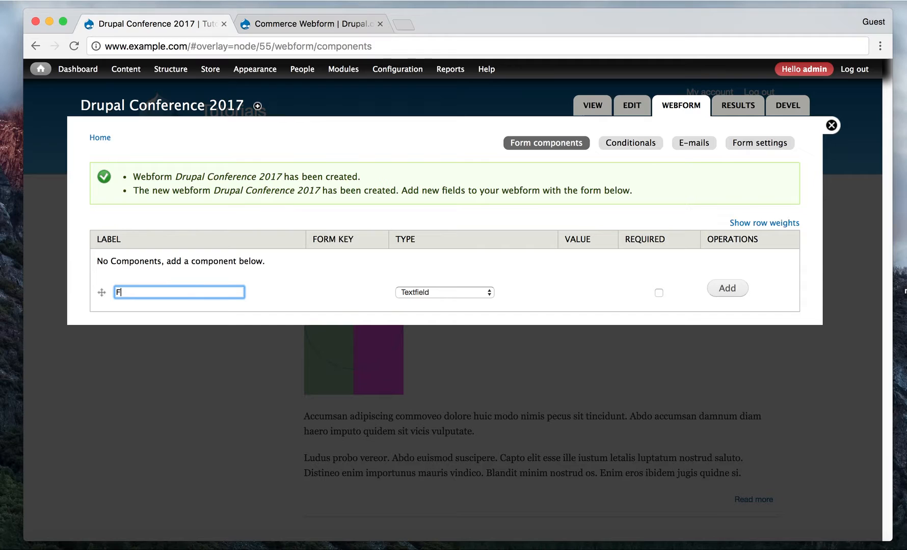
text(rist N)
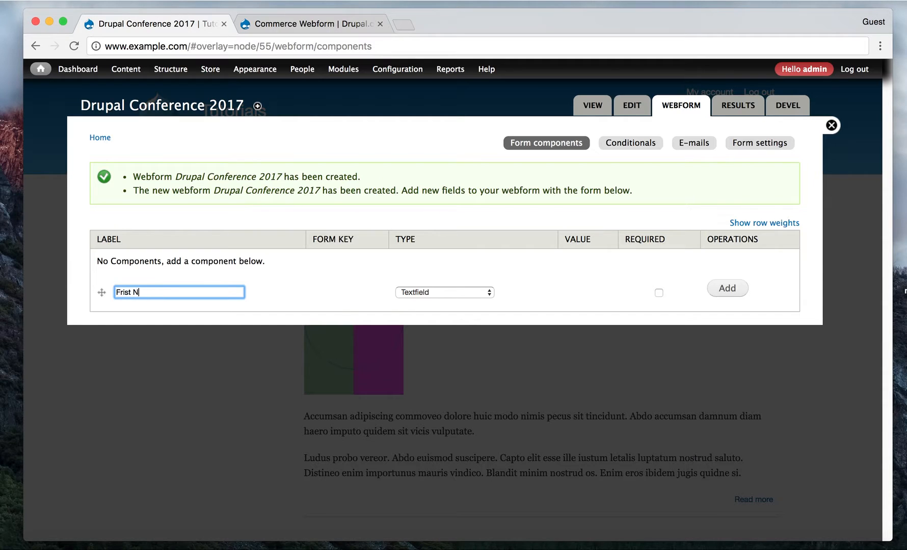
text(First N)
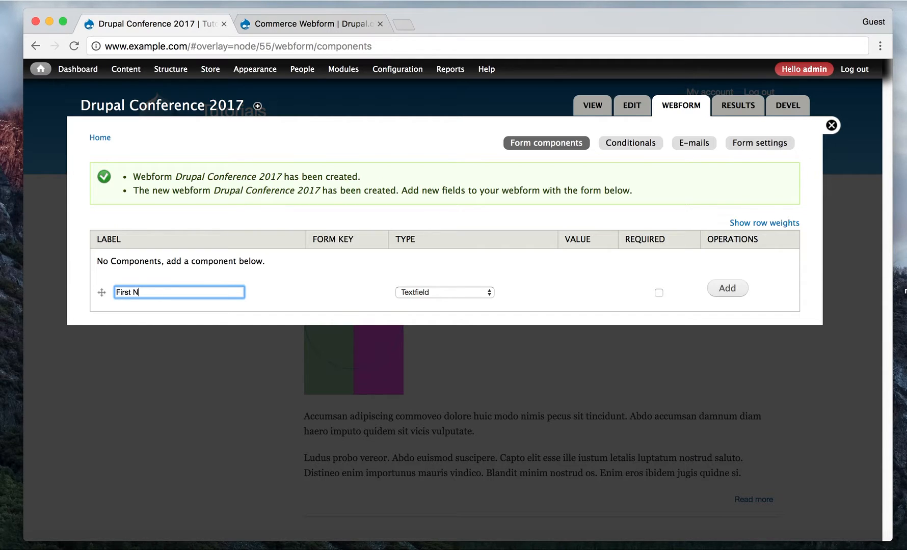
text(ame)
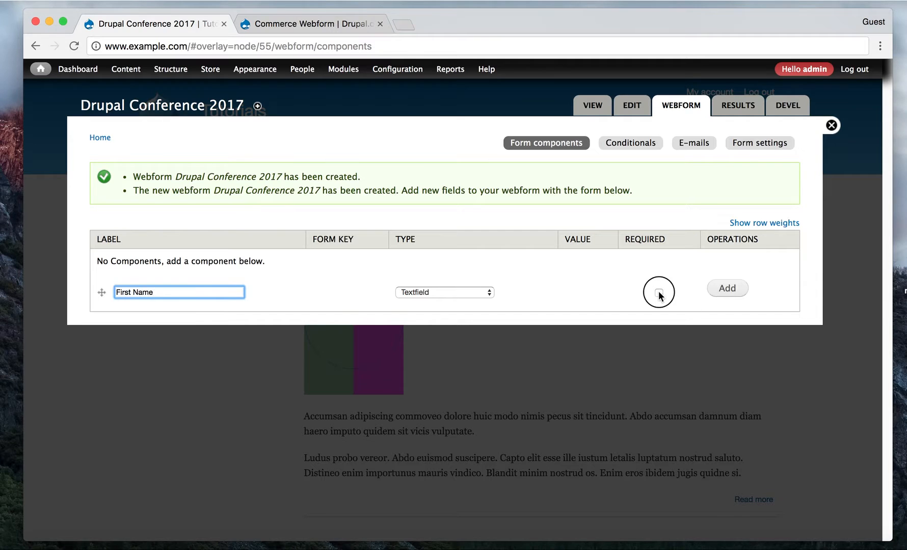
click(727, 288)
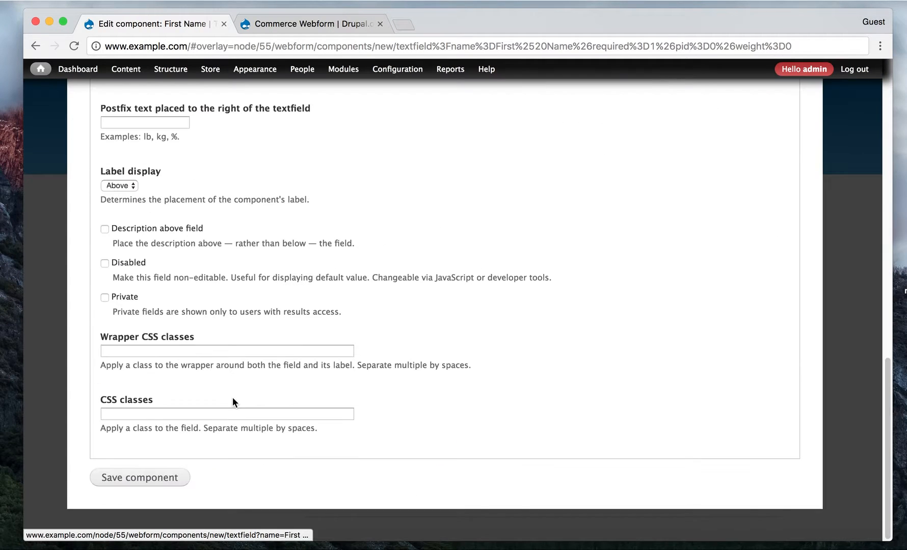
click(139, 477)
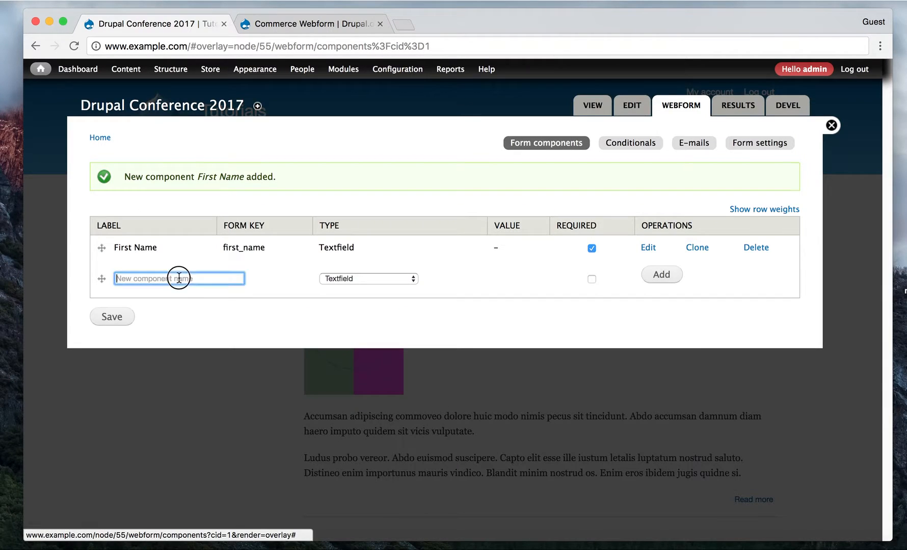
Step: Add a required 'Last Name' textfield component and save it
text(Last Nan)
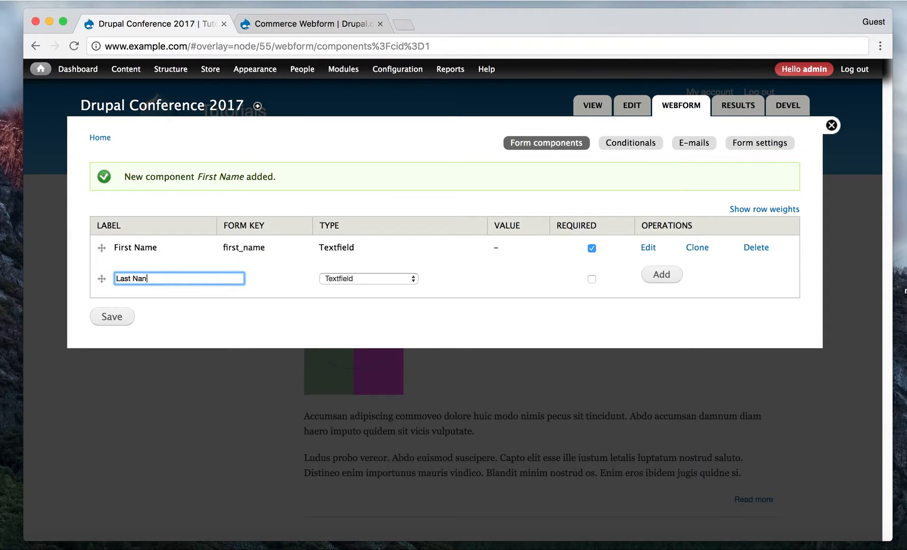
text(me)
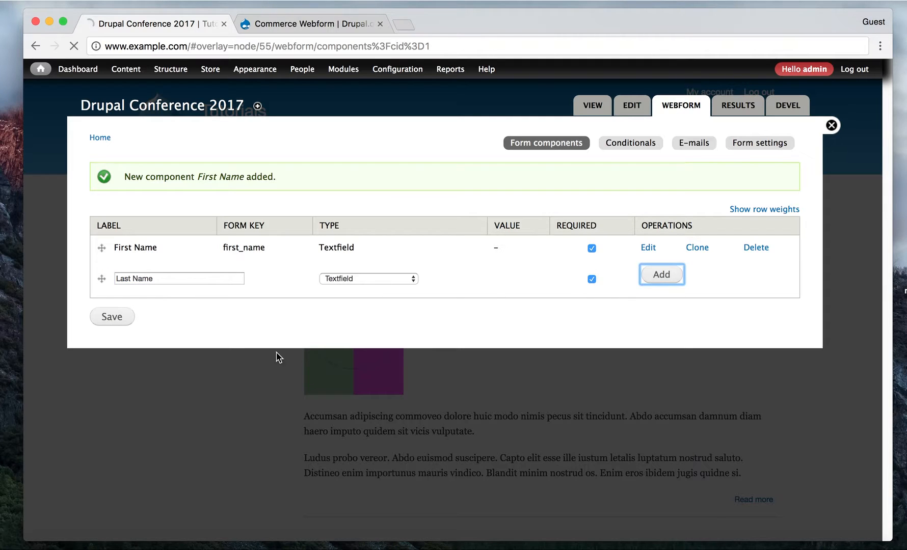
click(661, 274)
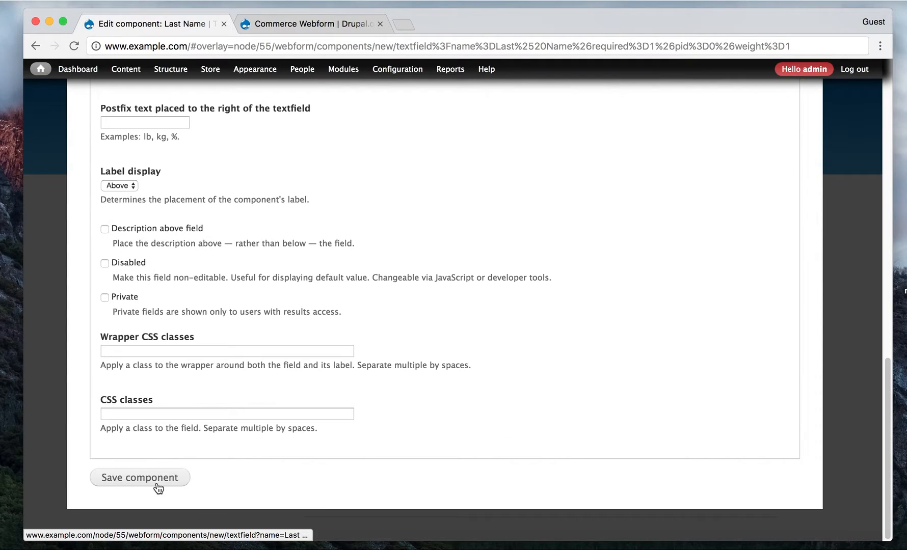
click(140, 478)
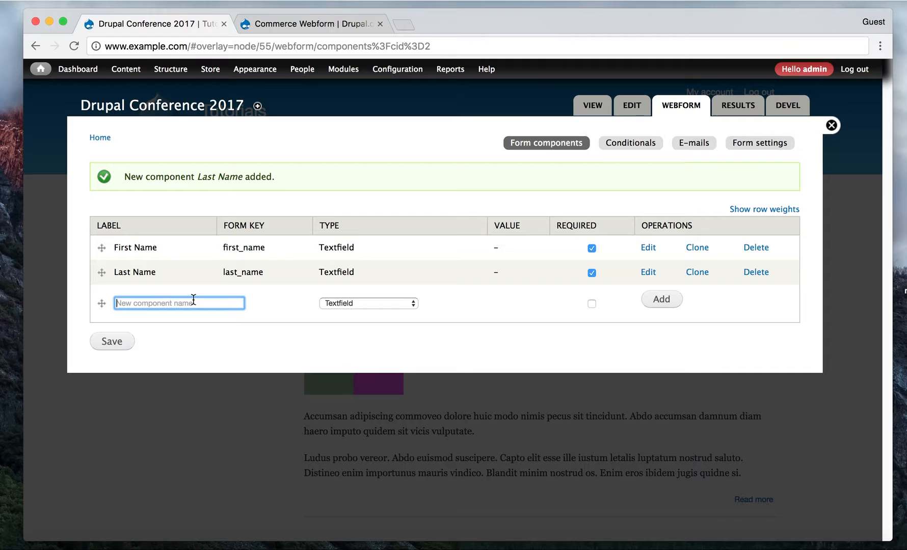
mouse_move(339, 235)
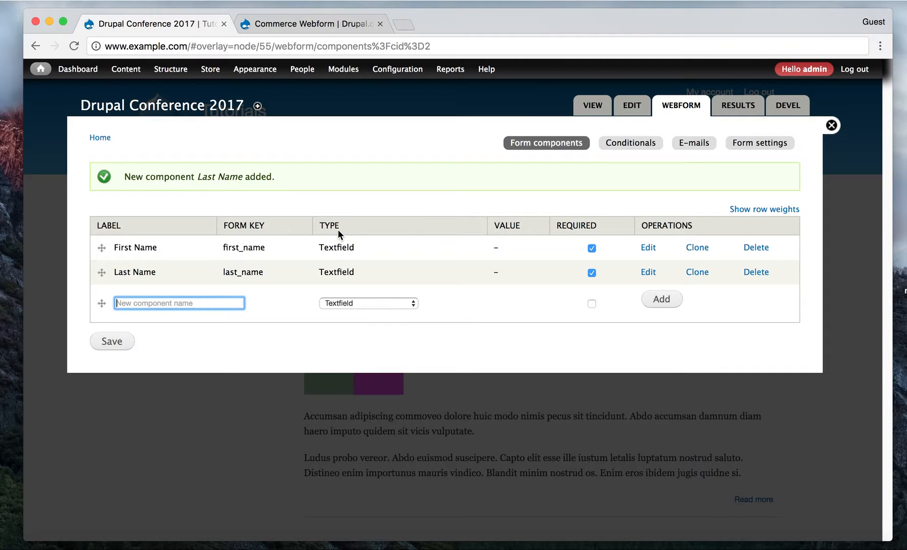
mouse_move(356, 309)
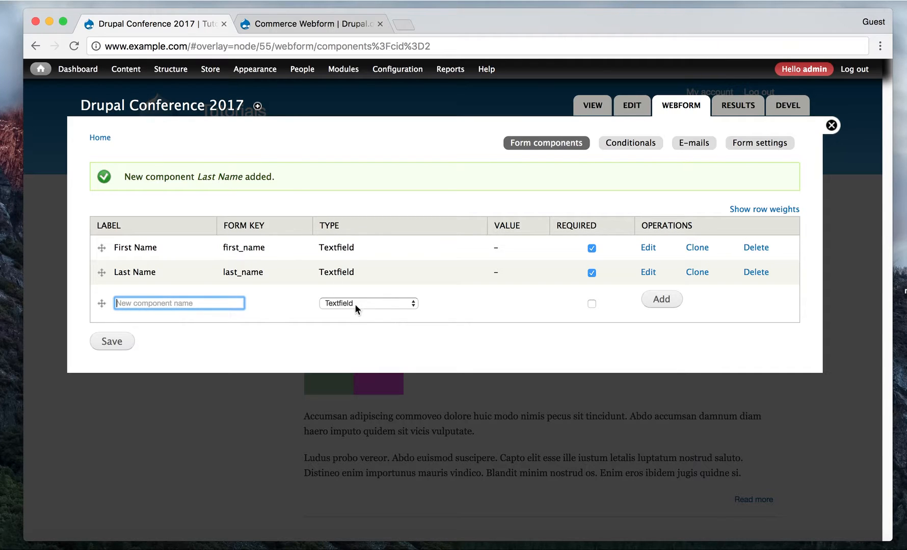
Step: Name the next component 'Registration Fee' and set its type to Commerce product skus
click(367, 304)
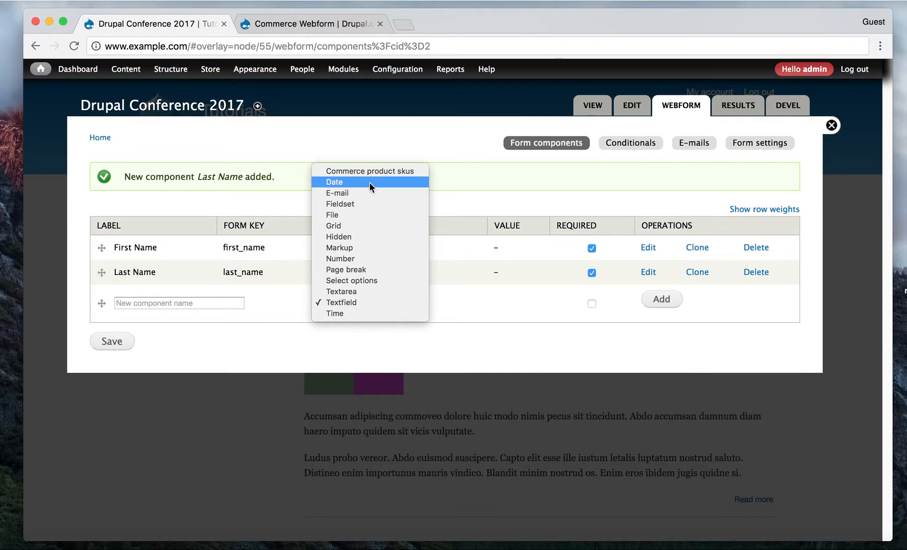
mouse_move(371, 171)
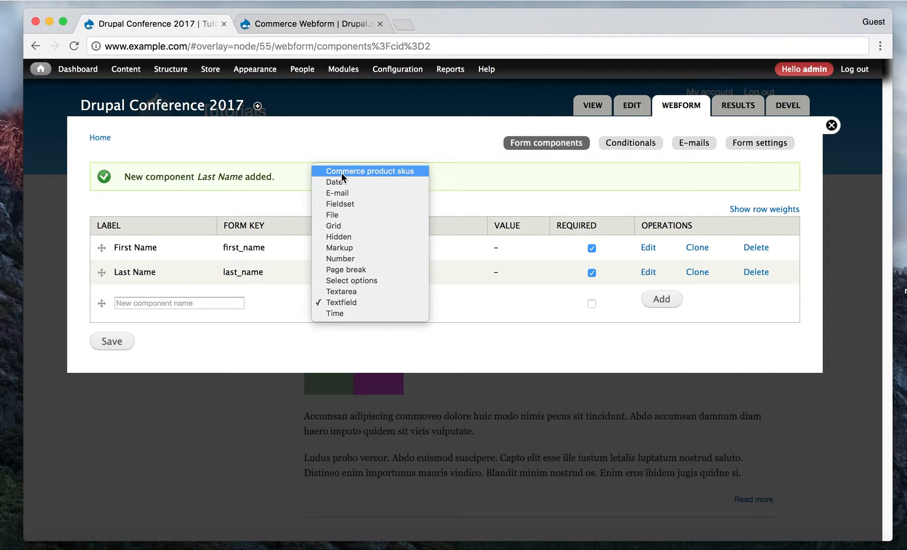
mouse_move(409, 178)
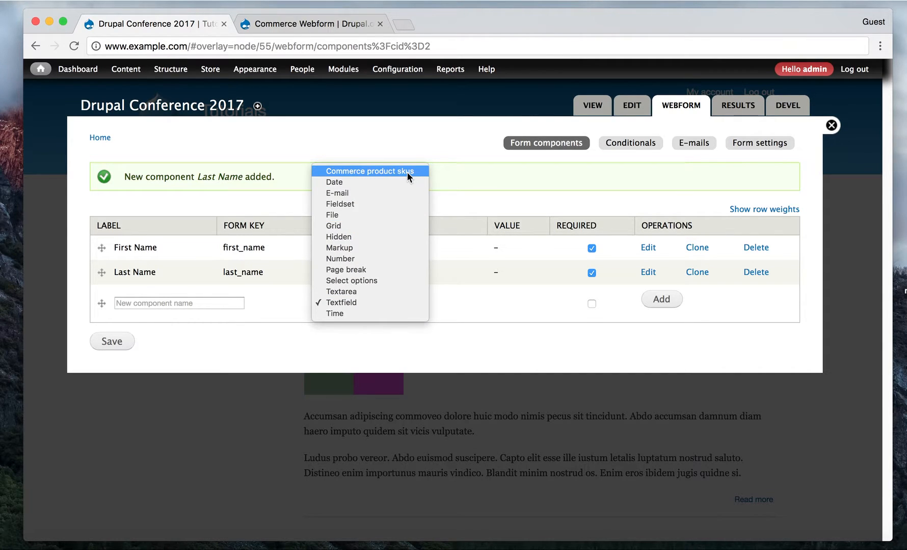
mouse_move(369, 181)
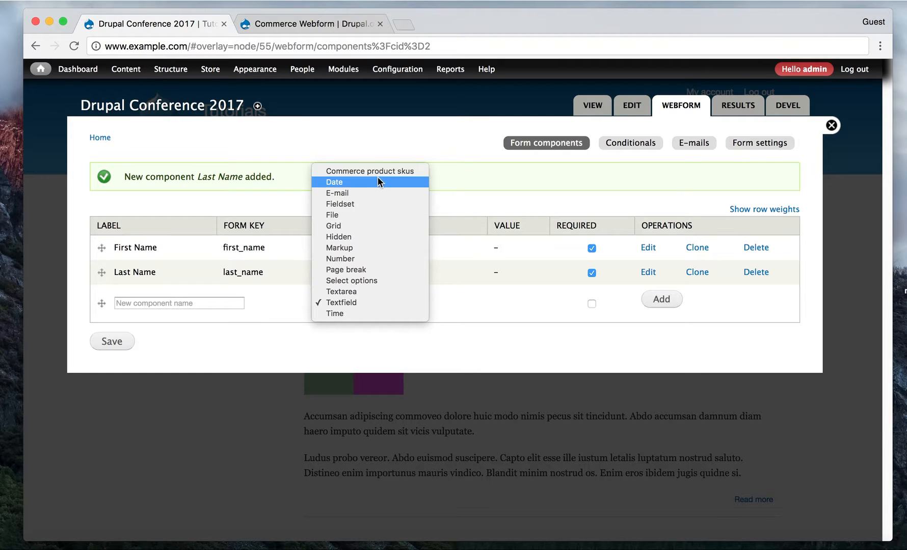
mouse_move(370, 171)
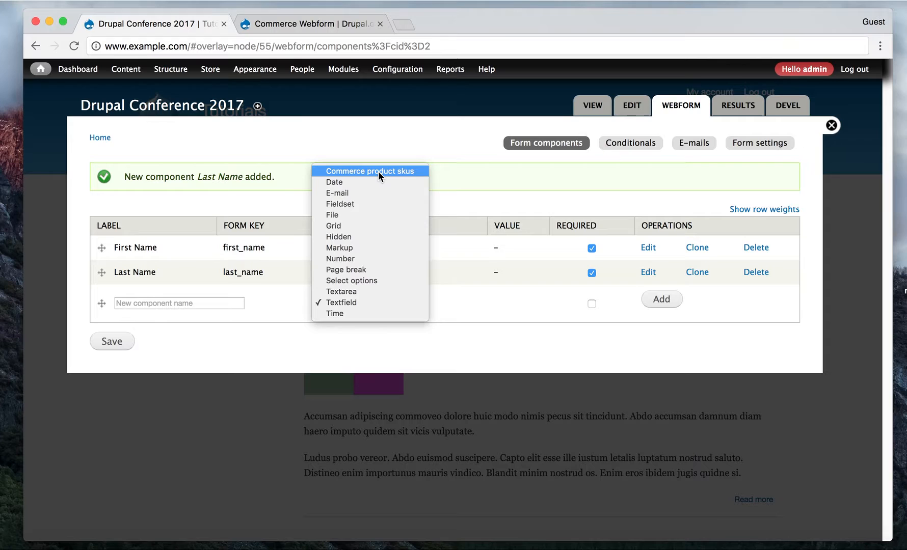
click(341, 303)
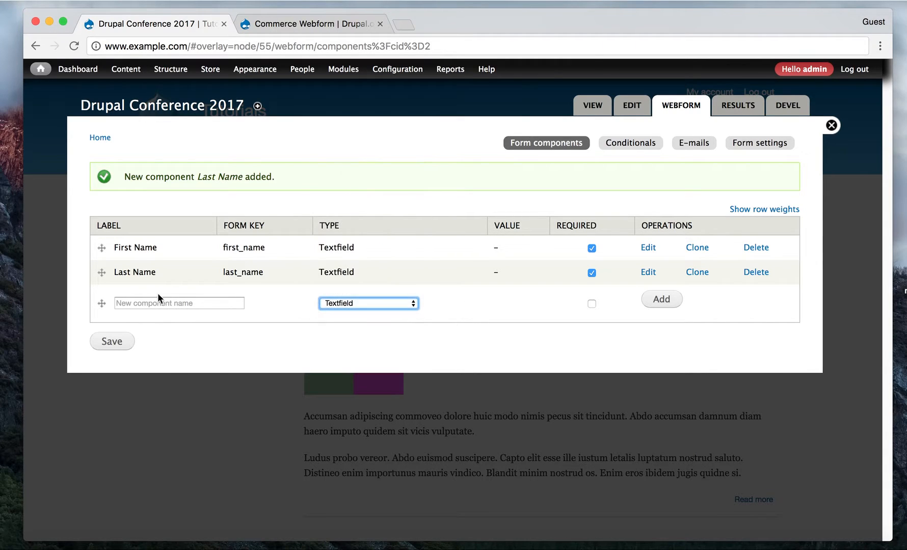
click(178, 303)
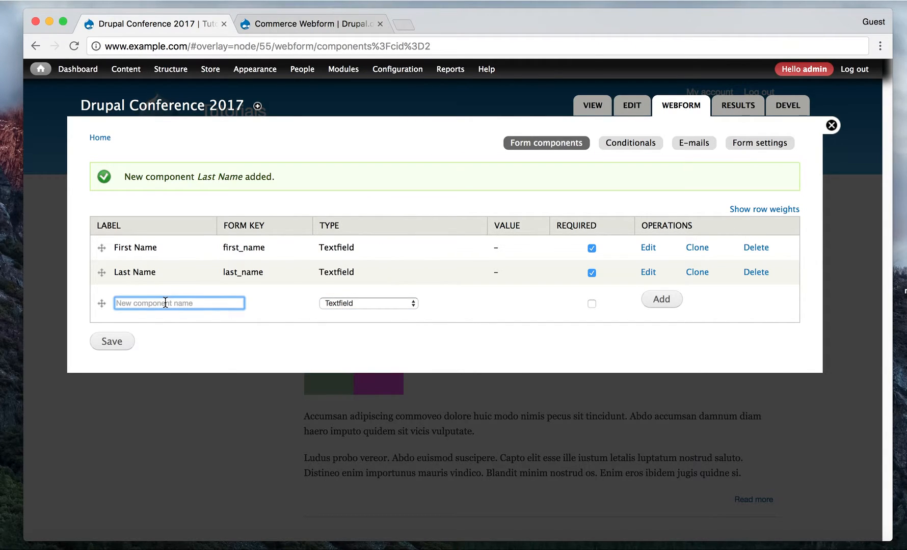
text(Registrat)
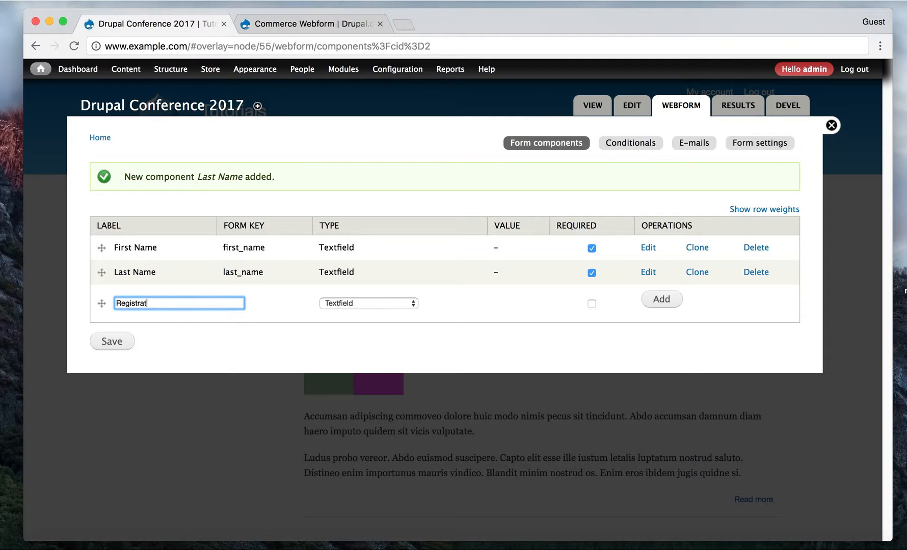
text(ion Fee)
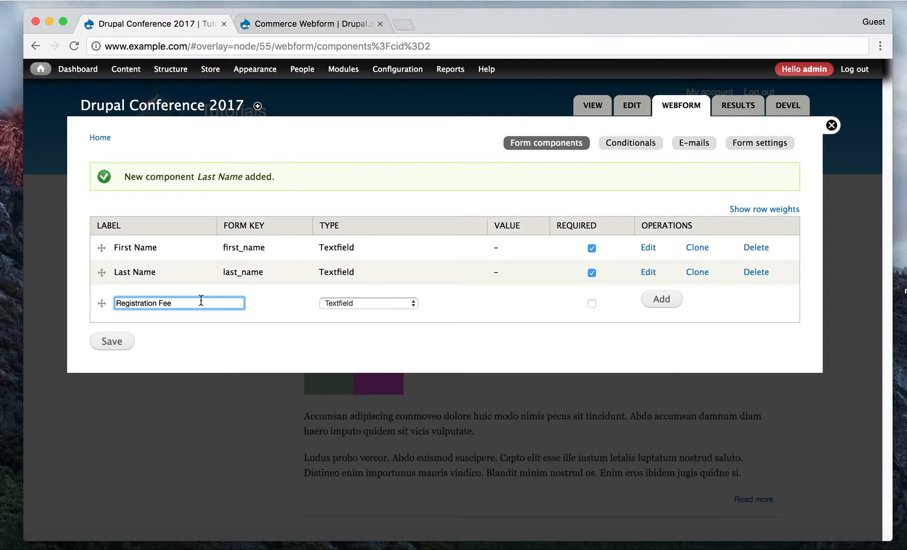
click(368, 303)
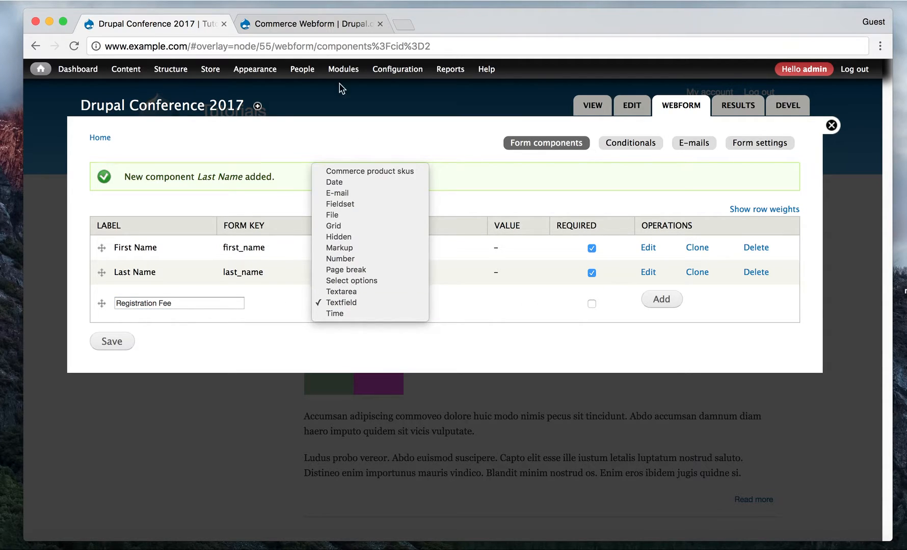
click(368, 170)
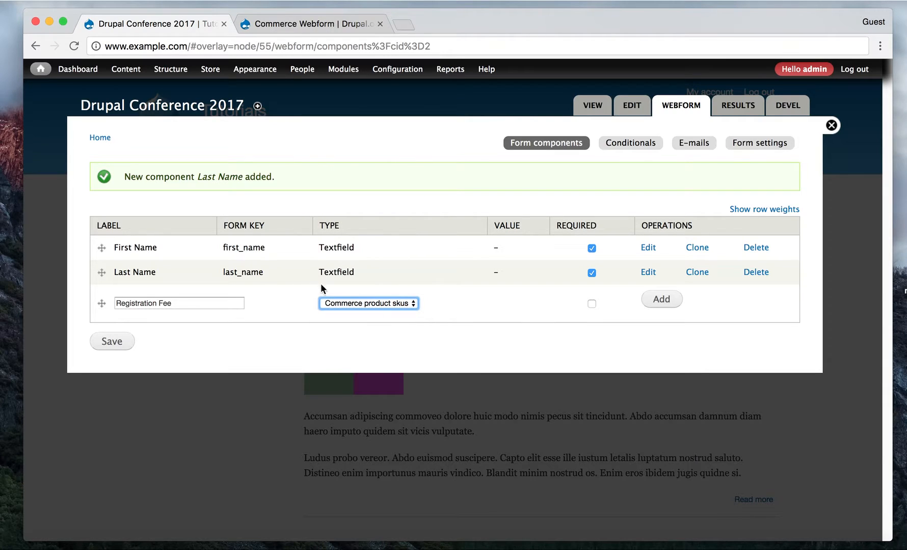
mouse_move(606, 317)
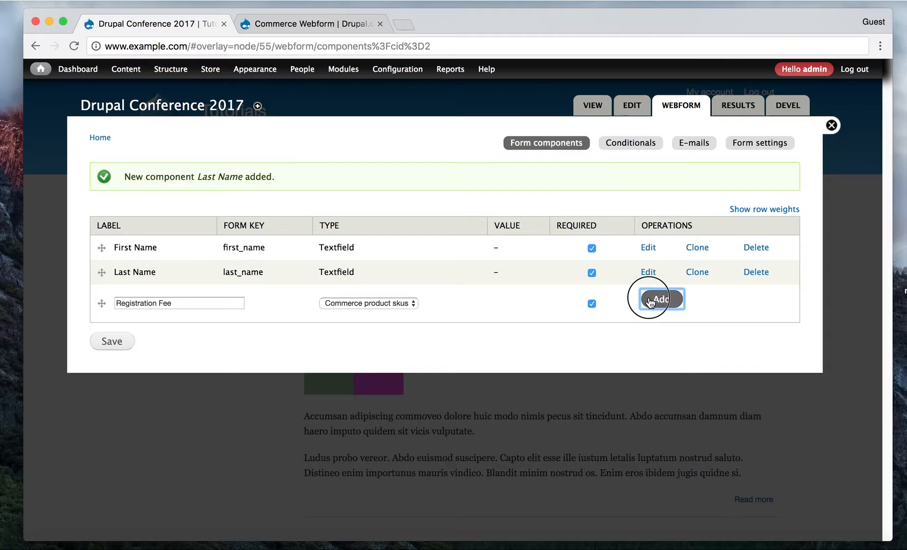
Step: Add the Registration Fee component and view its Product type and Product skus settings
click(658, 299)
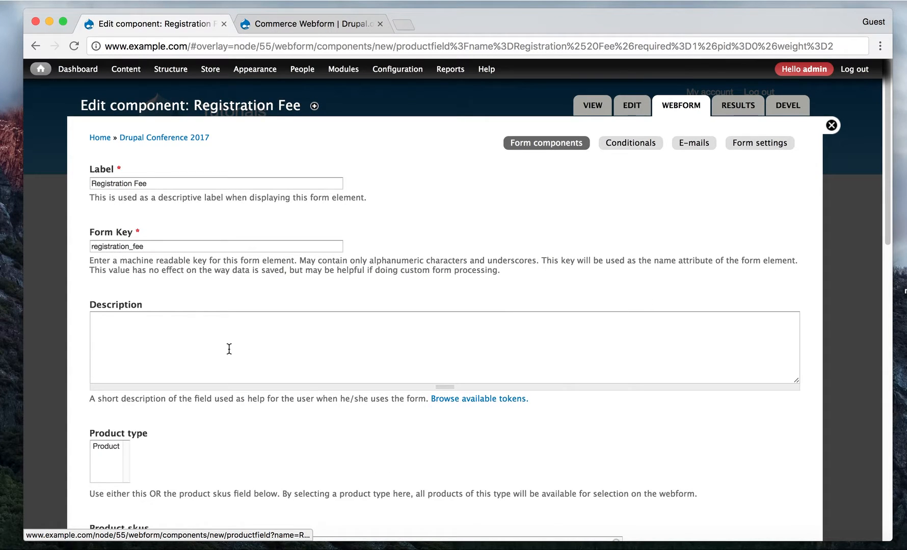
scroll(down, 3)
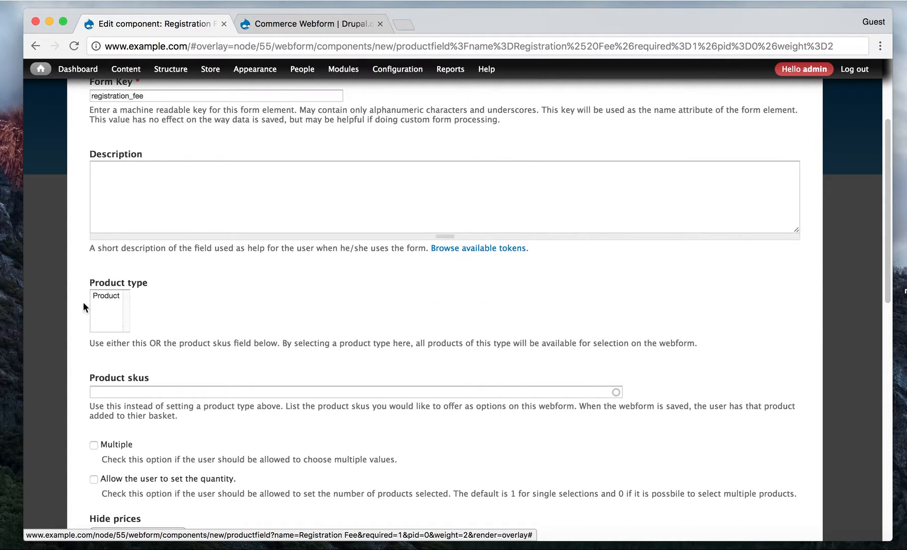
scroll(down, 3)
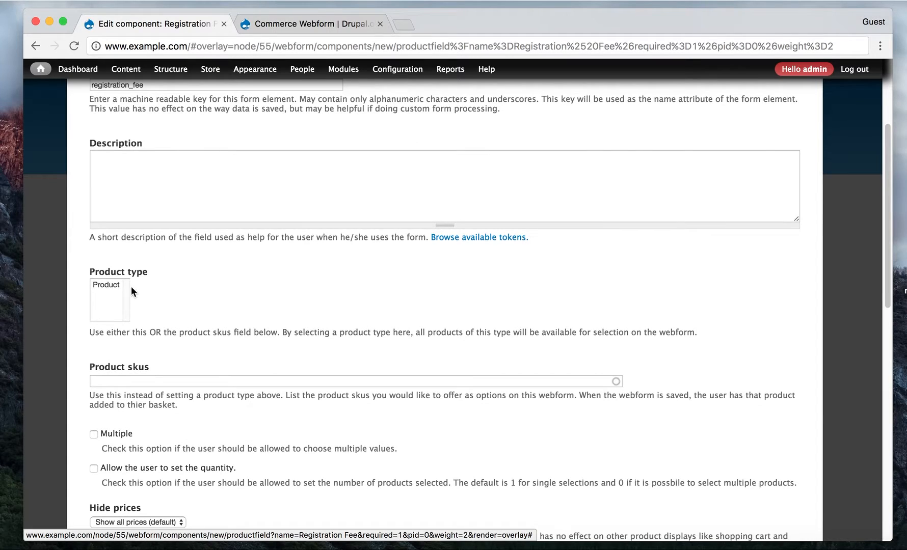
mouse_move(109, 291)
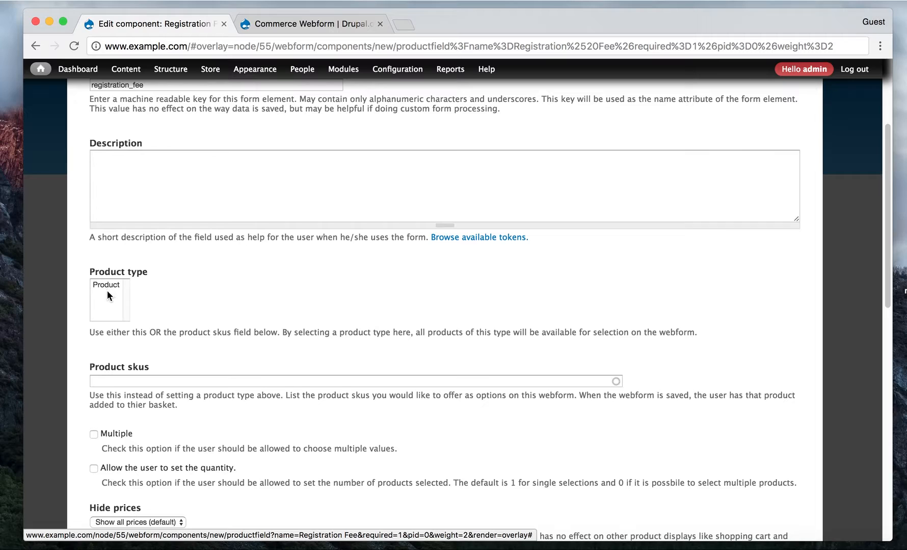
mouse_move(62, 279)
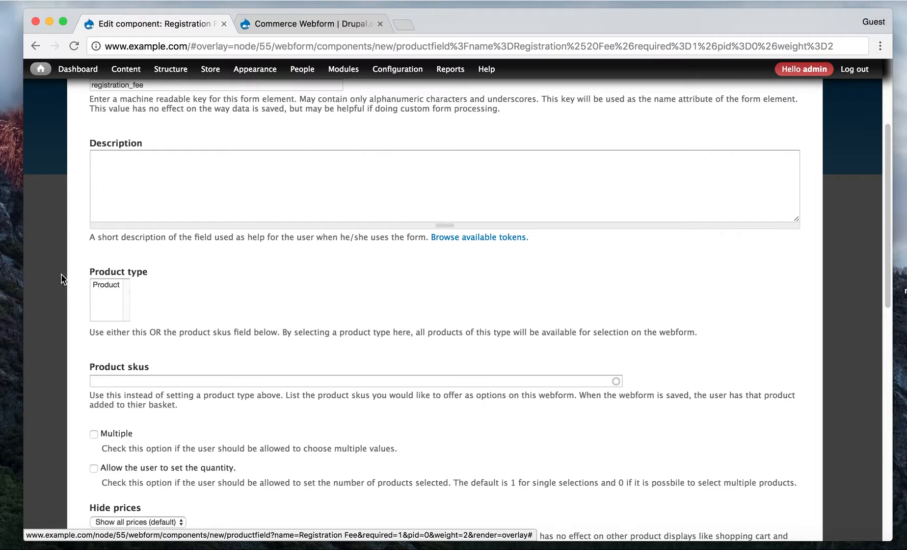
mouse_move(124, 291)
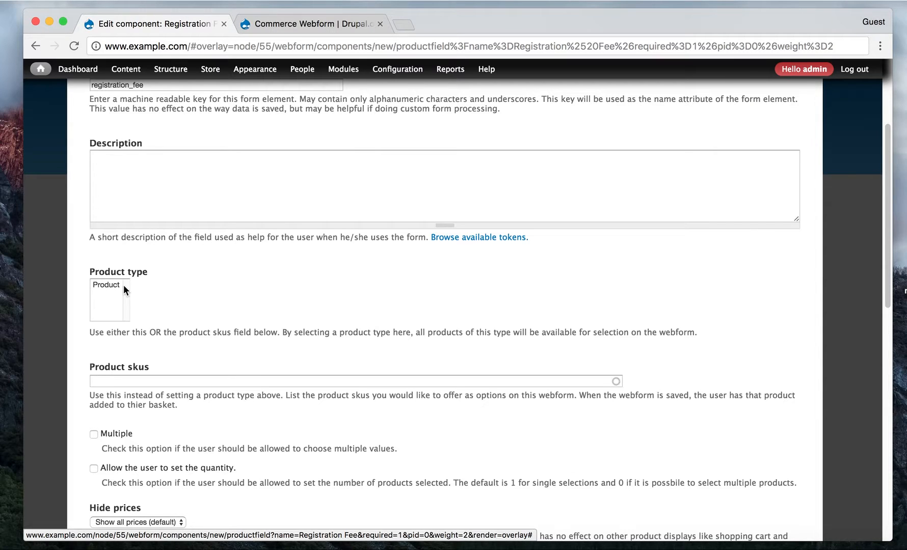
mouse_move(119, 287)
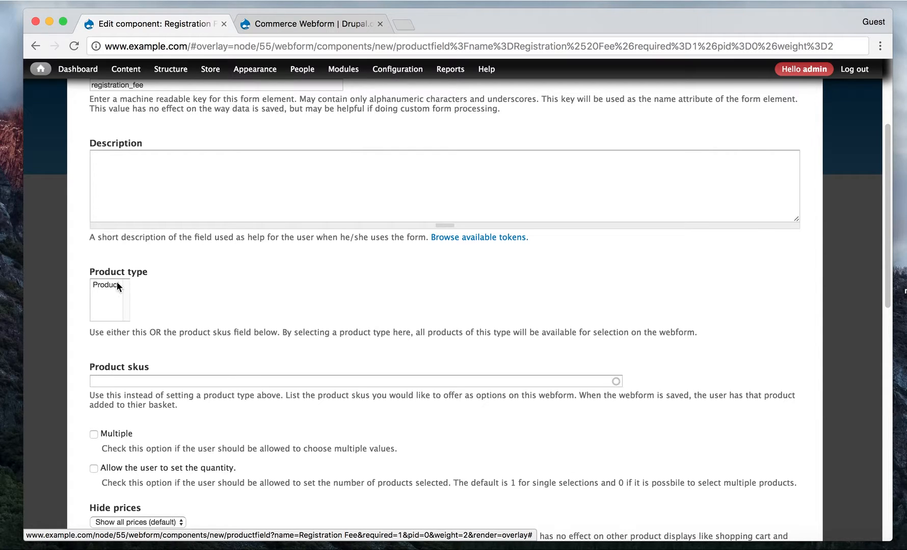
mouse_move(177, 296)
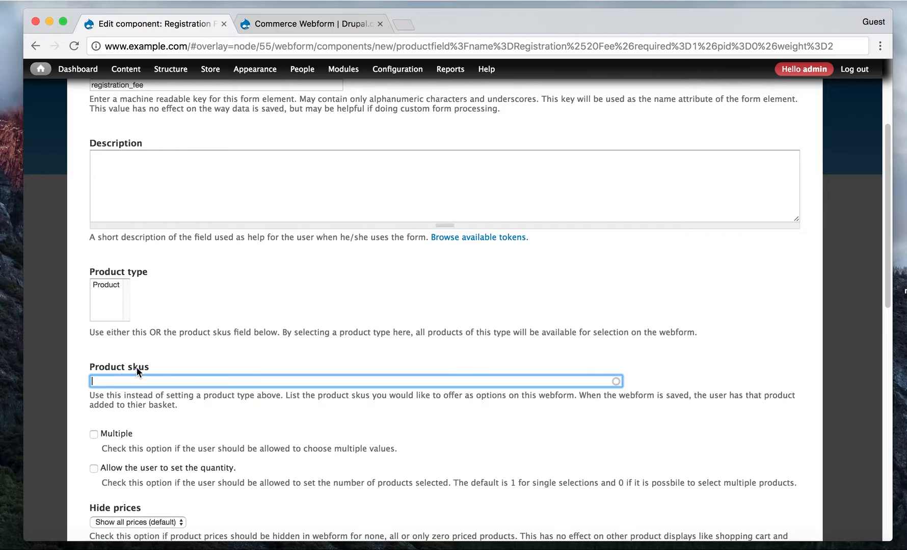
mouse_move(172, 371)
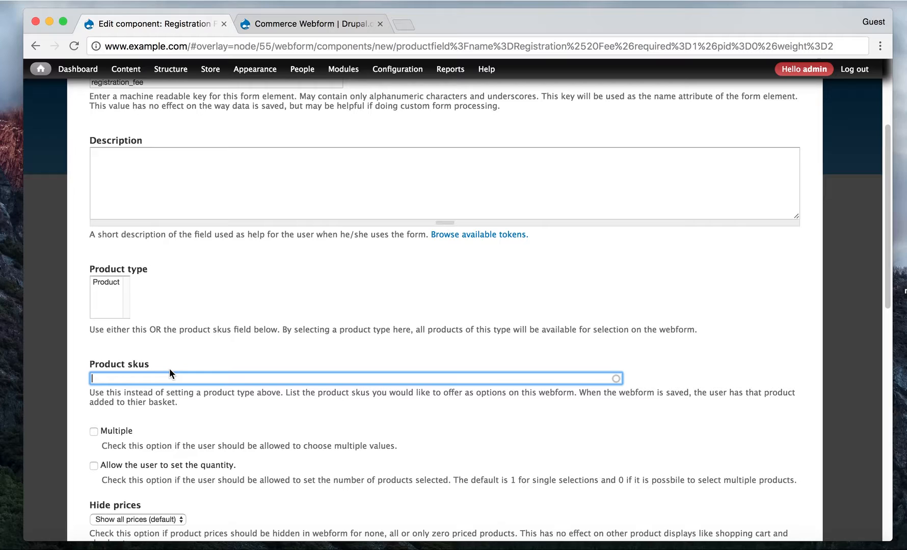
Step: Enter 'ab' in Product skus and pick 'abc: Drupal Conference XYZ' from the suggestions
text(a)
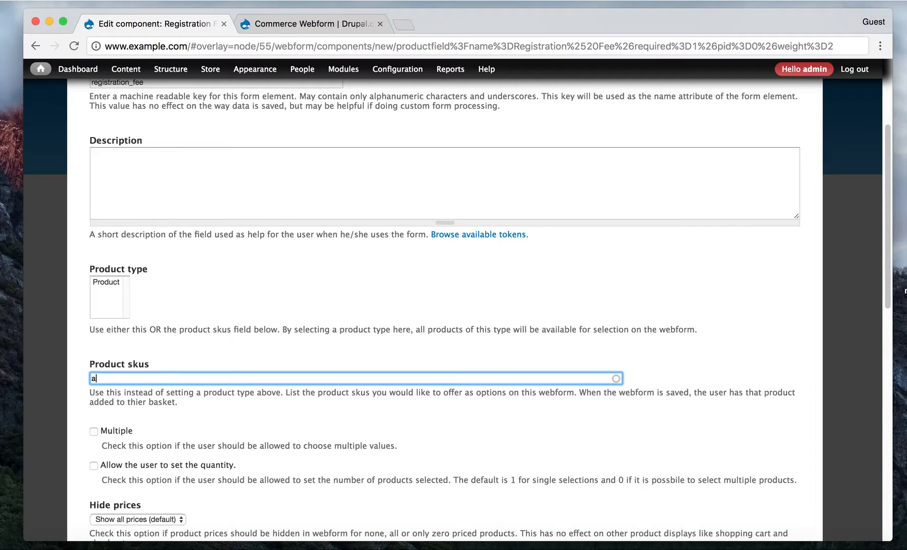
text(b)
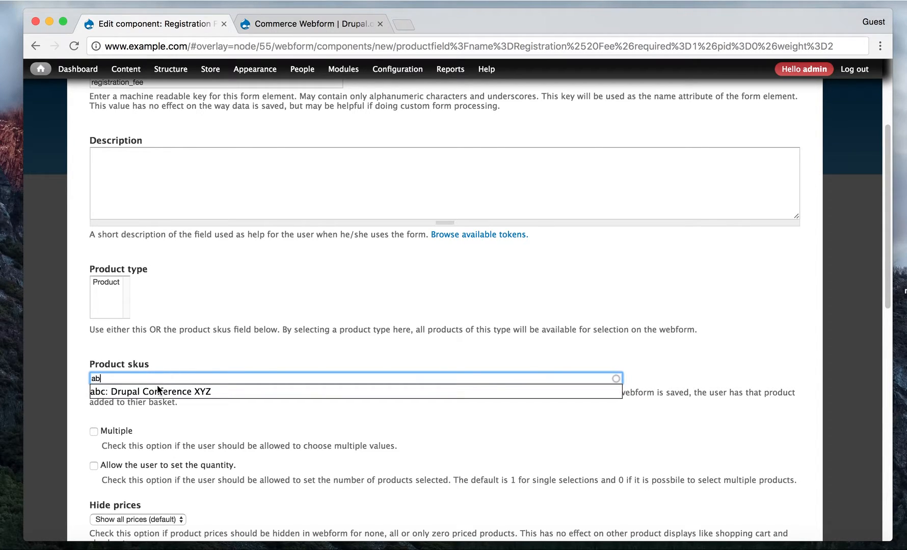
mouse_move(159, 391)
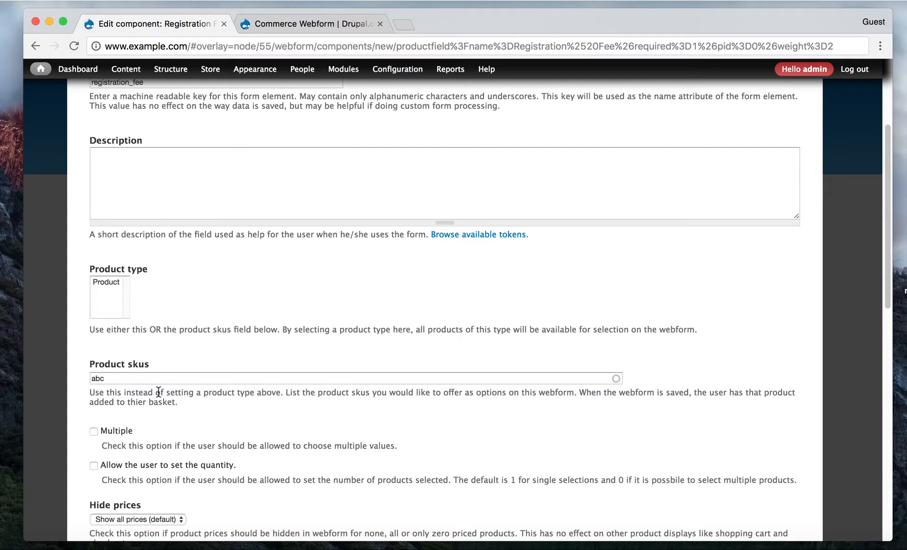
scroll(down, 3)
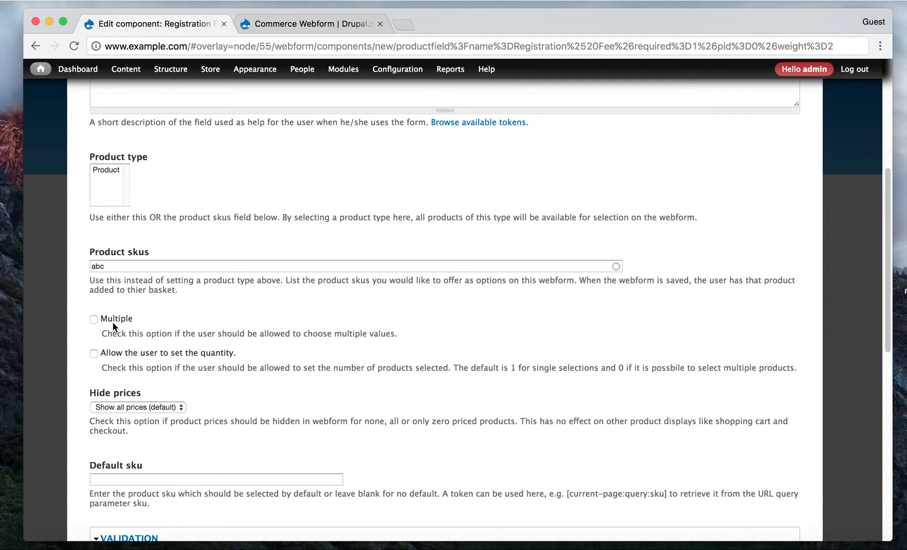
mouse_move(116, 323)
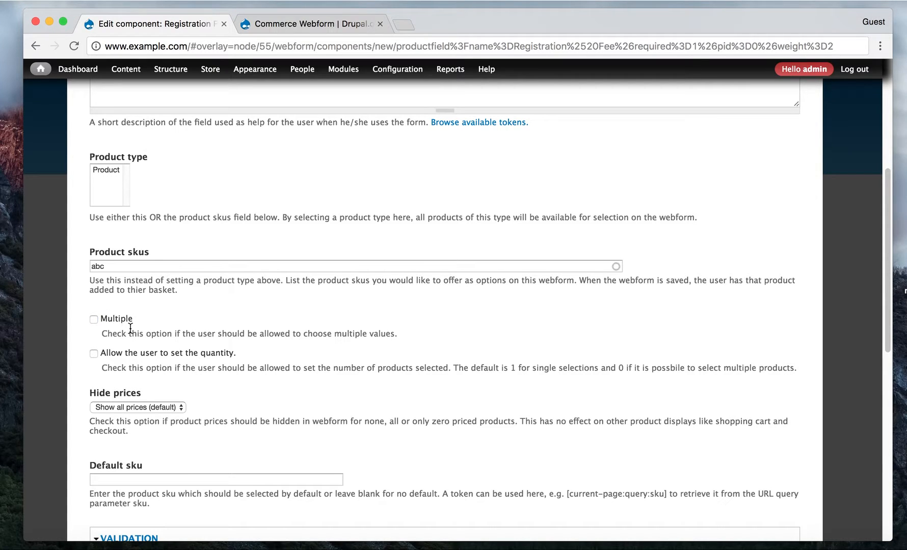
mouse_move(121, 180)
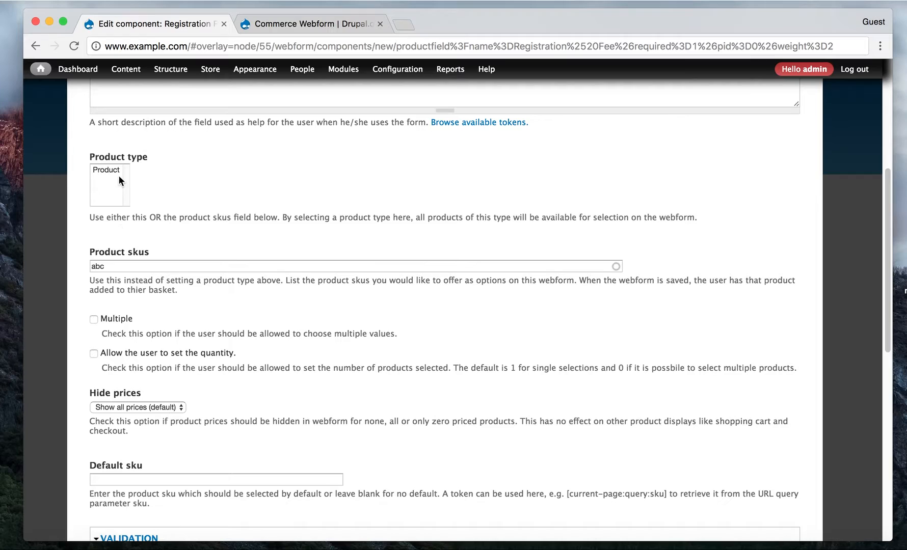
mouse_move(137, 282)
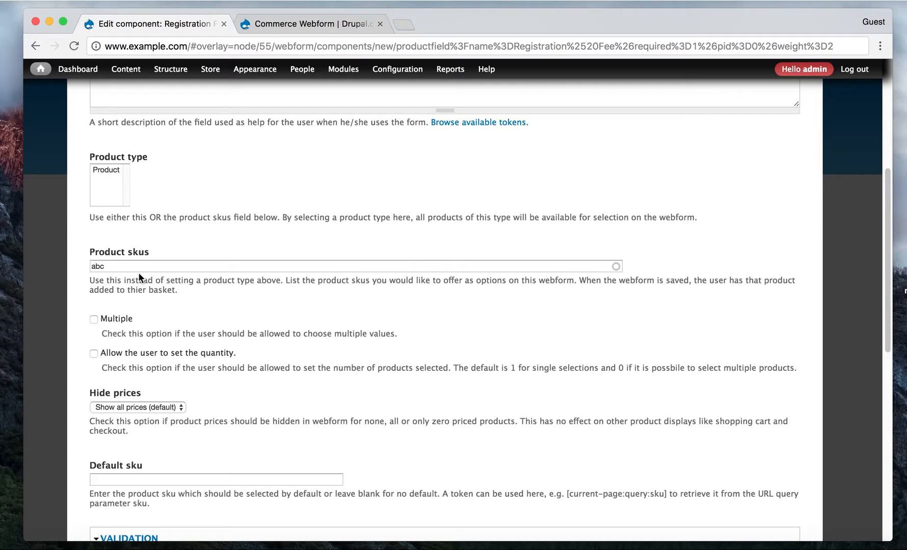
Step: Toggle Multiple on and off, then allow the user to set the quantity
click(93, 319)
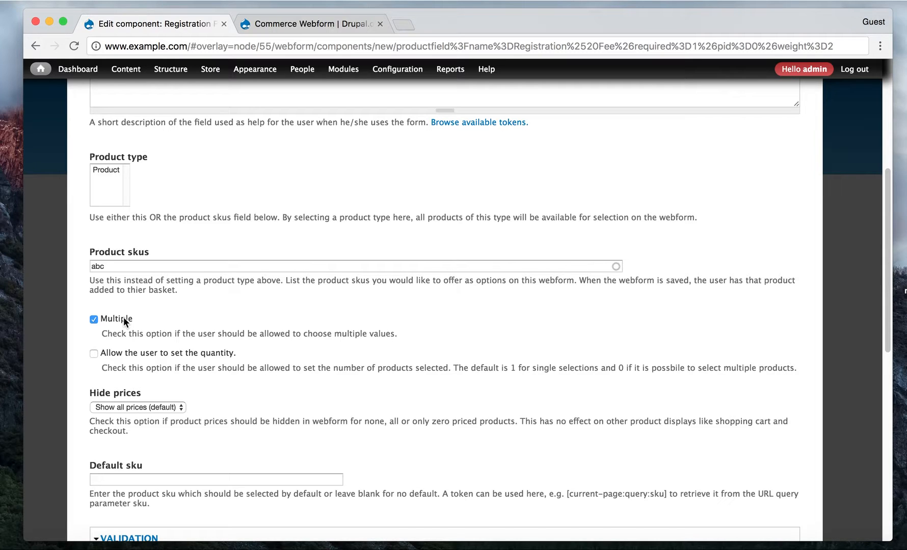
click(93, 319)
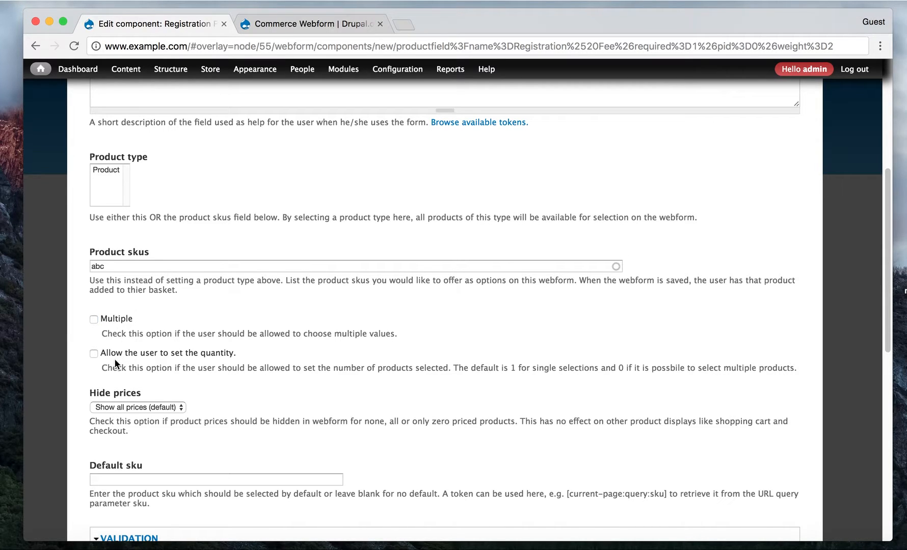
mouse_move(196, 357)
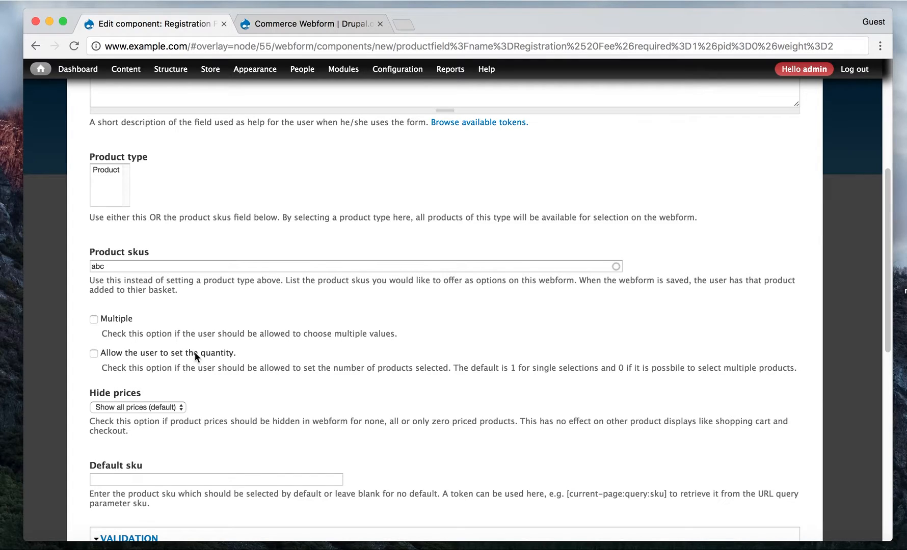
click(94, 354)
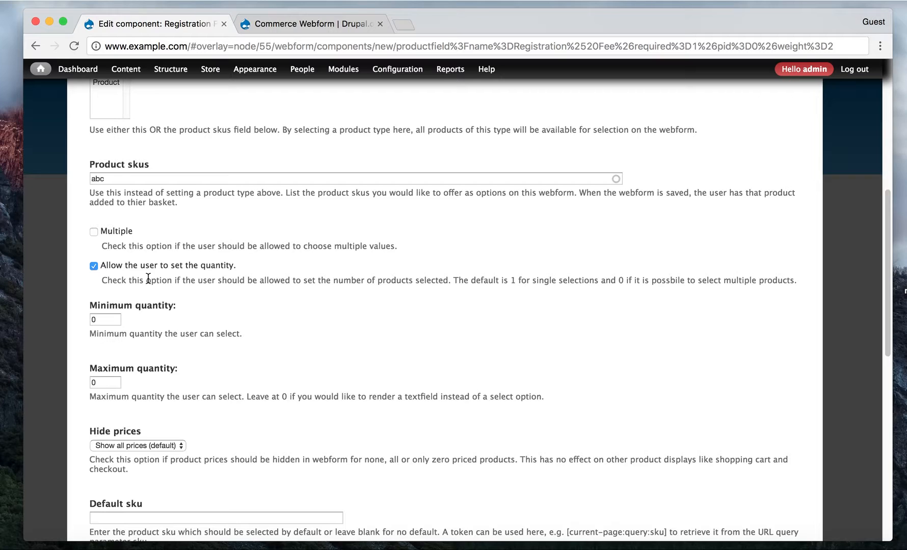
mouse_move(132, 321)
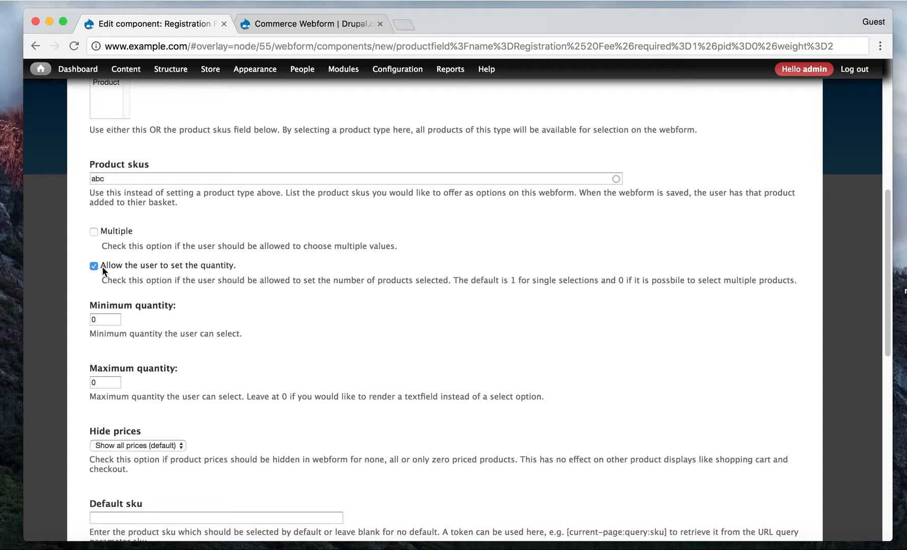
Step: Turn user-set quantity off and keep Hide prices at 'Show all prices (default)'
click(93, 266)
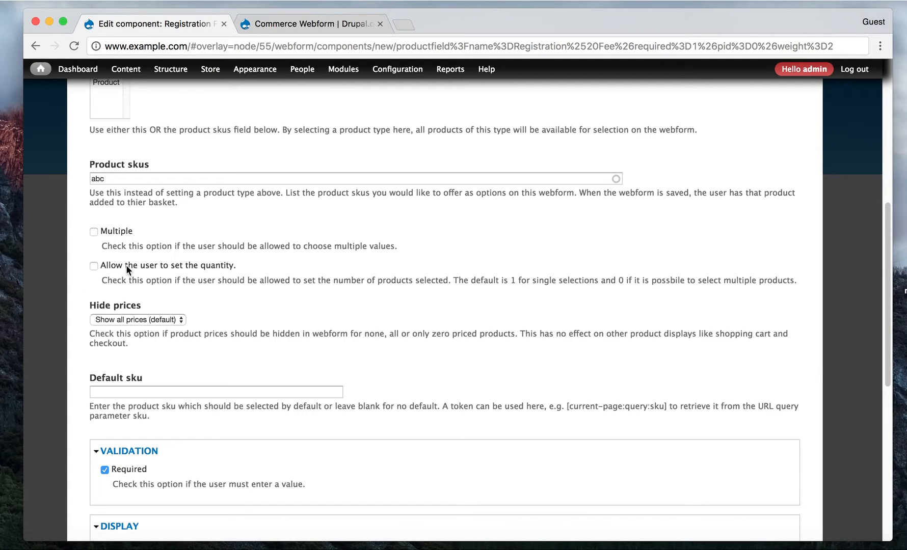
mouse_move(106, 329)
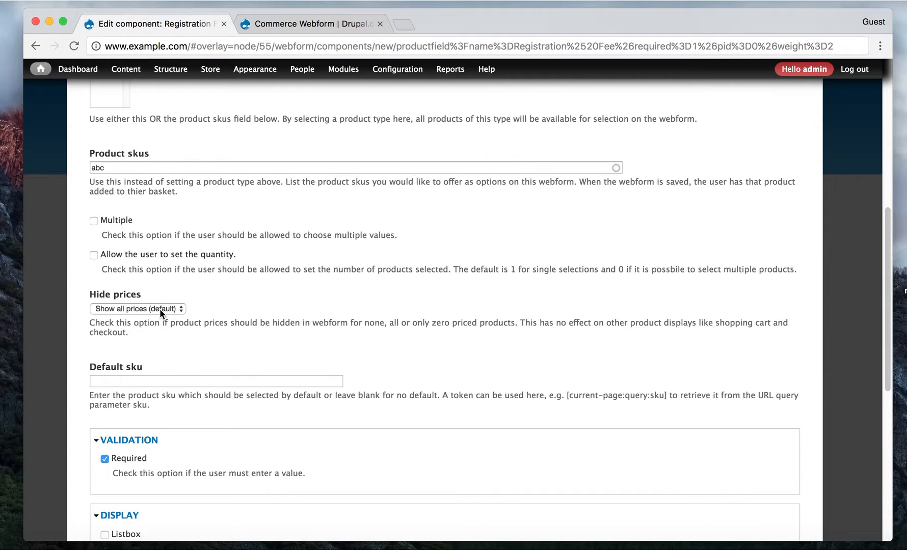
click(137, 308)
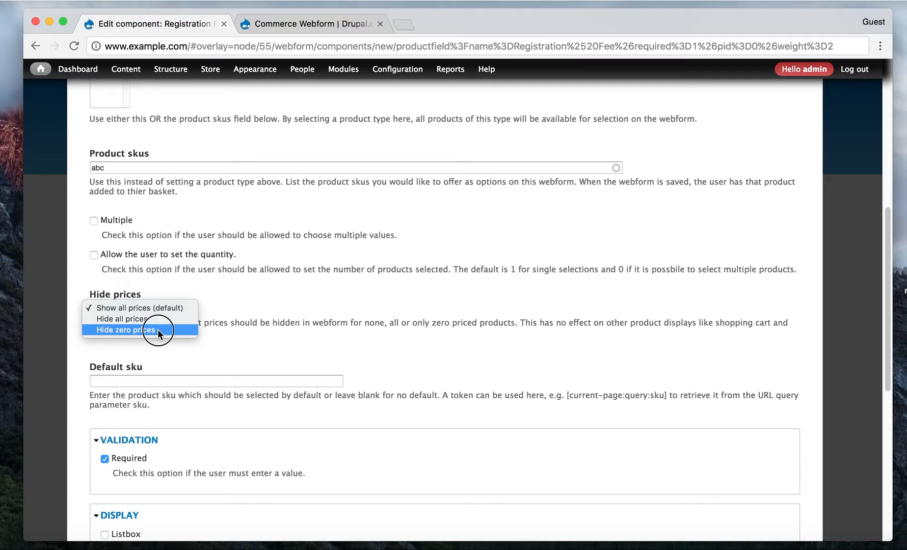
mouse_move(142, 319)
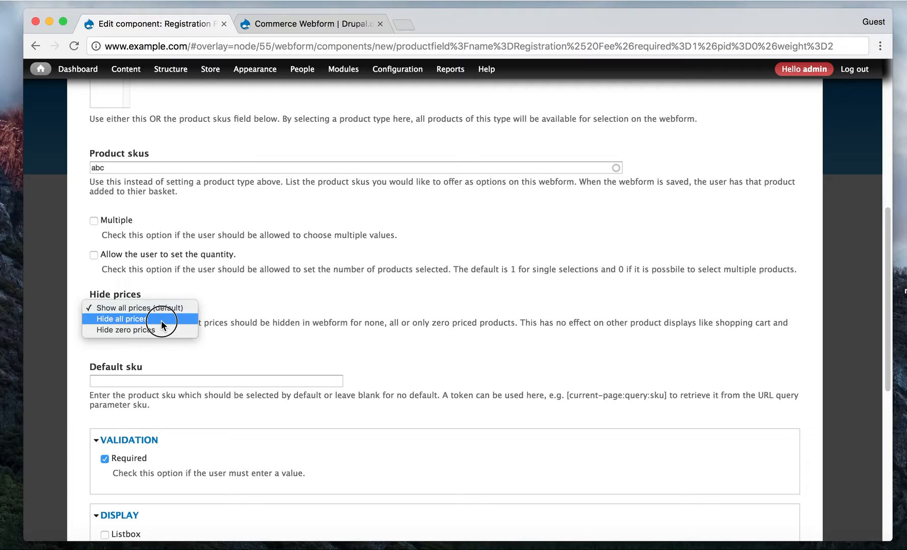
click(138, 308)
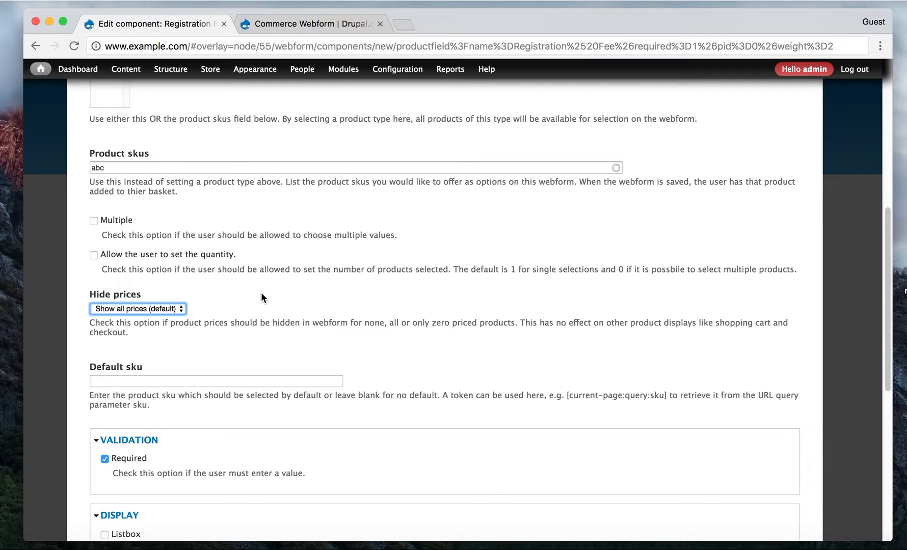
mouse_move(128, 319)
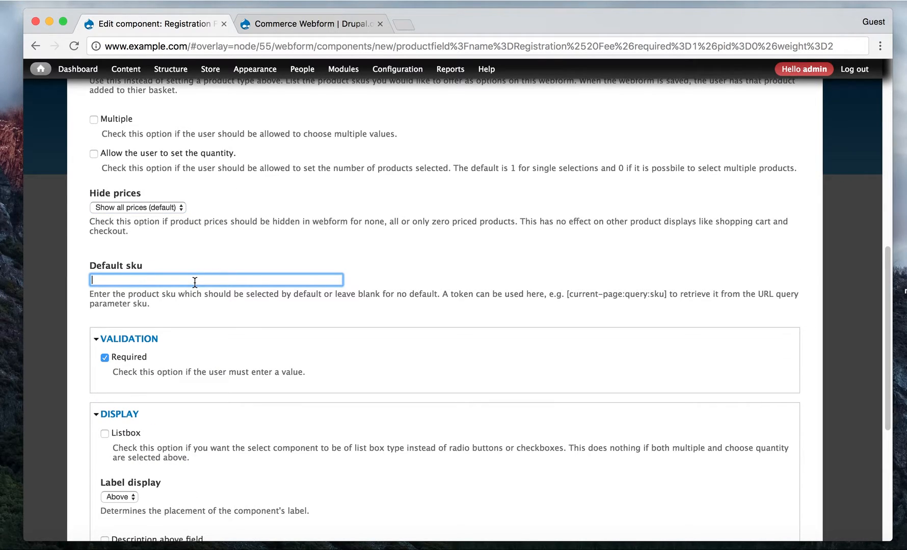
Step: Enter abc as the Default sku of the Registration Fee component, keeping Required checked
text(abc)
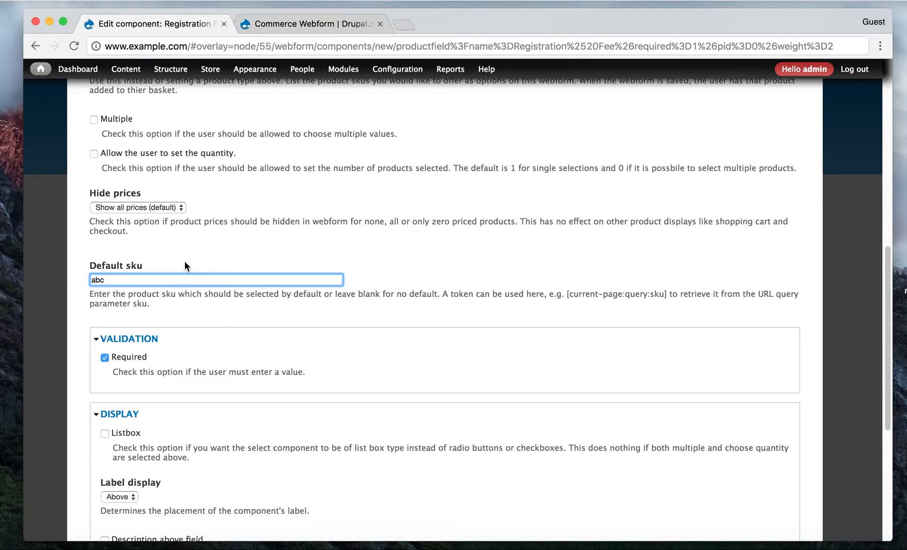
mouse_move(137, 268)
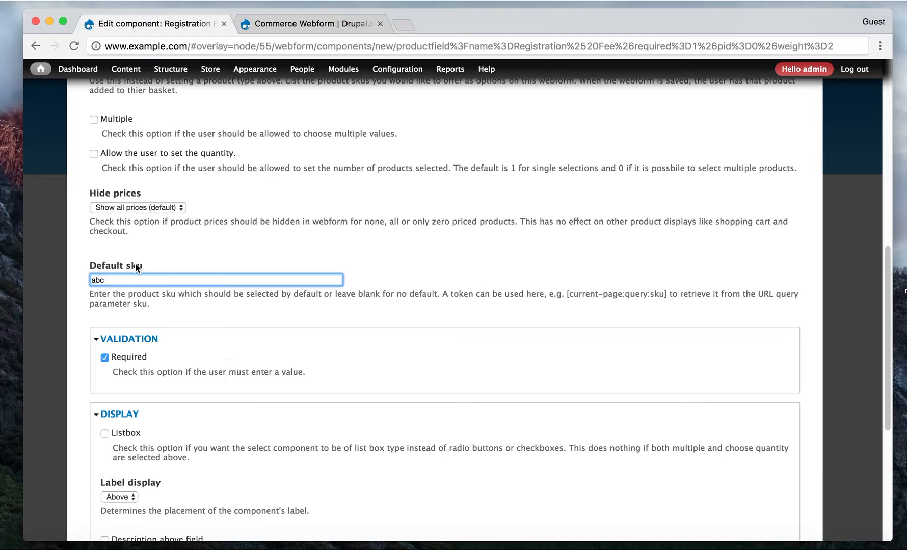
scroll(down, 3)
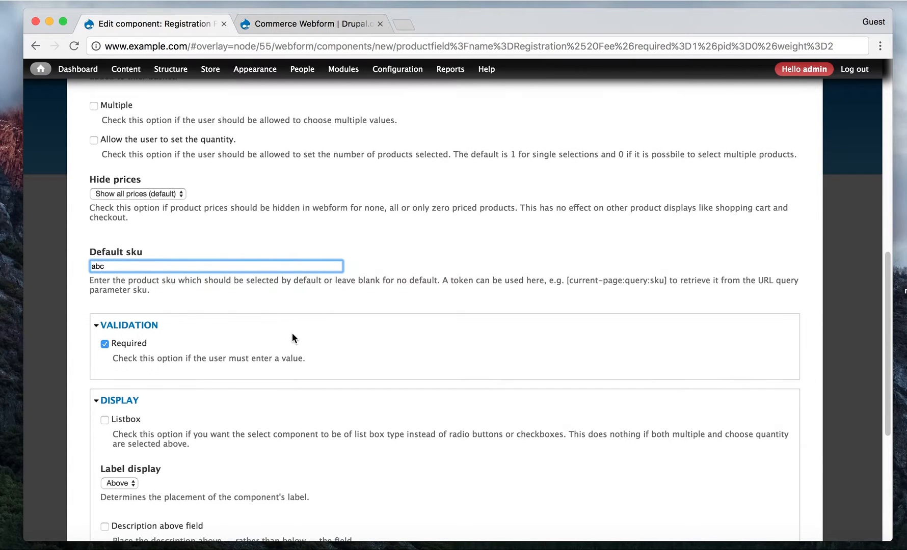
scroll(up, 3)
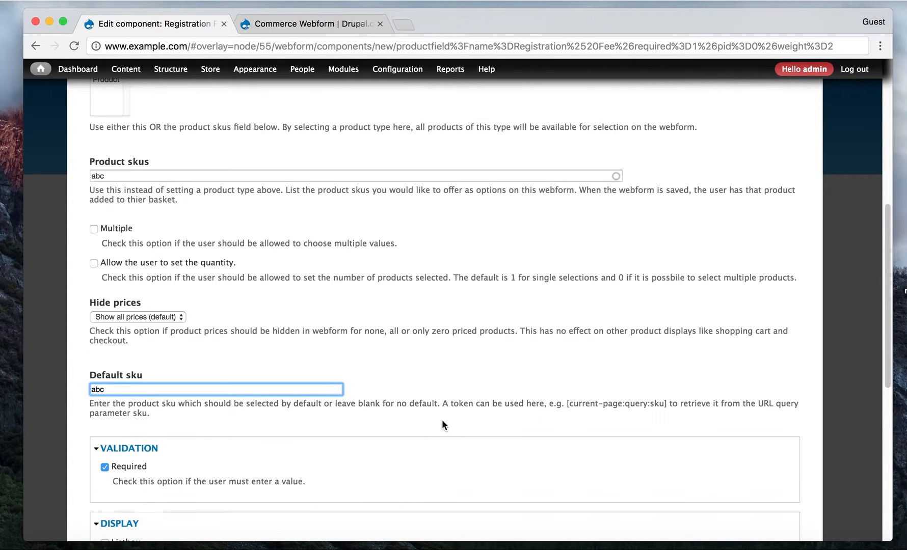
scroll(up, 3)
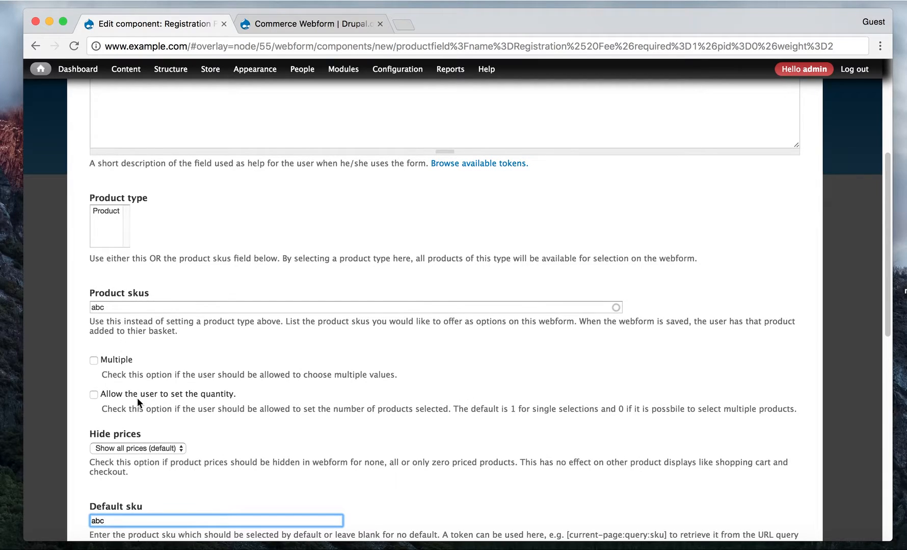
mouse_move(295, 232)
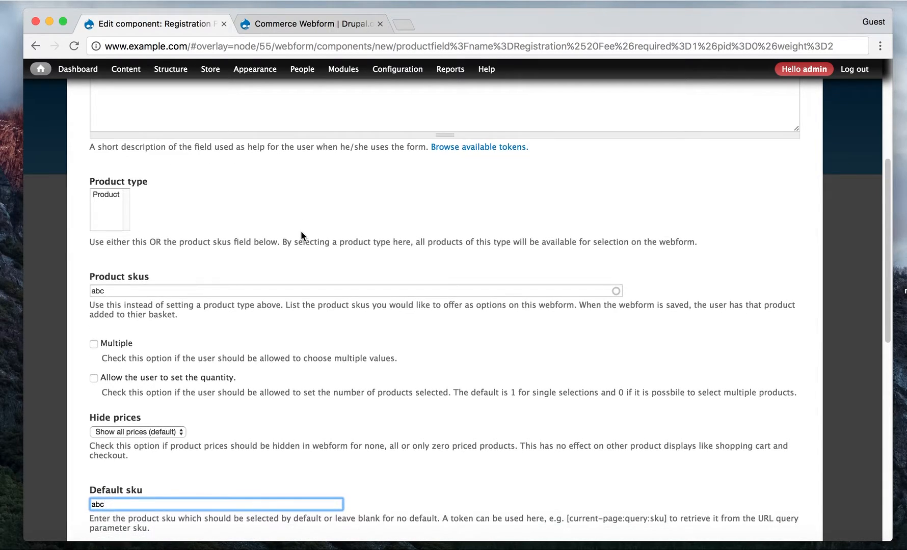
scroll(down, 3)
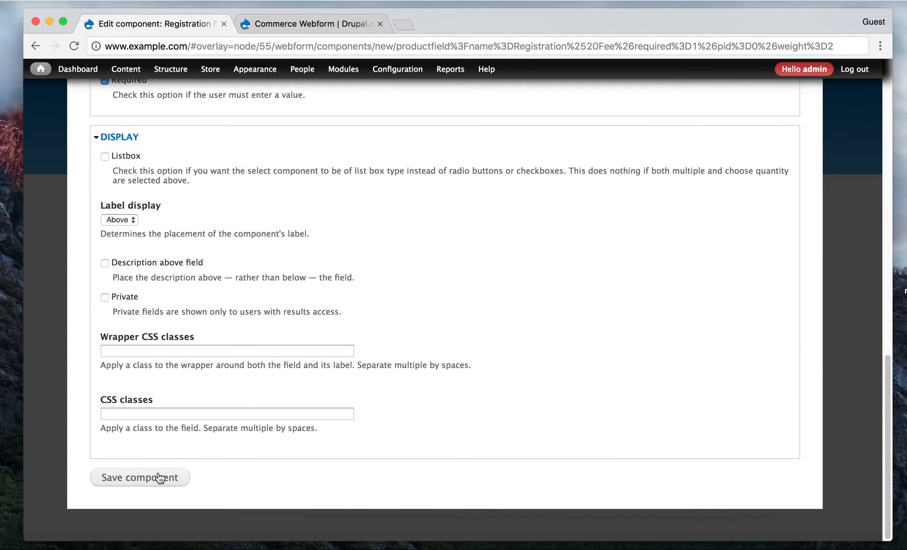
Step: Save the Registration Fee component so the webform offers Drupal Conference XYZ [$70.00]
click(140, 478)
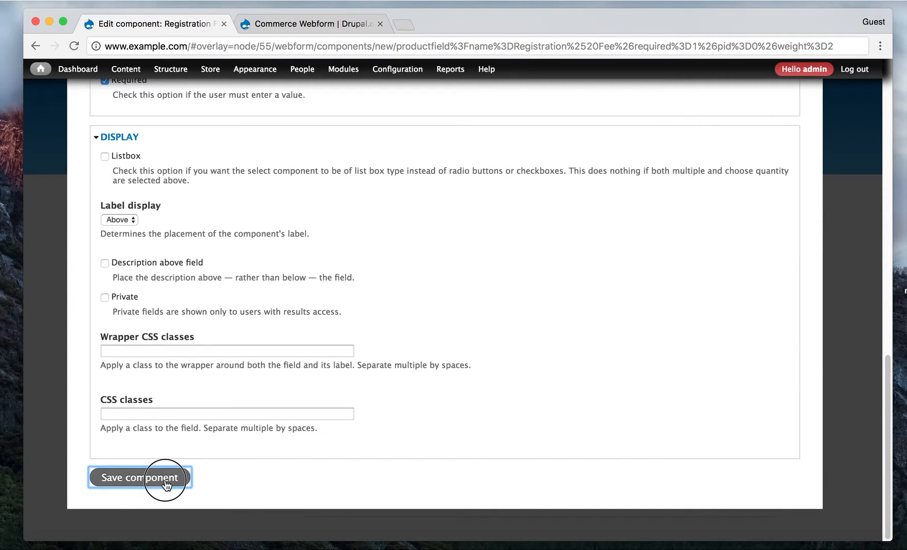
click(139, 478)
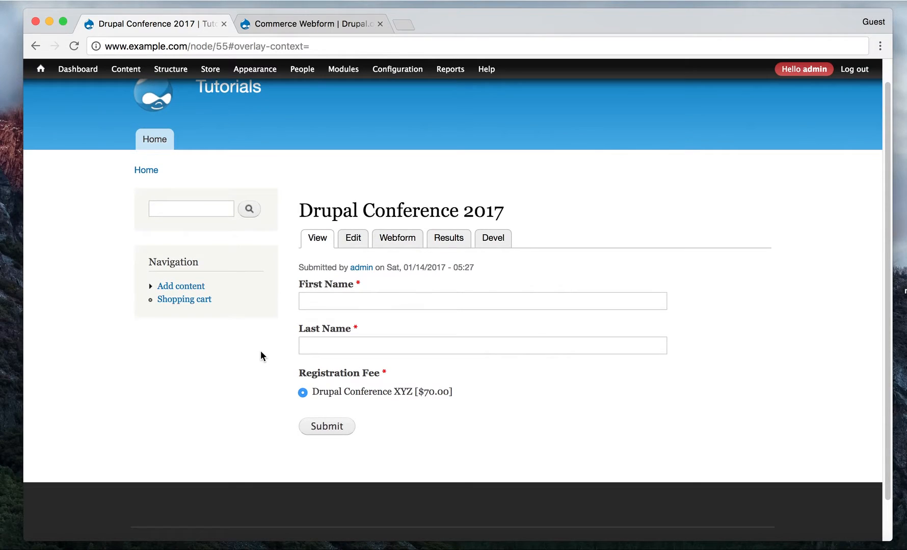
mouse_move(406, 317)
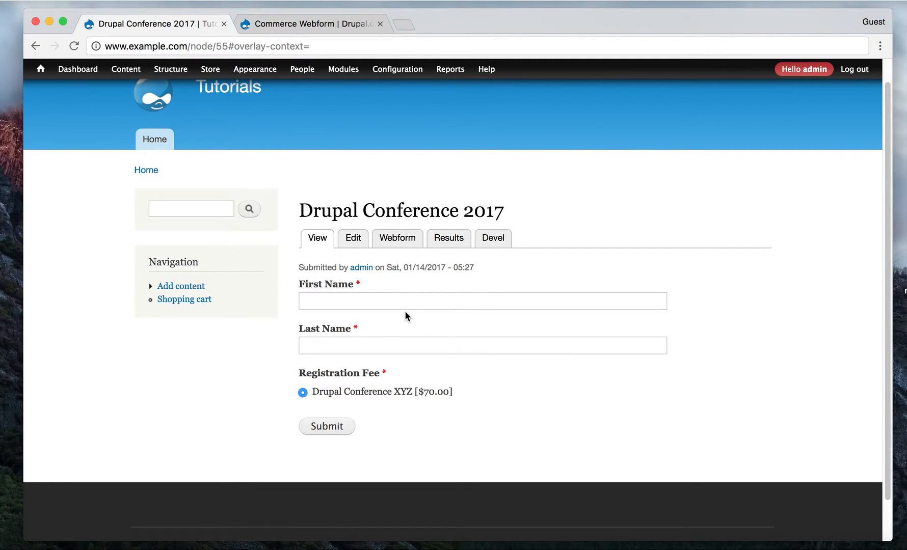
text(Finau)
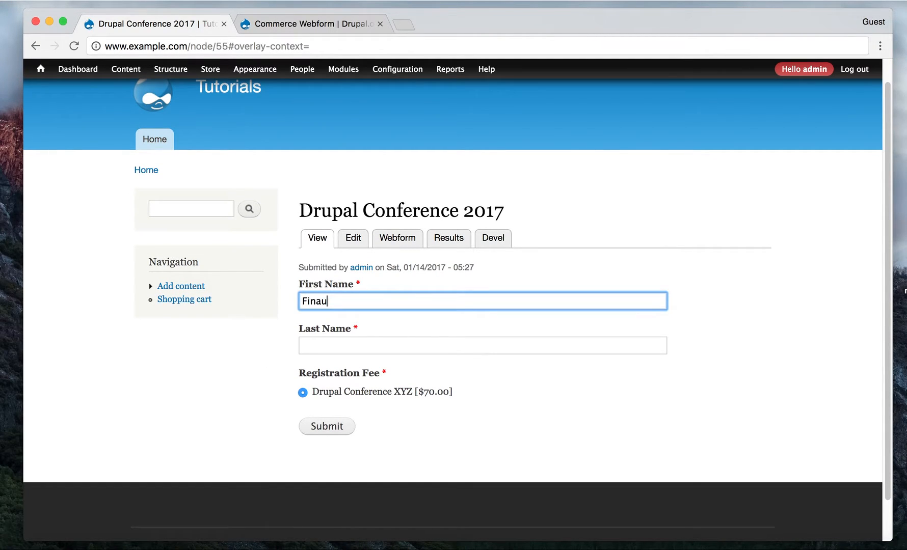
text(Kaufusi)
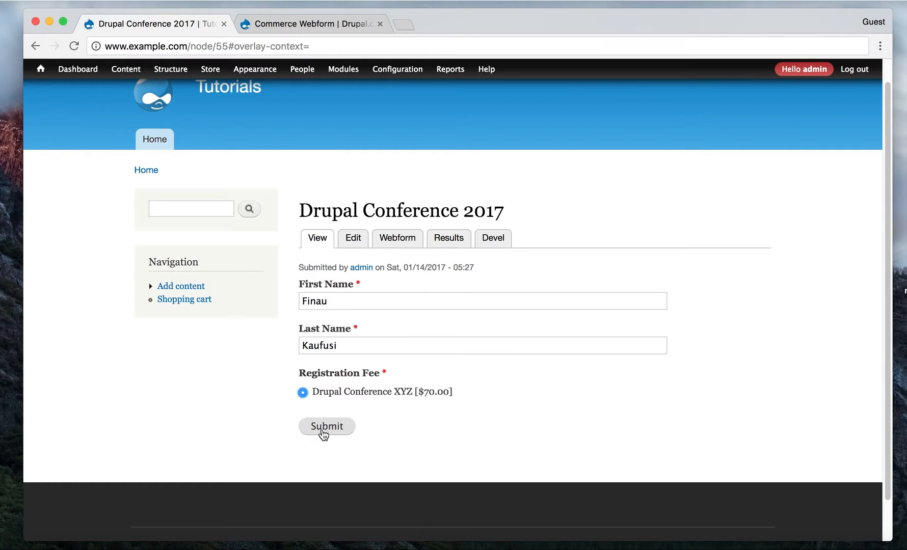
click(326, 427)
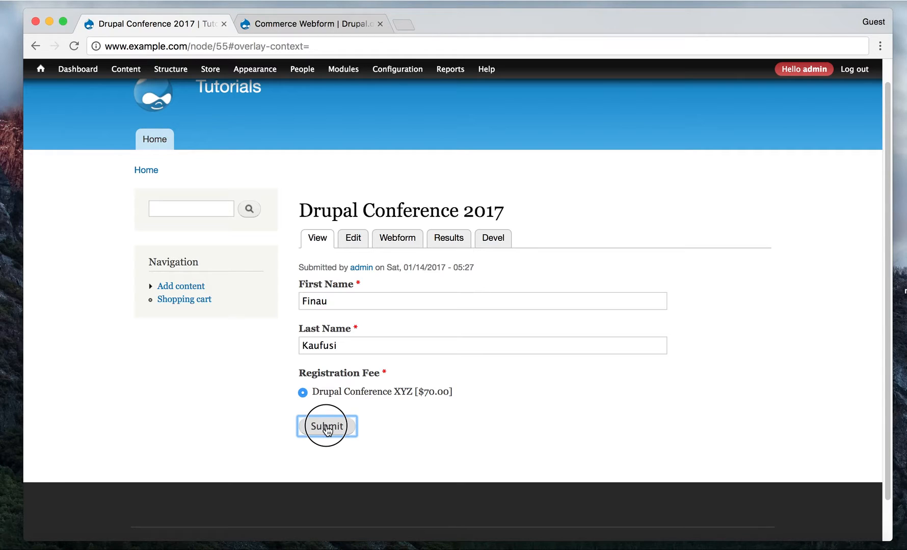
click(326, 426)
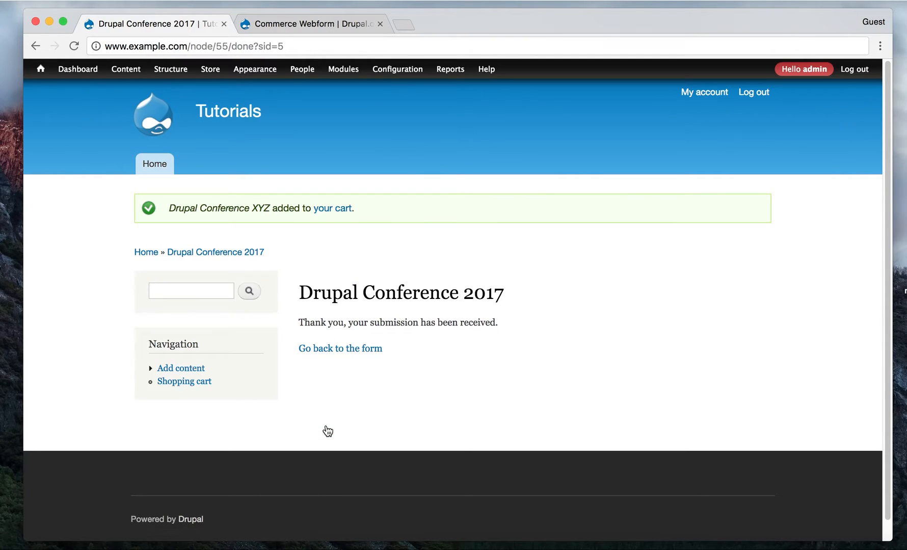
mouse_move(346, 242)
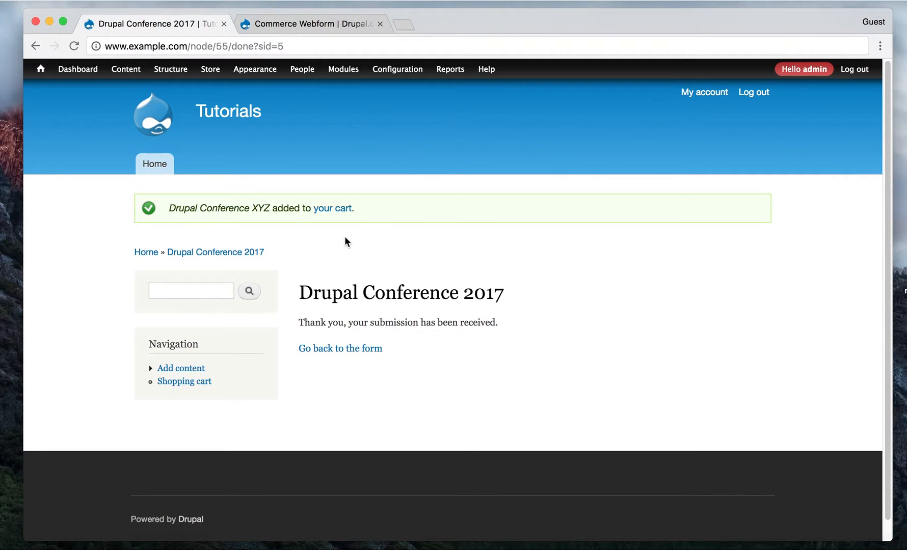
mouse_move(331, 208)
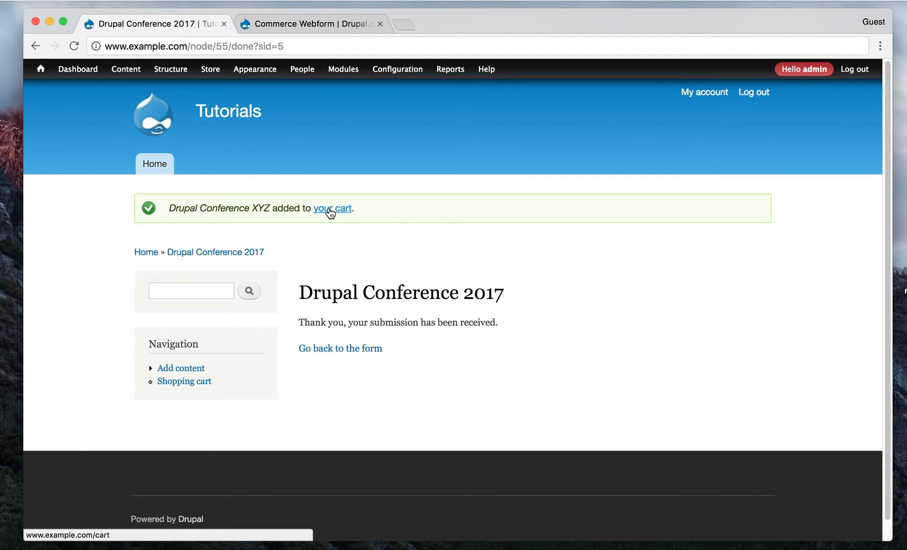
mouse_move(598, 334)
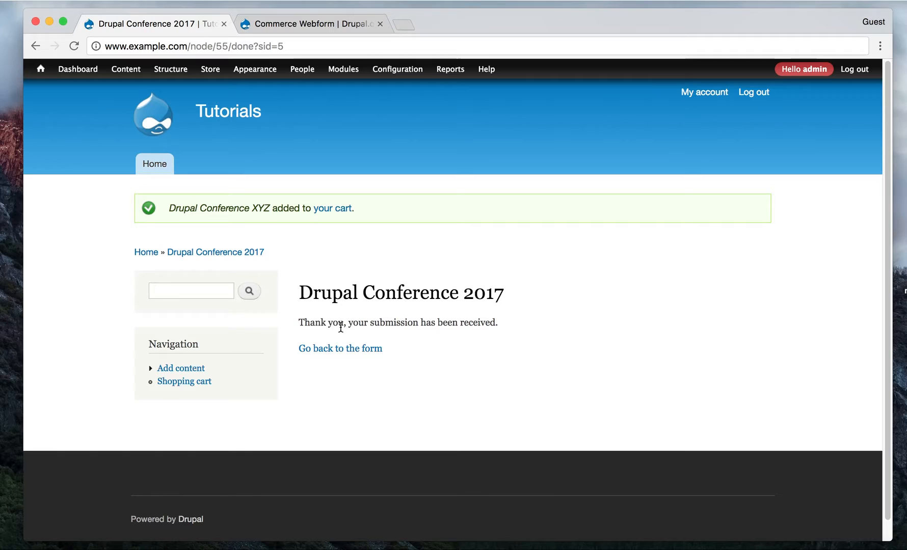
mouse_move(461, 310)
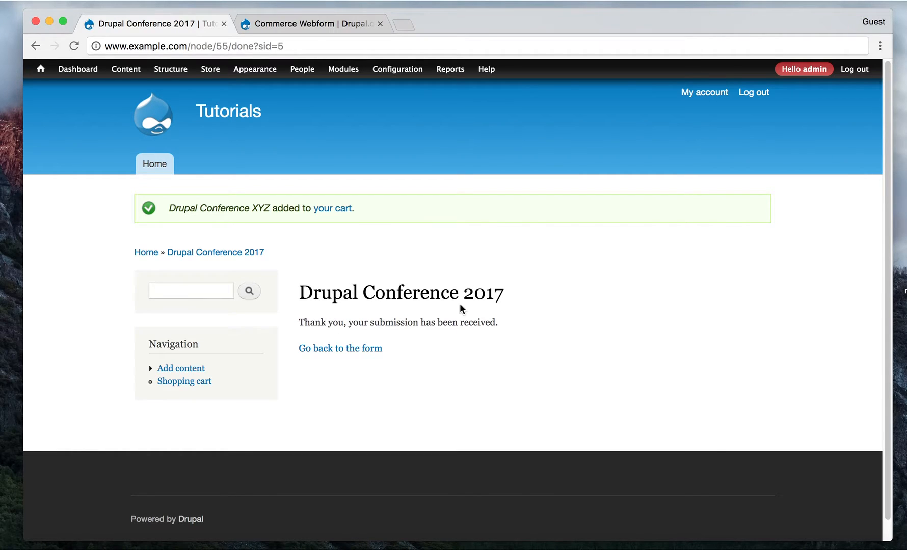
mouse_move(332, 208)
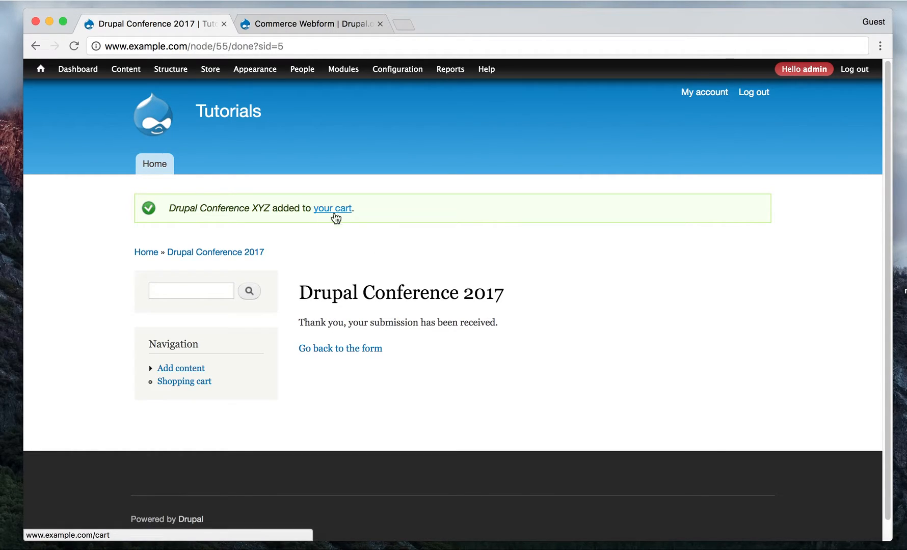
mouse_move(331, 210)
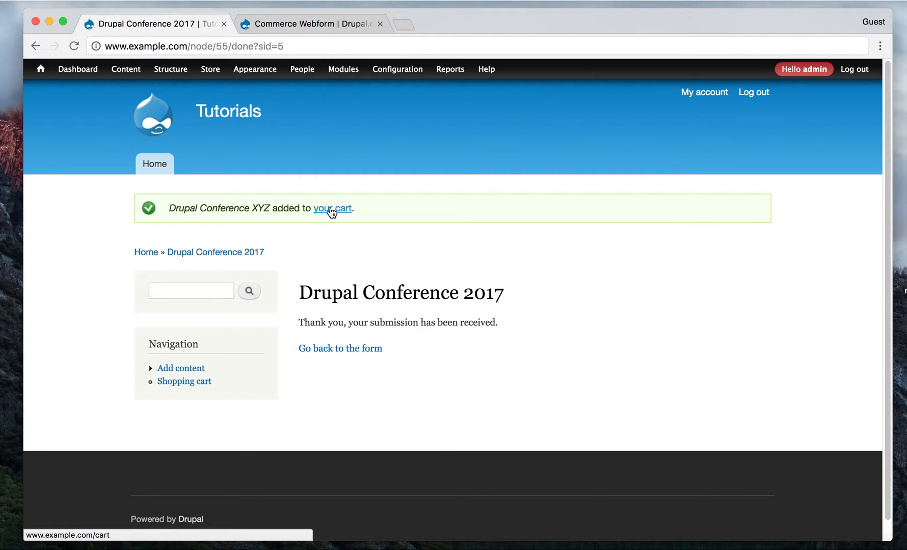
Step: Go to the shopping cart, which lists Drupal Conference XYZ at $70.00, quantity 1
click(333, 209)
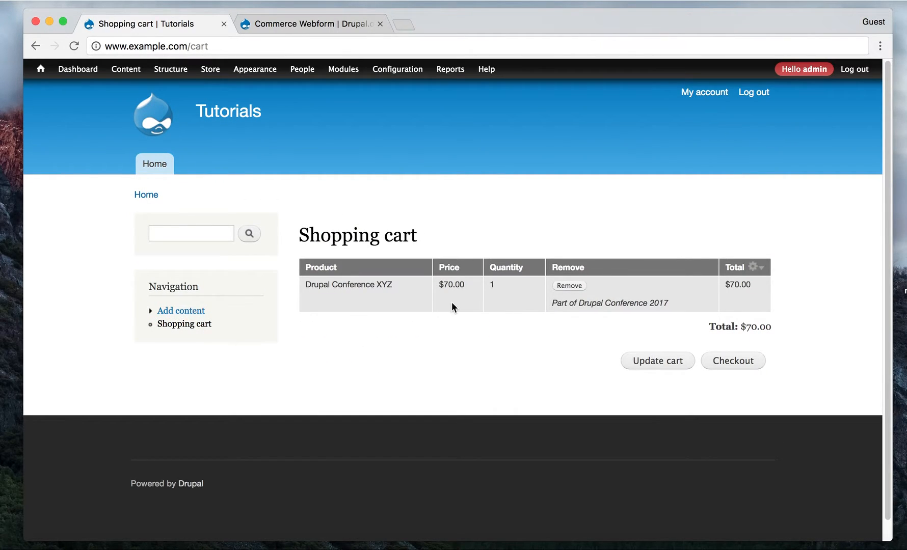
mouse_move(385, 295)
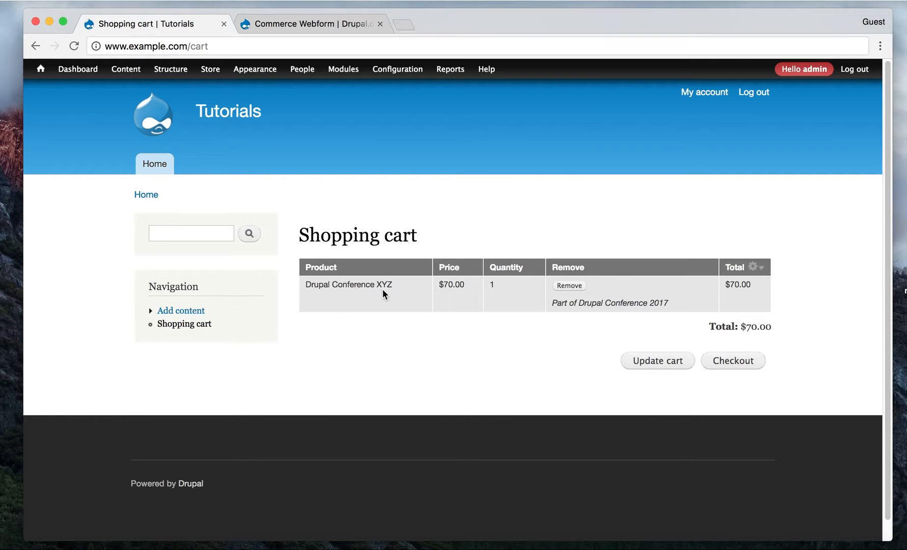
mouse_move(612, 312)
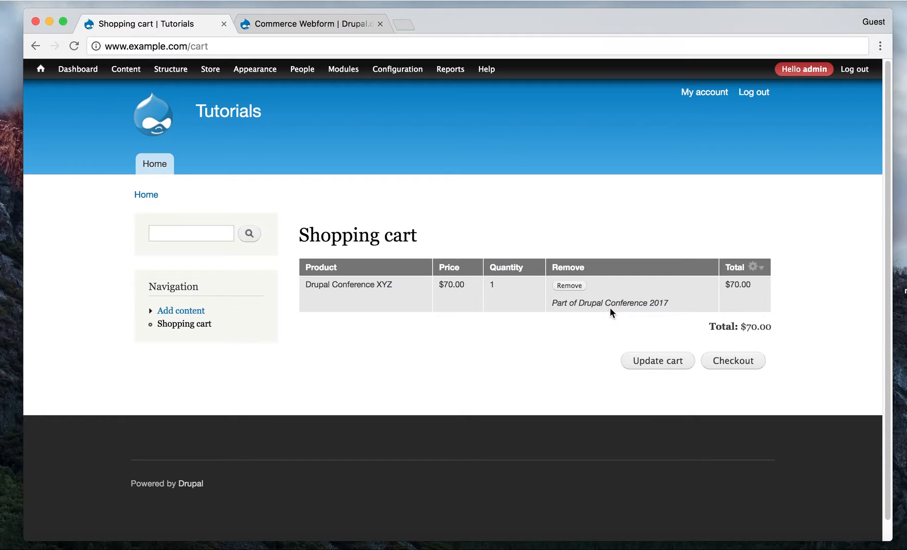
mouse_move(600, 315)
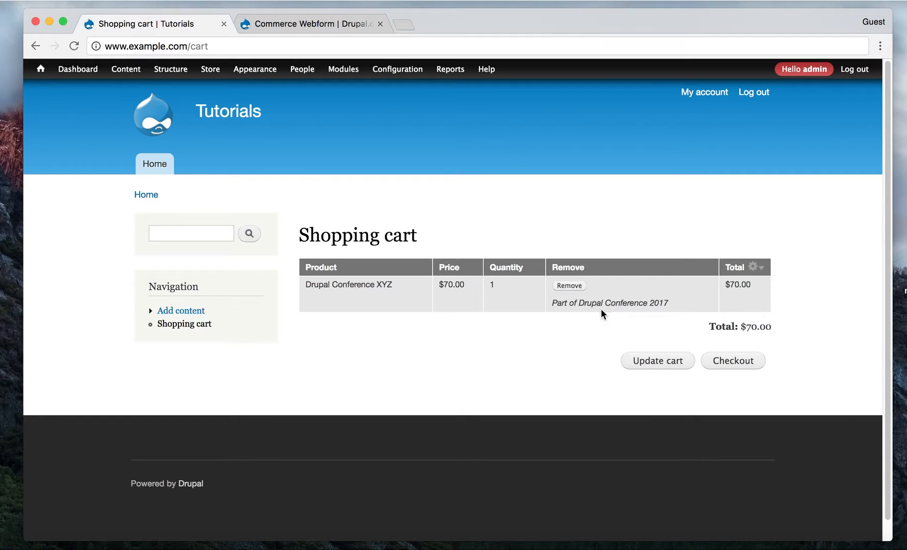
mouse_move(569, 289)
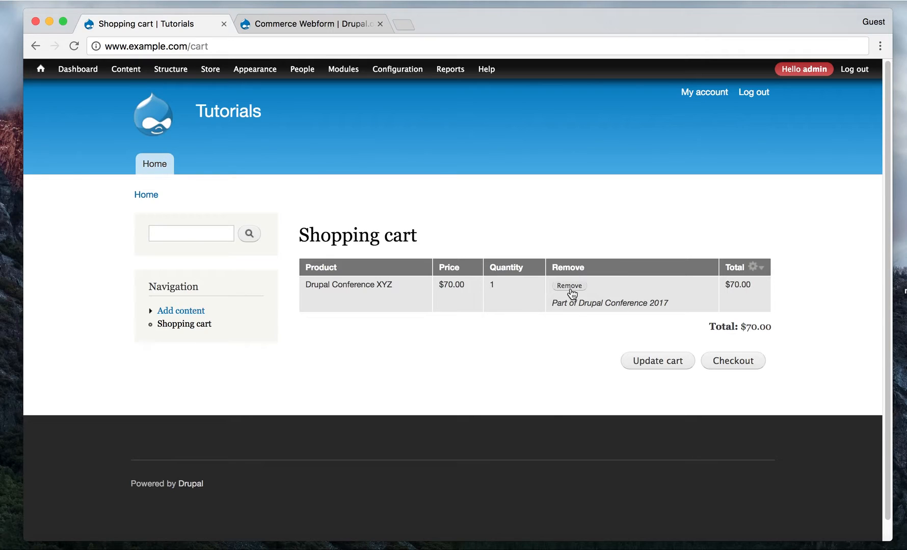
mouse_move(573, 298)
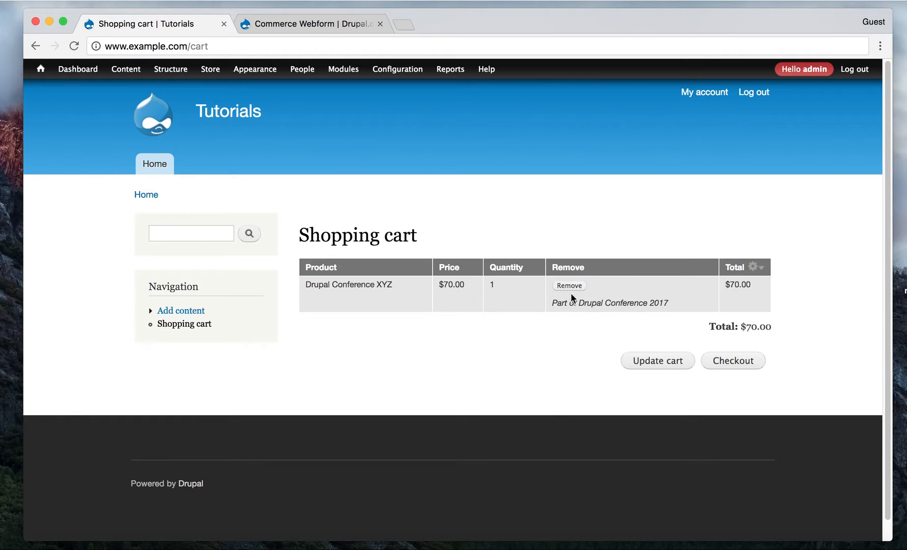
mouse_move(575, 304)
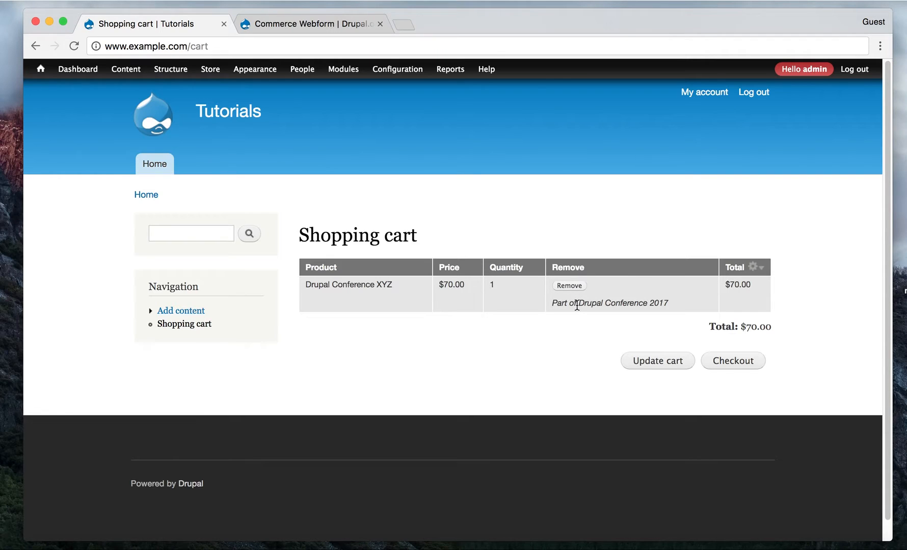
mouse_move(660, 302)
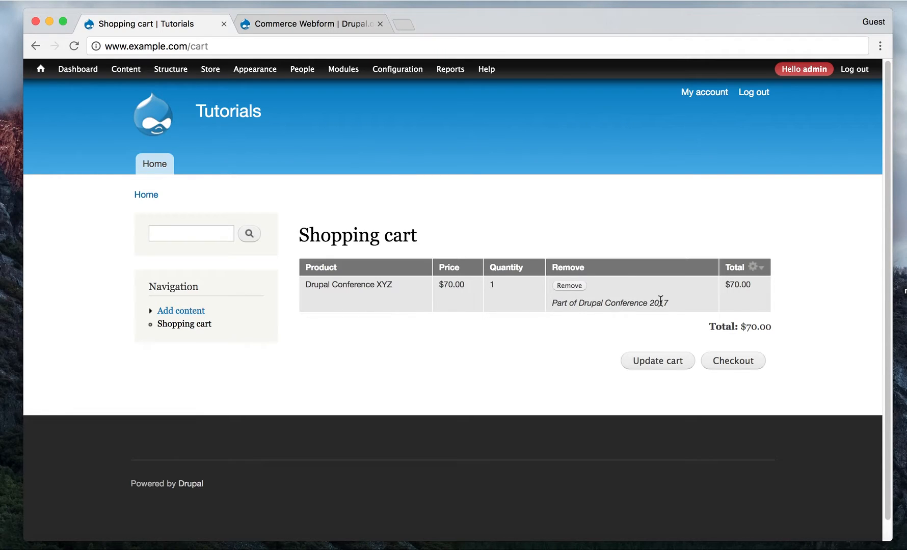
mouse_move(636, 314)
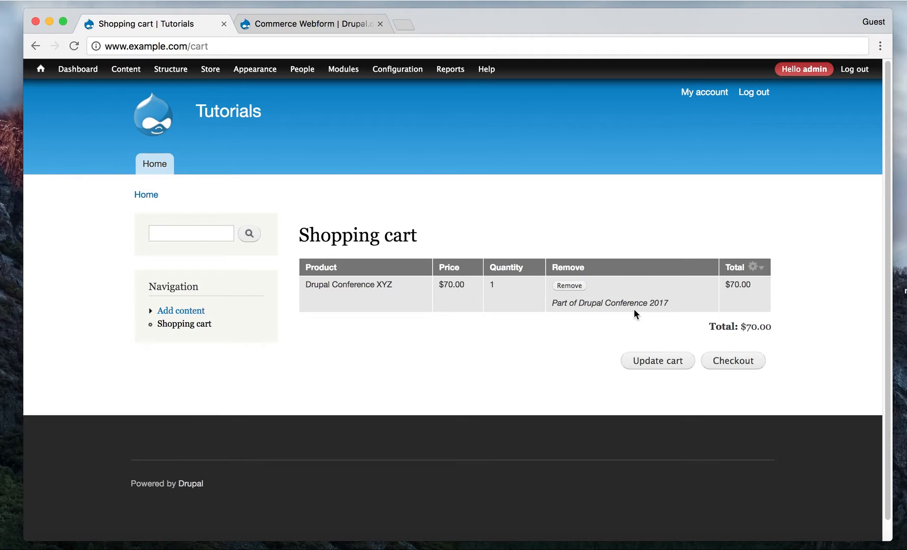
mouse_move(607, 314)
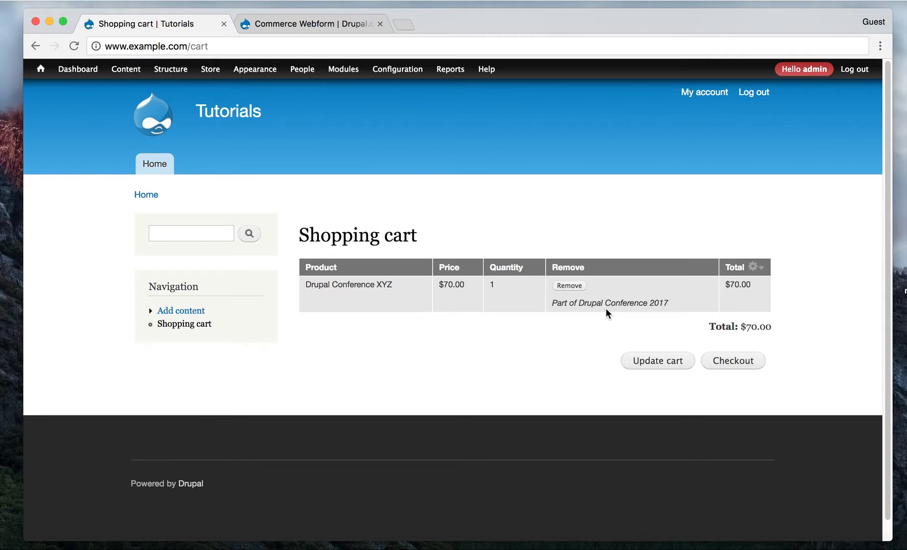
mouse_move(599, 313)
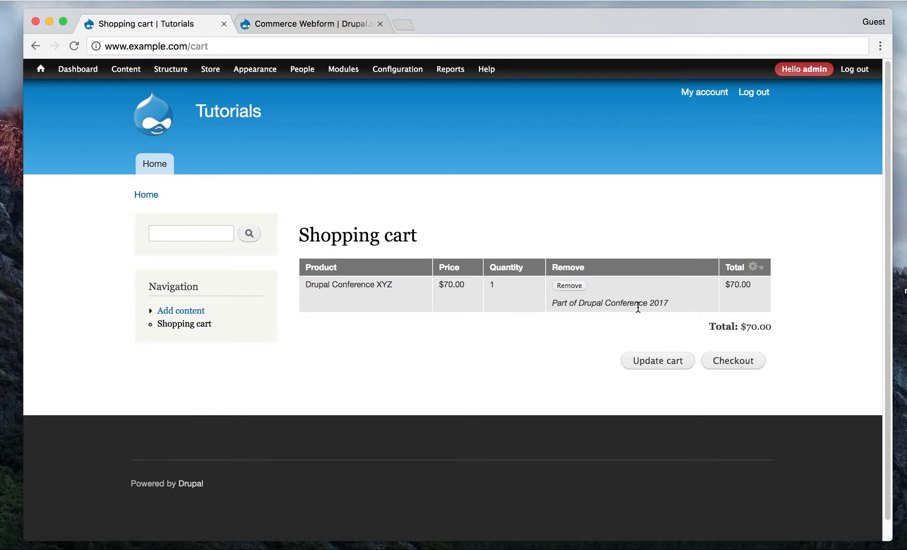
mouse_move(571, 298)
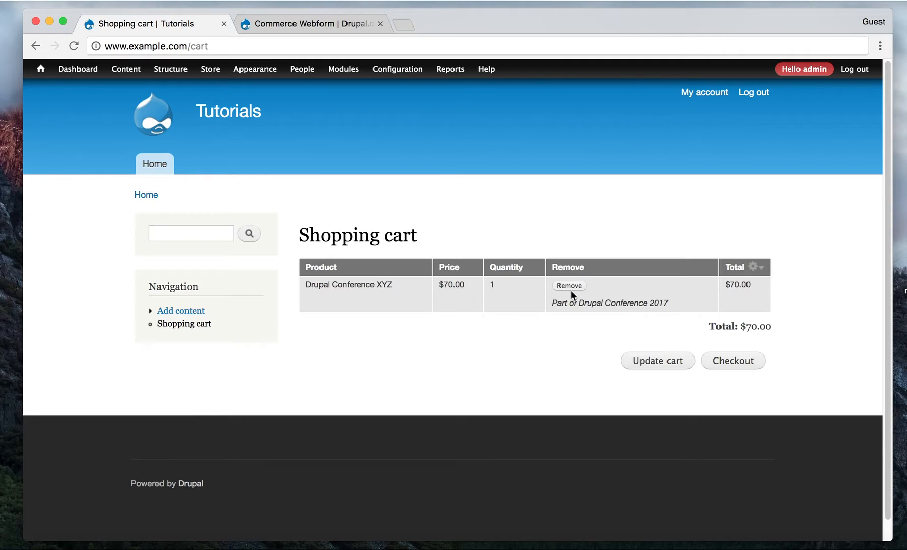
mouse_move(570, 285)
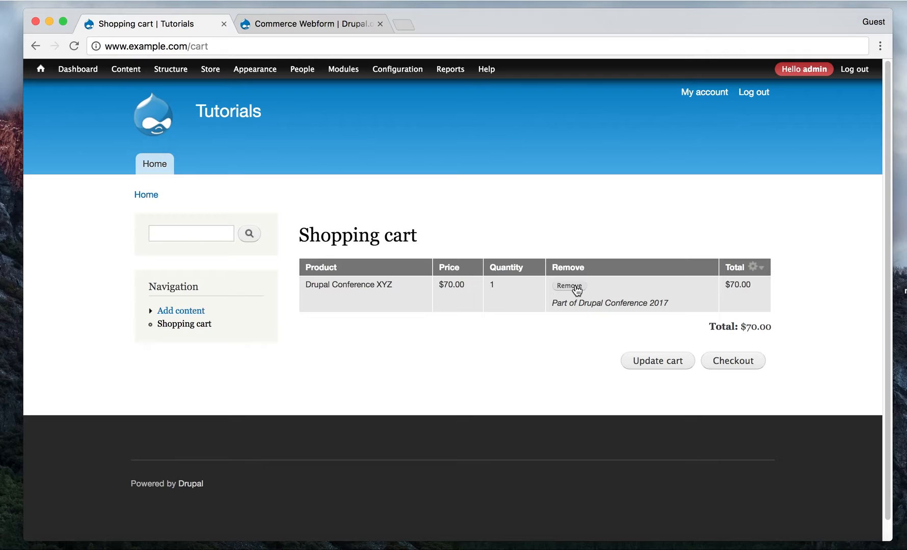
mouse_move(564, 255)
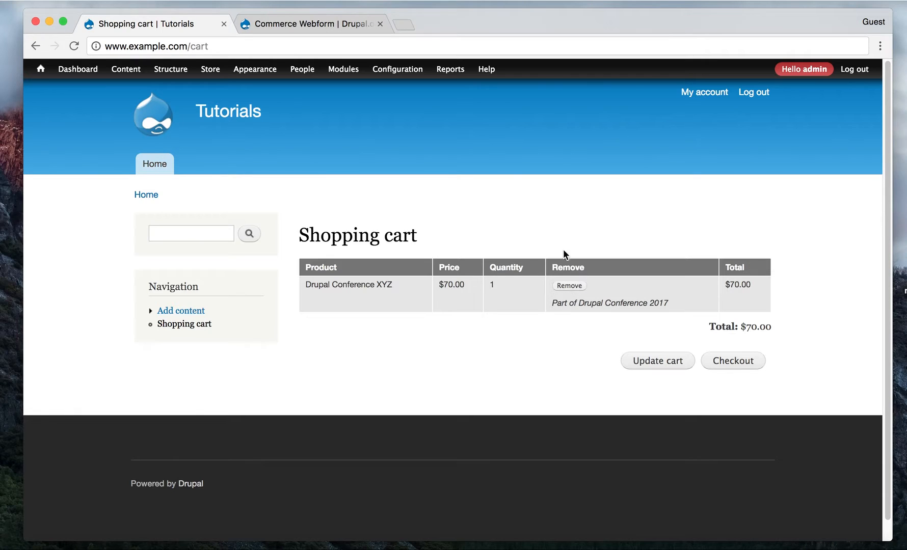
mouse_move(577, 300)
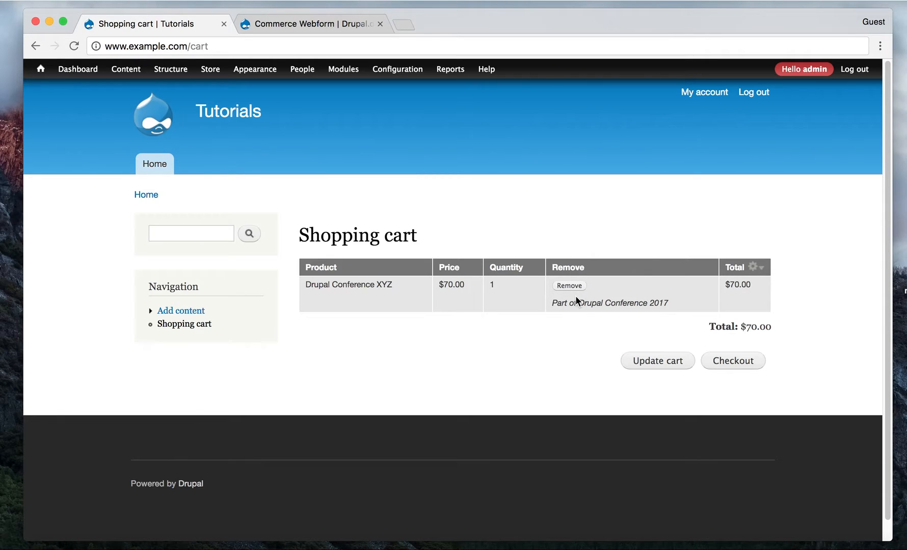
mouse_move(636, 307)
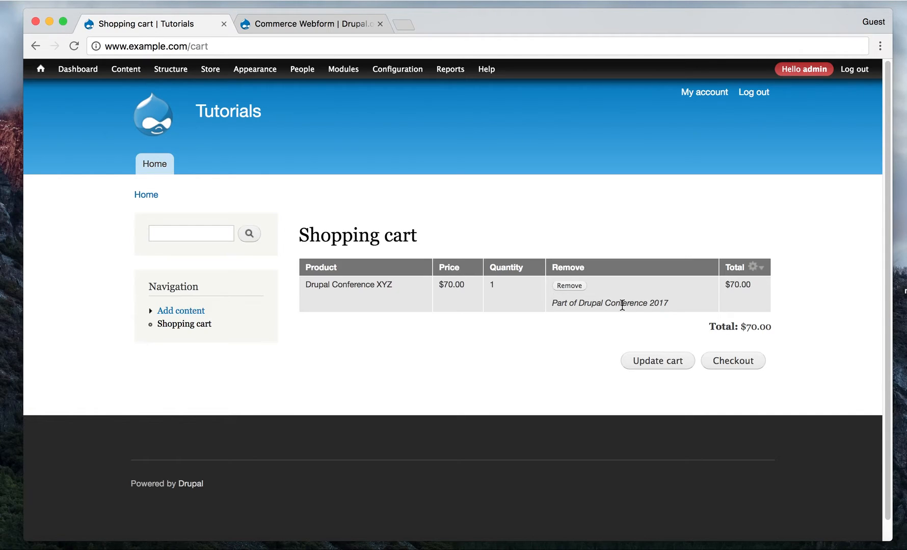
mouse_move(733, 361)
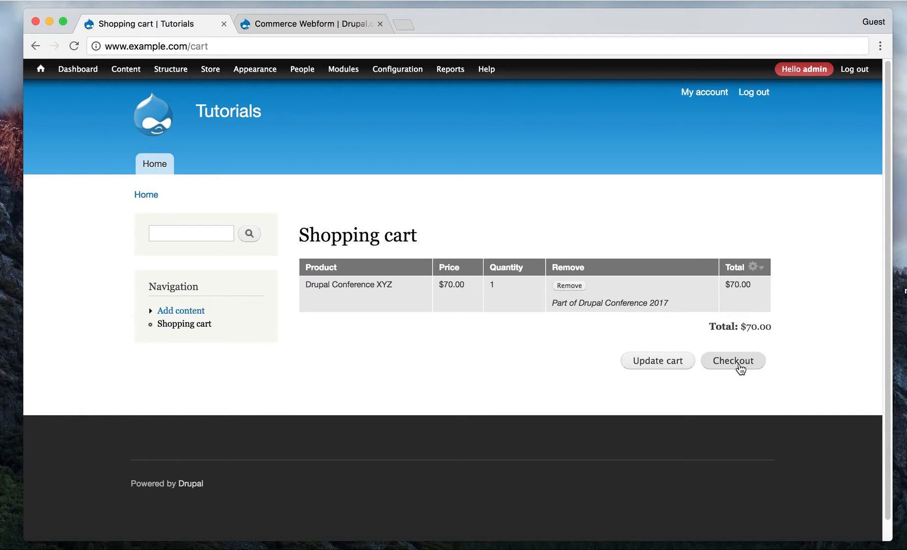
Step: Proceed to checkout, review the $70.00 order and billing form, then head to Content administration
click(732, 361)
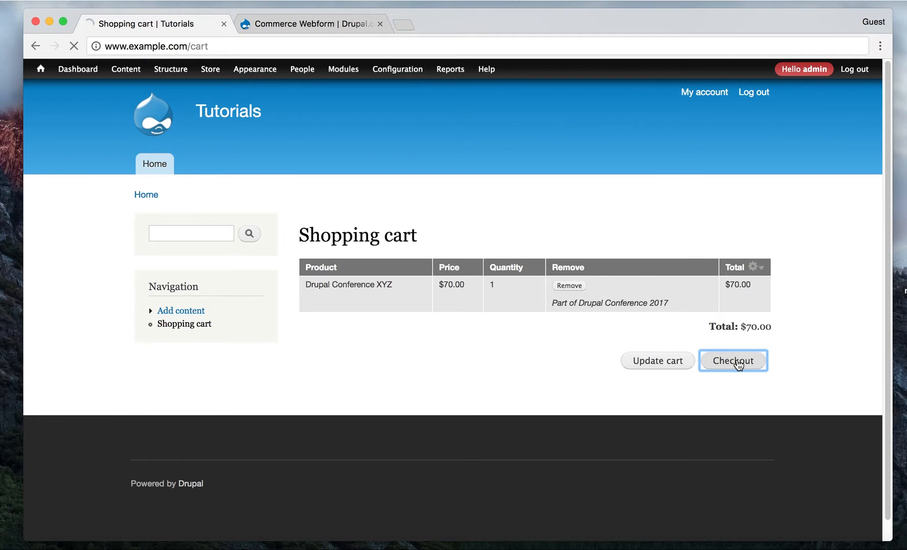
click(732, 361)
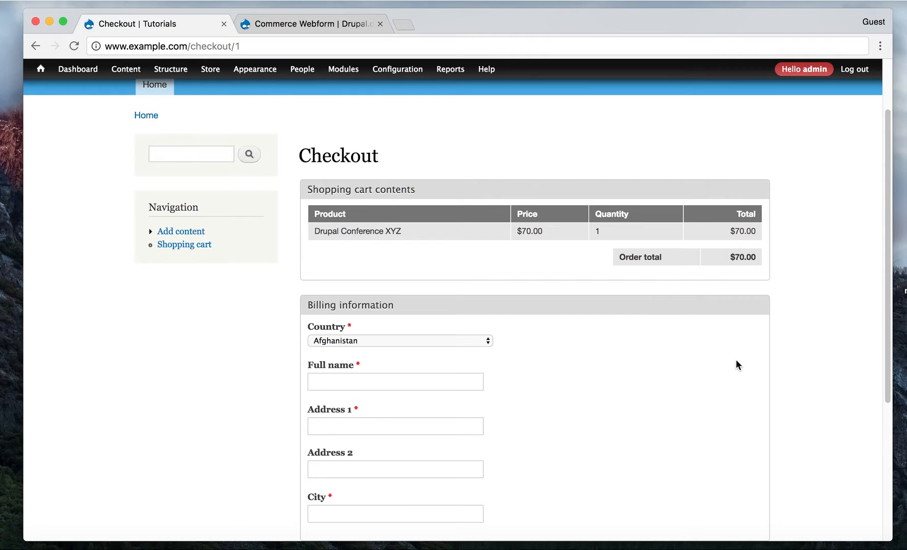
scroll(down, 3)
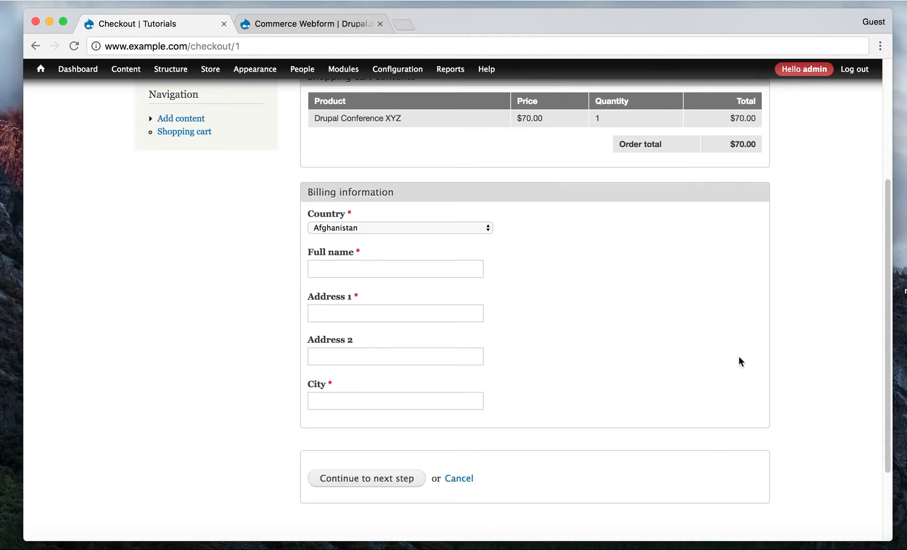
scroll(up, 3)
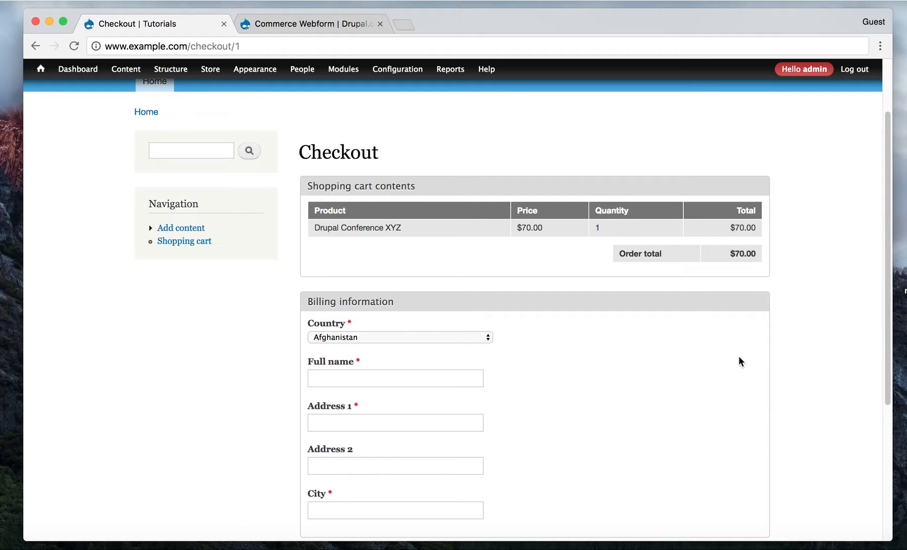
scroll(down, 3)
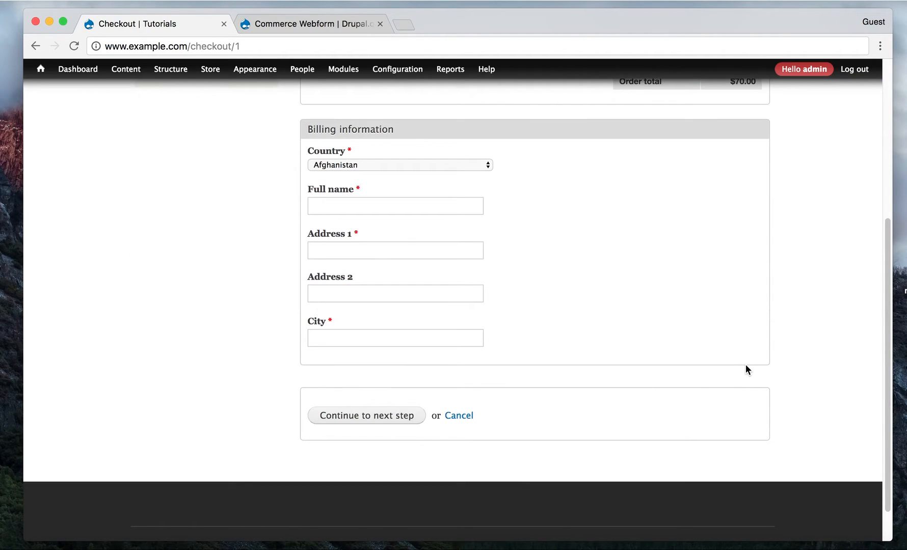
scroll(up, 3)
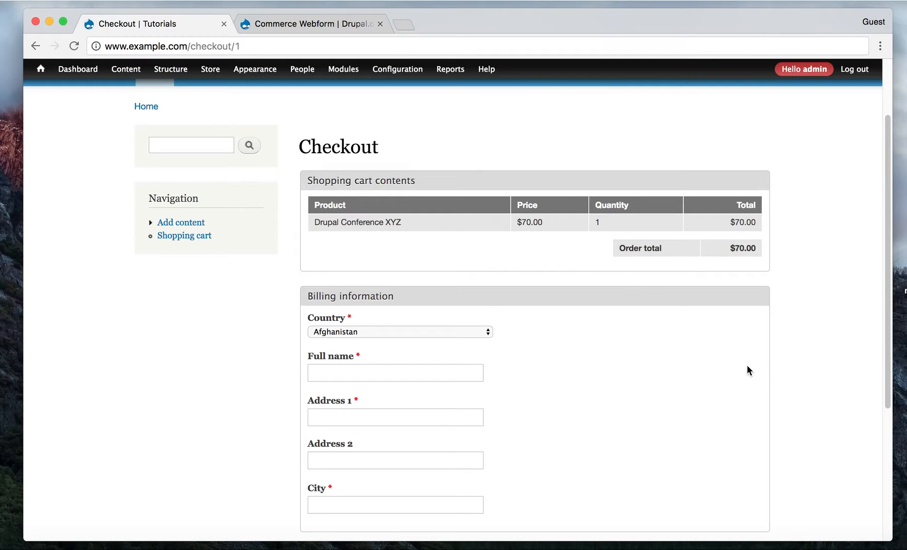
scroll(down, 3)
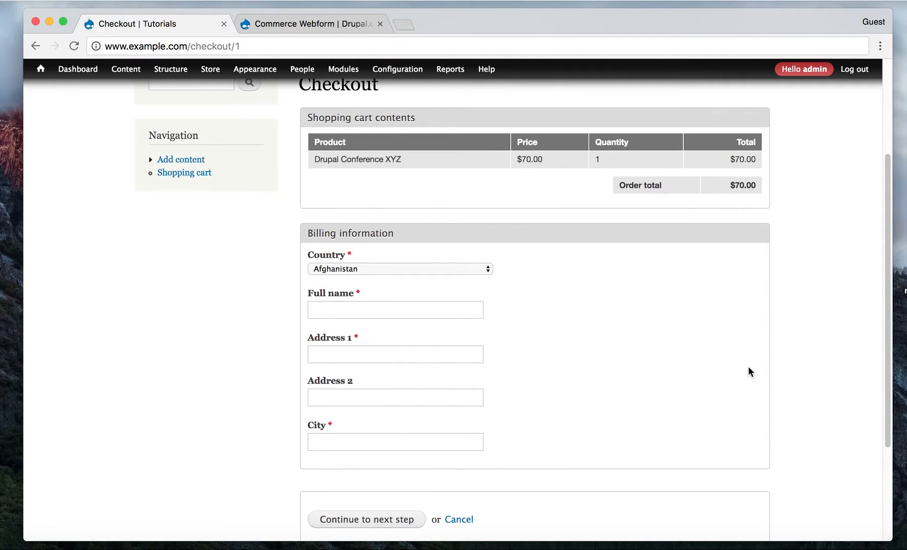
scroll(up, 3)
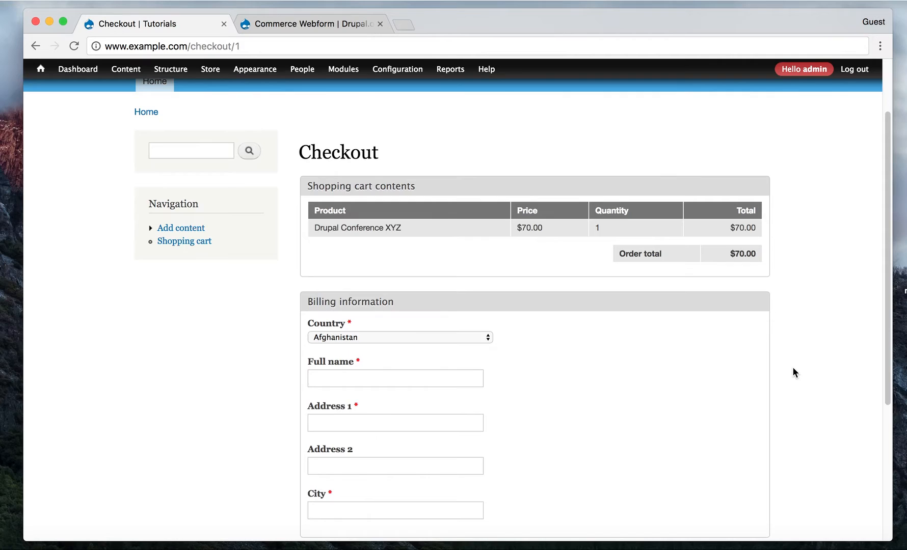
scroll(up, 3)
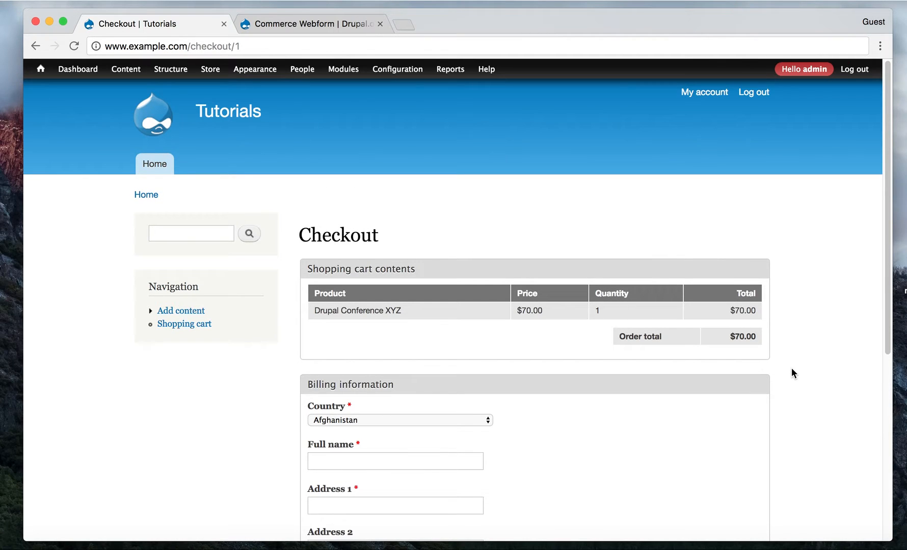
mouse_move(774, 366)
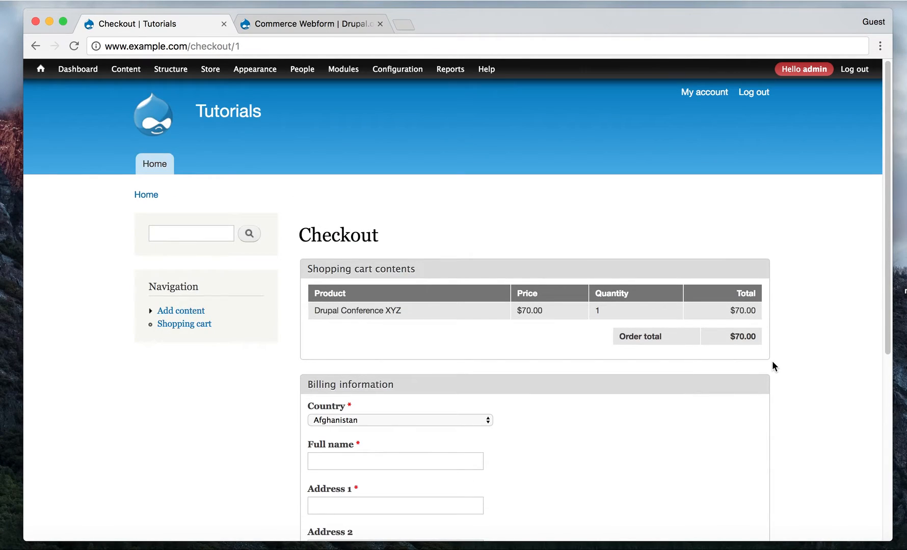
mouse_move(772, 399)
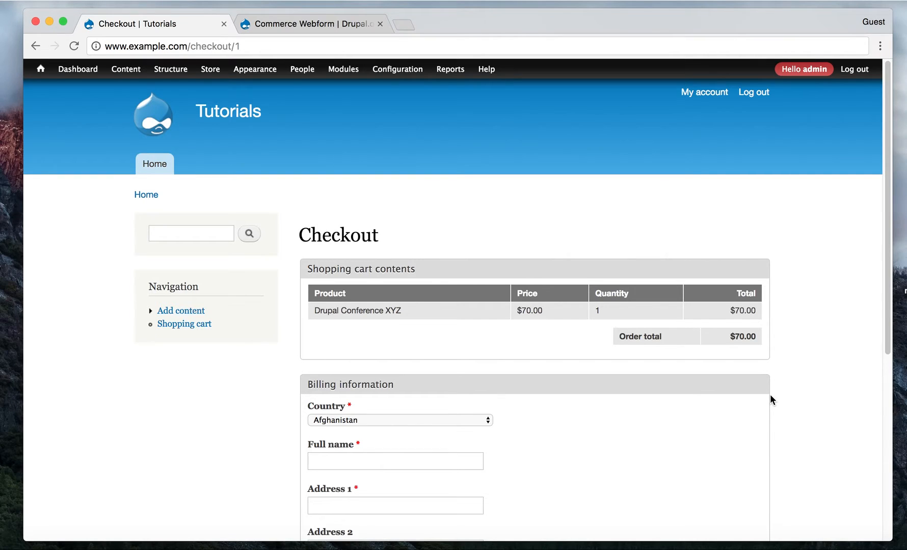
scroll(down, 3)
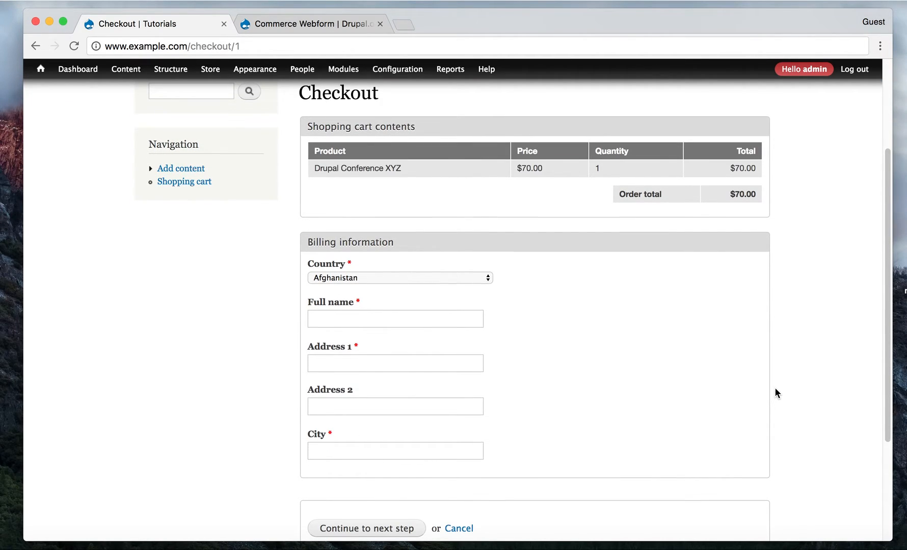
scroll(up, 3)
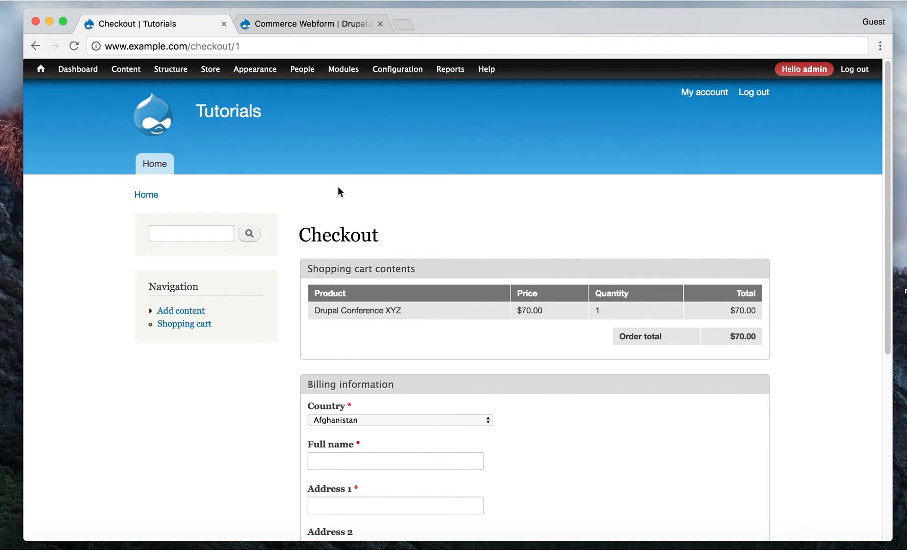
click(126, 69)
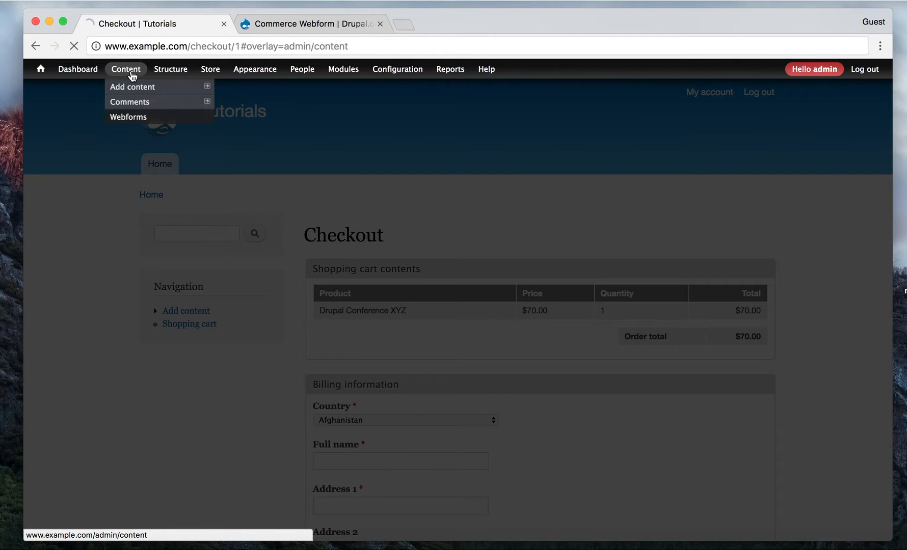
click(125, 69)
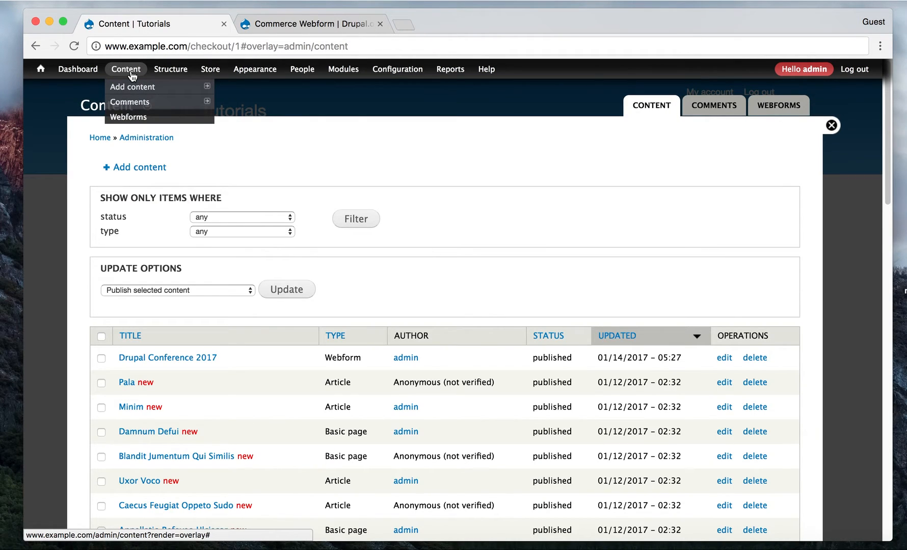
click(127, 117)
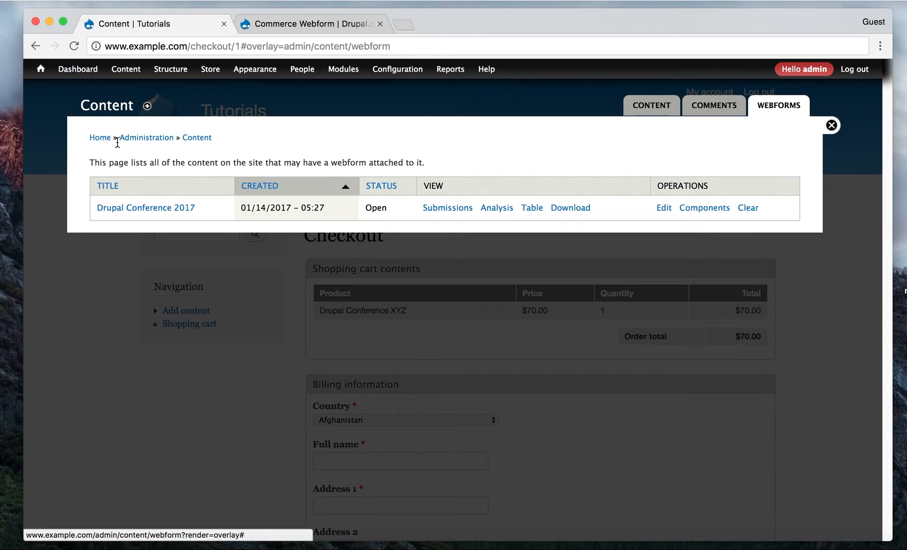
mouse_move(592, 234)
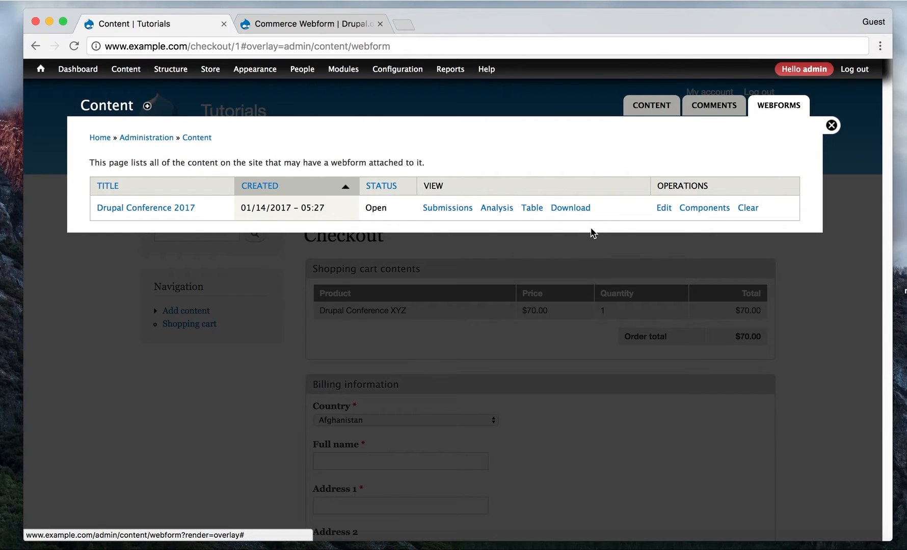
mouse_move(447, 208)
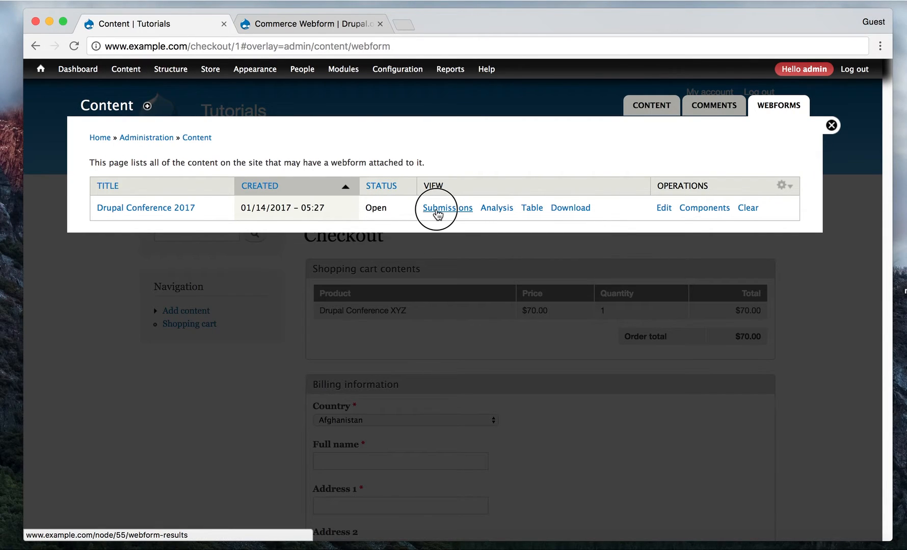
click(446, 208)
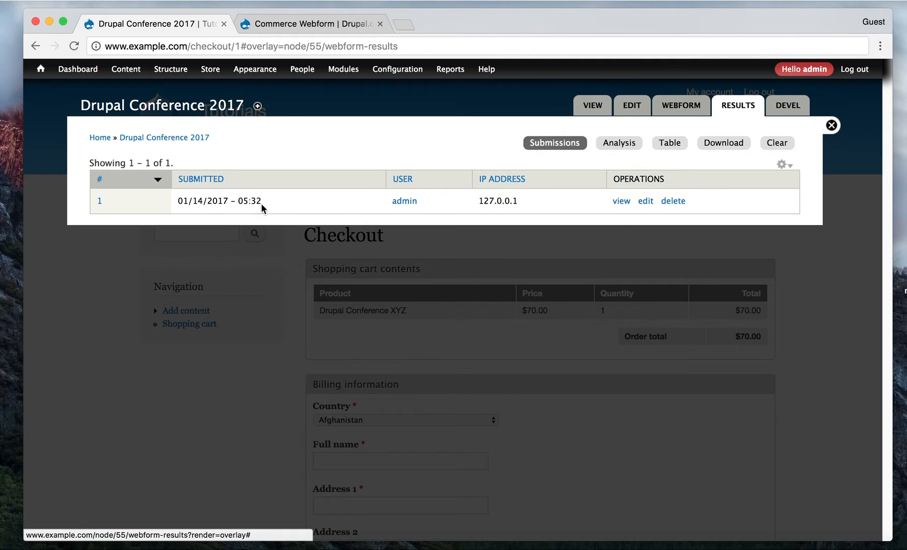
mouse_move(115, 207)
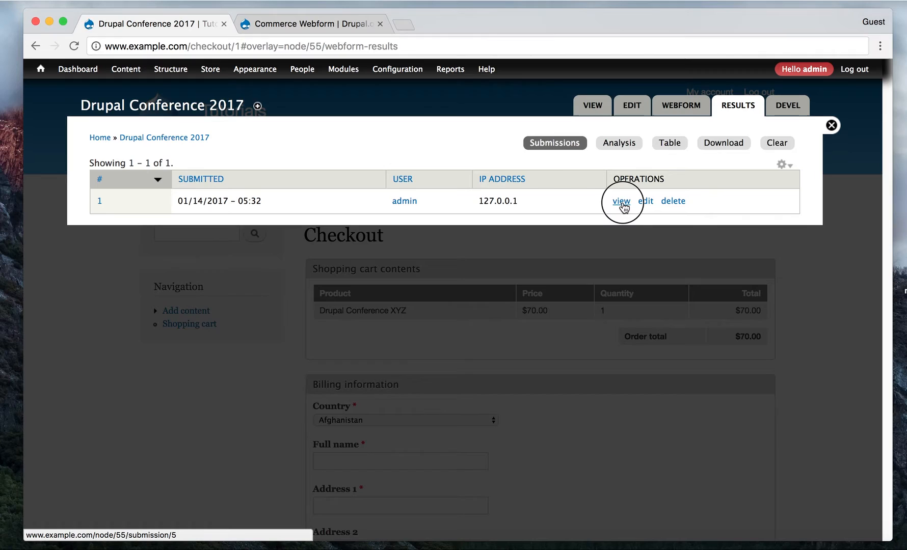
click(620, 201)
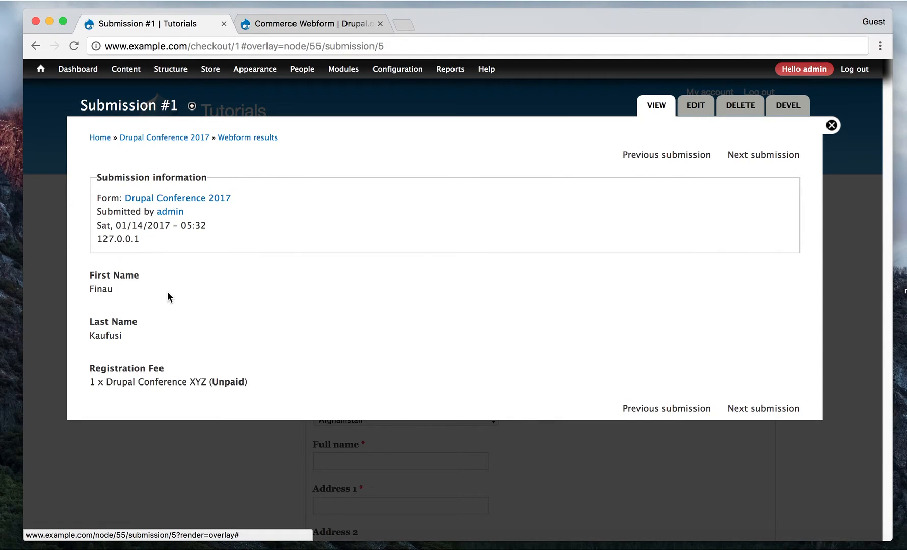
mouse_move(276, 281)
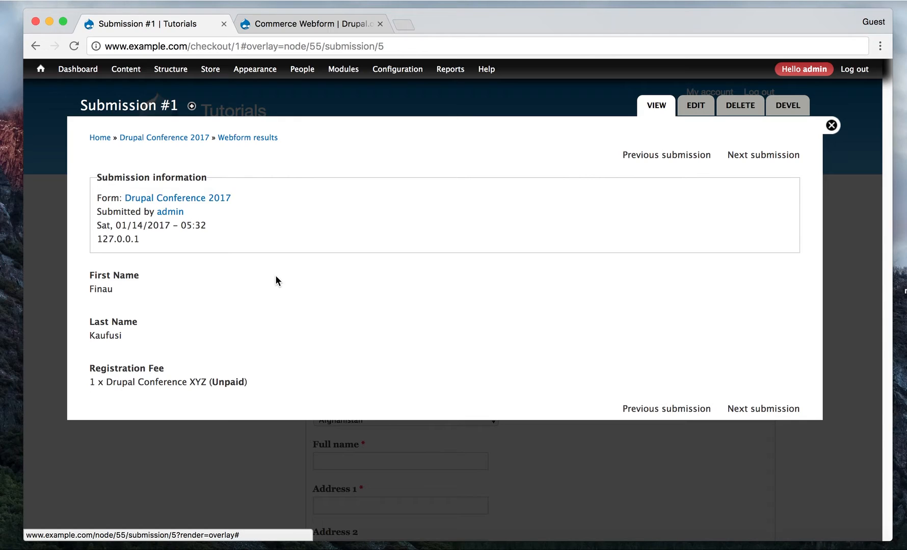
mouse_move(267, 286)
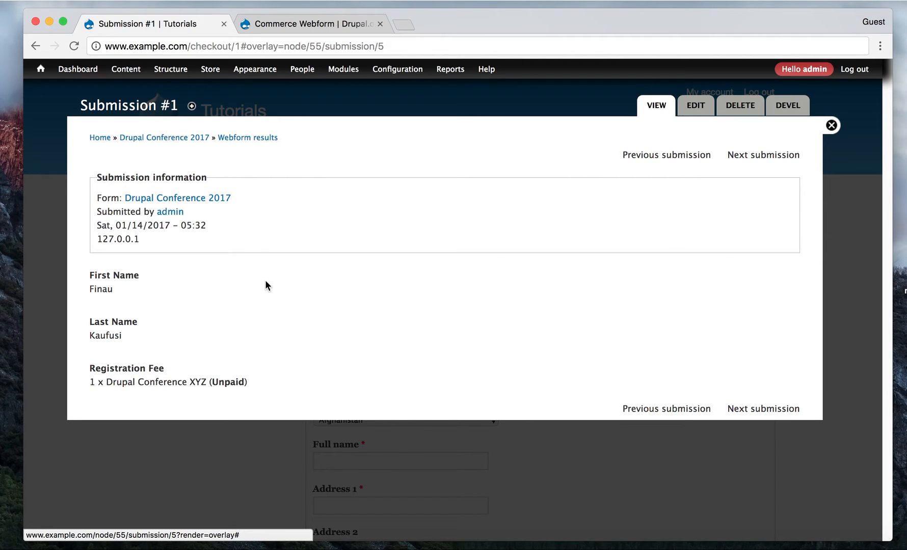
mouse_move(166, 380)
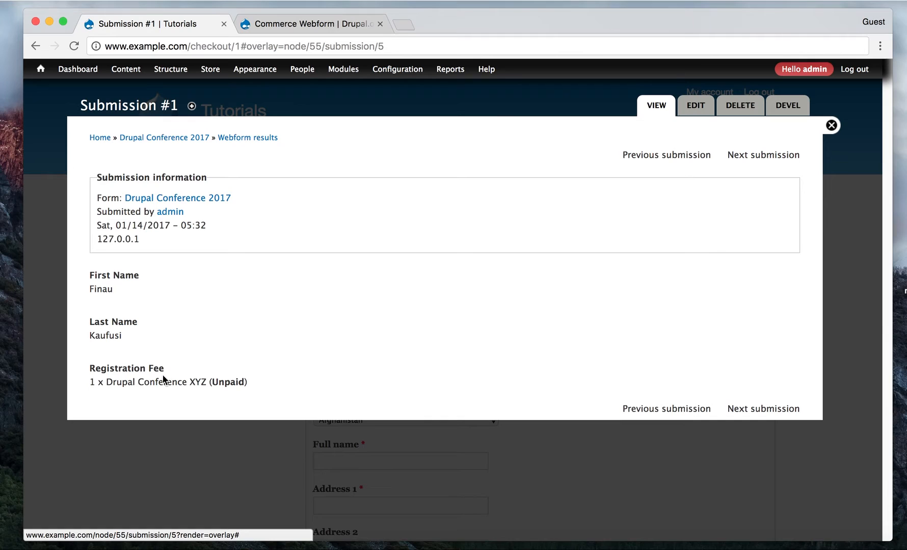
mouse_move(213, 383)
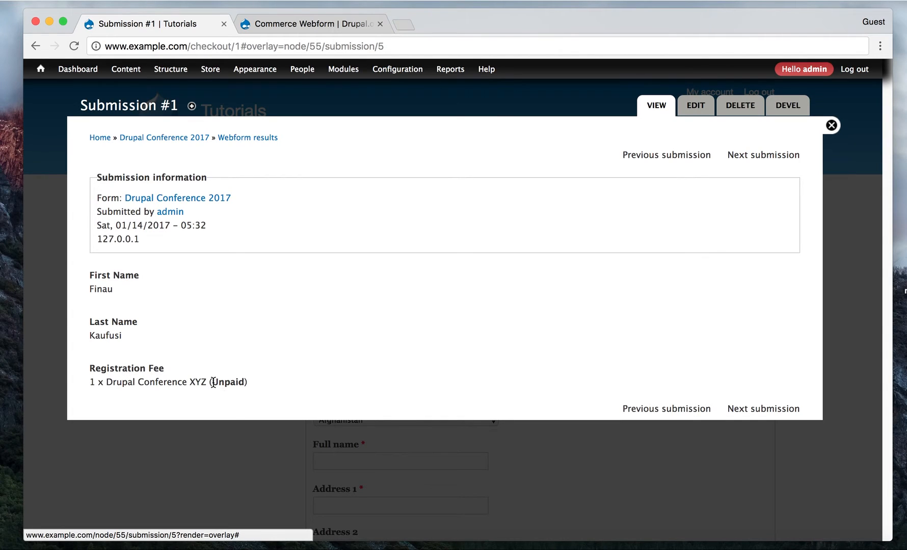
Step: Highlight the Unpaid status on the Registration Fee line, then close the submission back to checkout
double_click(227, 383)
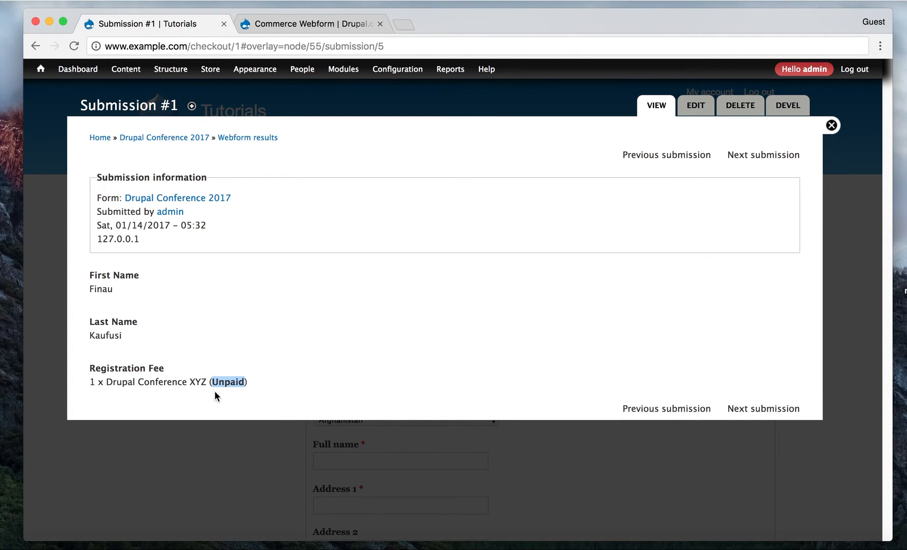
mouse_move(239, 388)
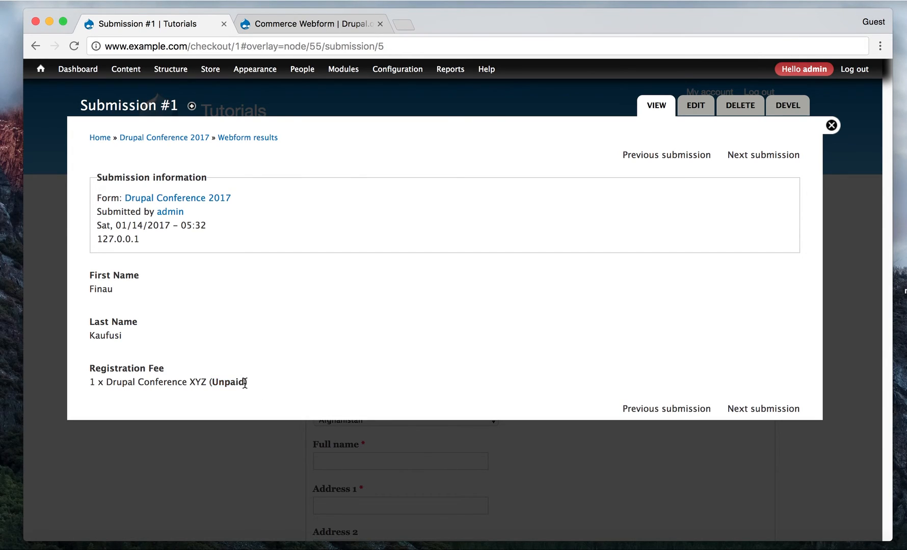
mouse_move(214, 365)
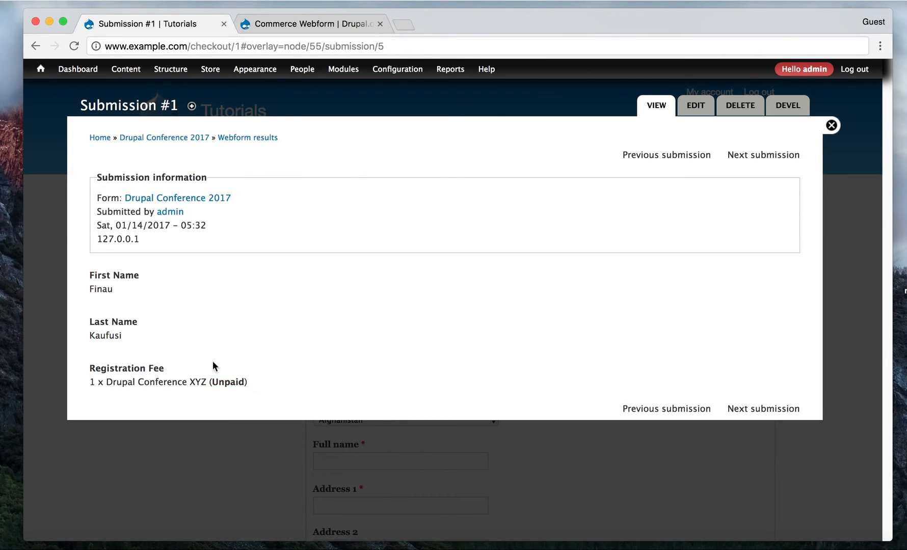
double_click(228, 382)
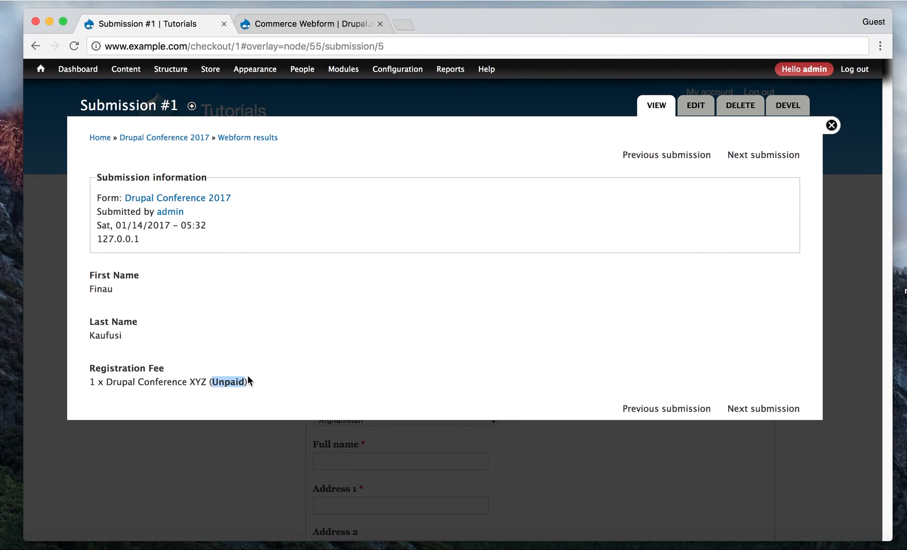
mouse_move(831, 127)
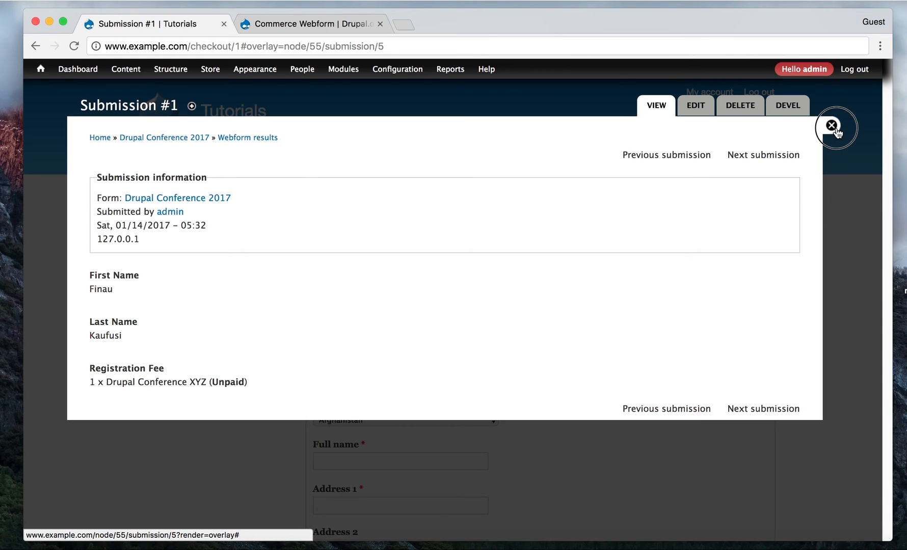
click(834, 127)
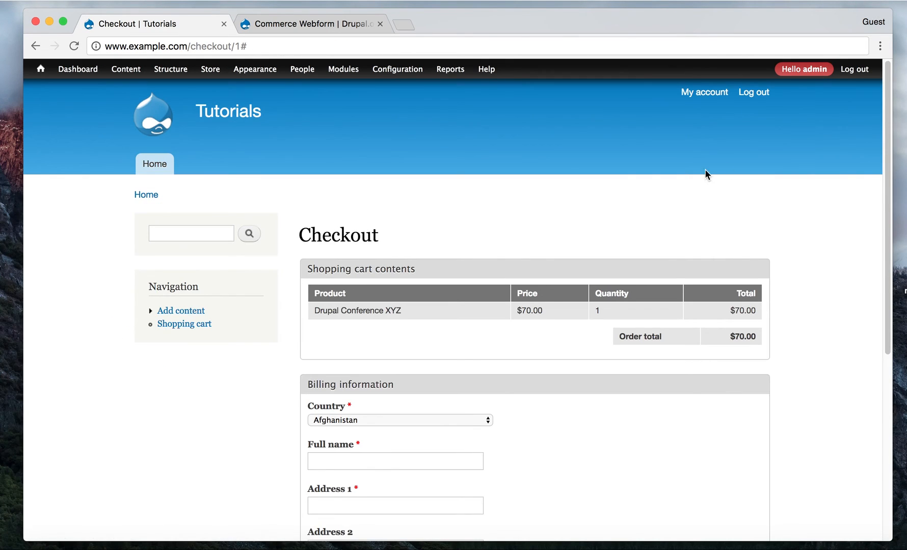